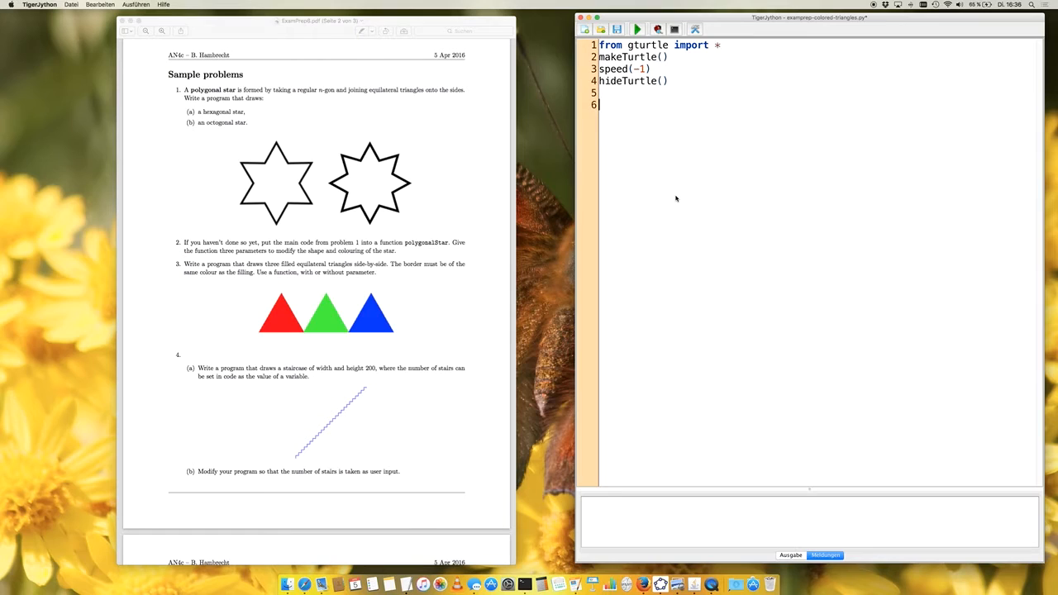
Step: Define numberOfStairs = 10 above the drawing code
type("number=")
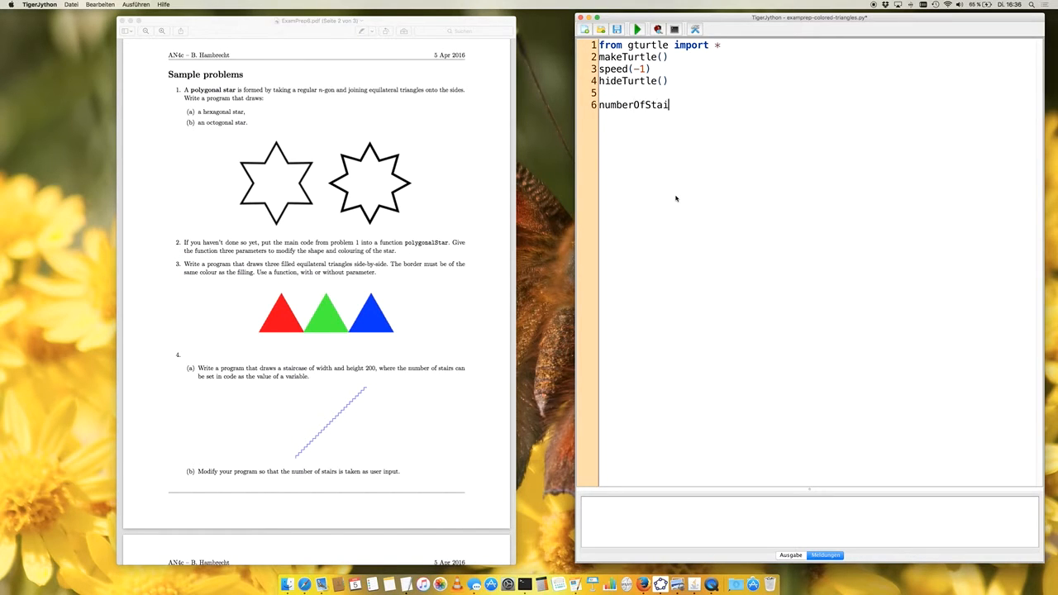
type("rs = 20")
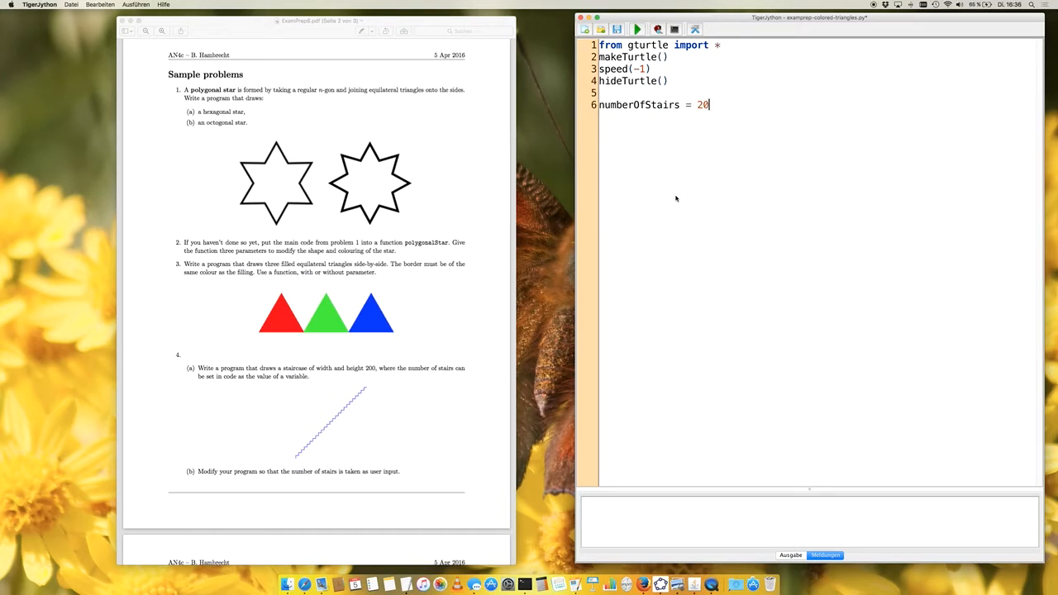
type("10")
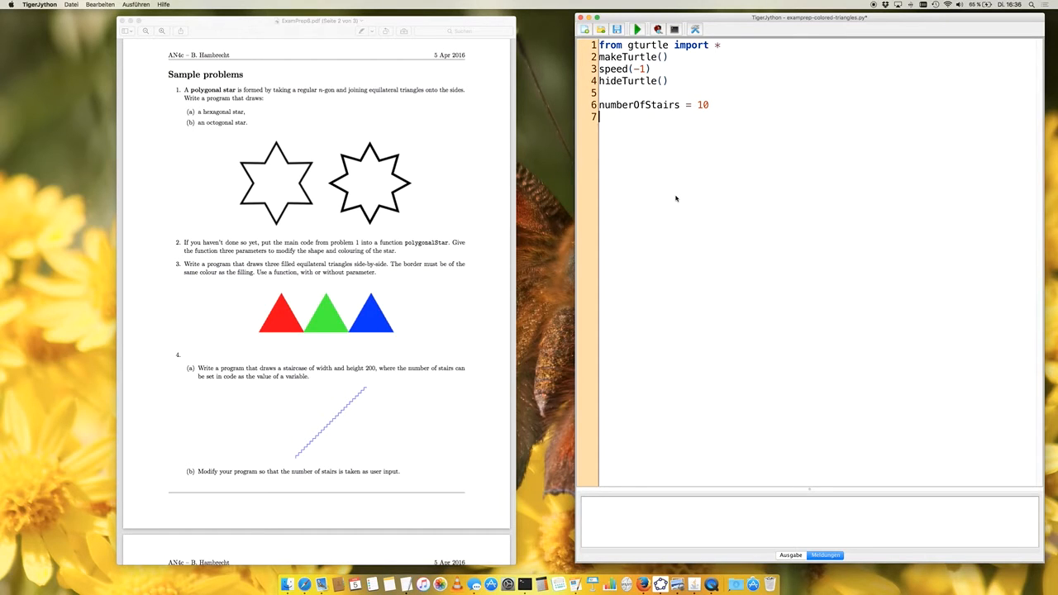
key("Return")
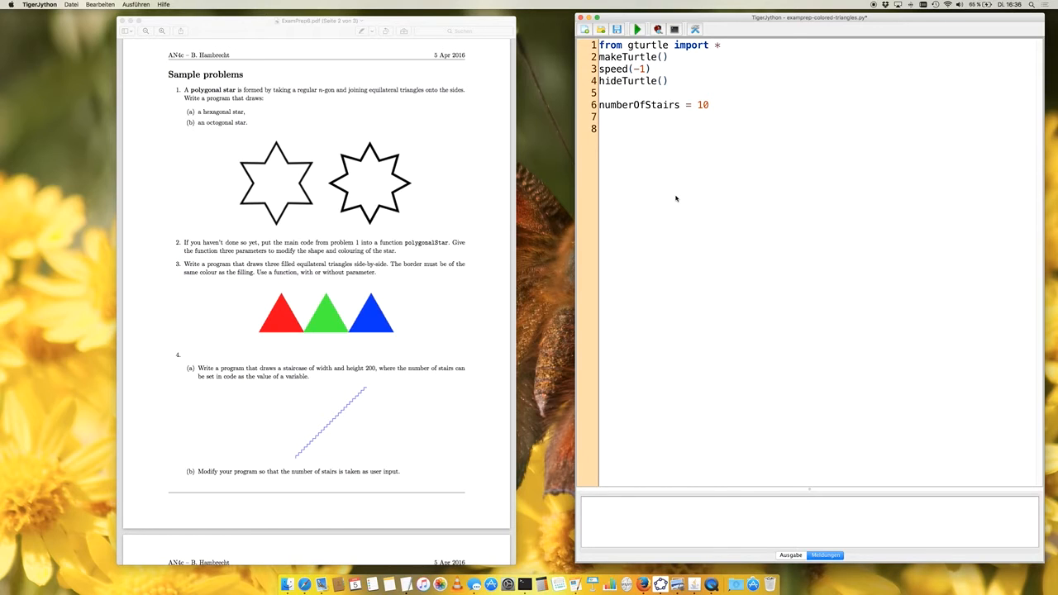
Step: Write a repeat numberOfStairs loop: forward(200/numberOfStairs), right(90), forward, left(90)
type("repea")
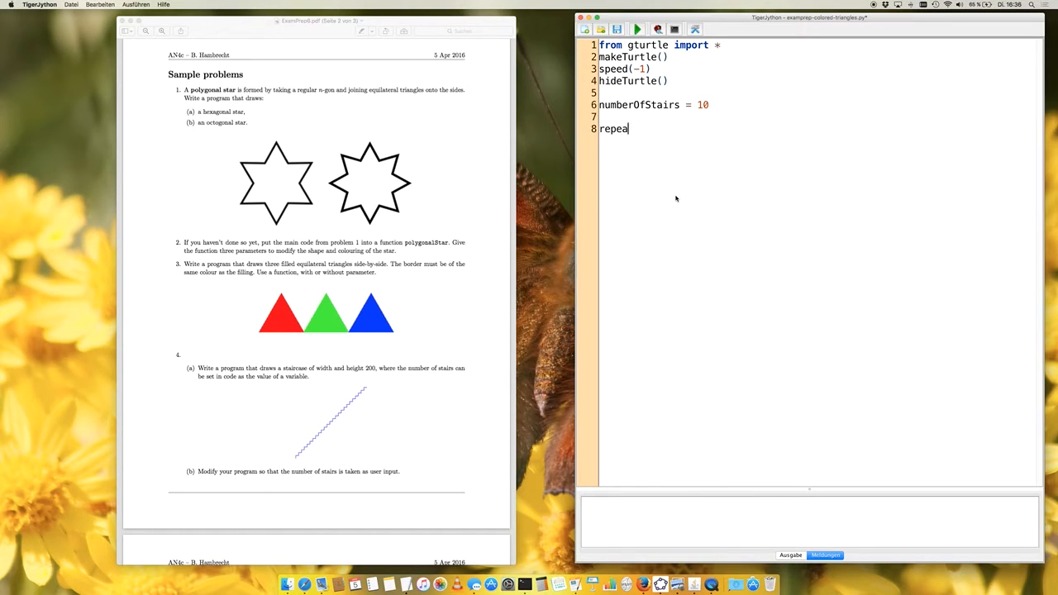
type("t")
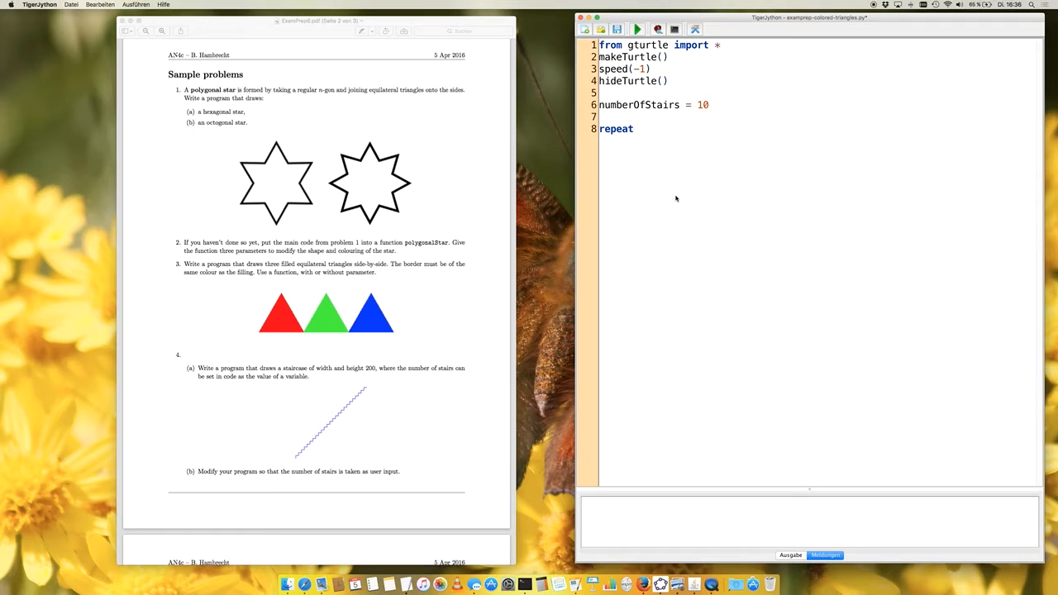
type("numberO")
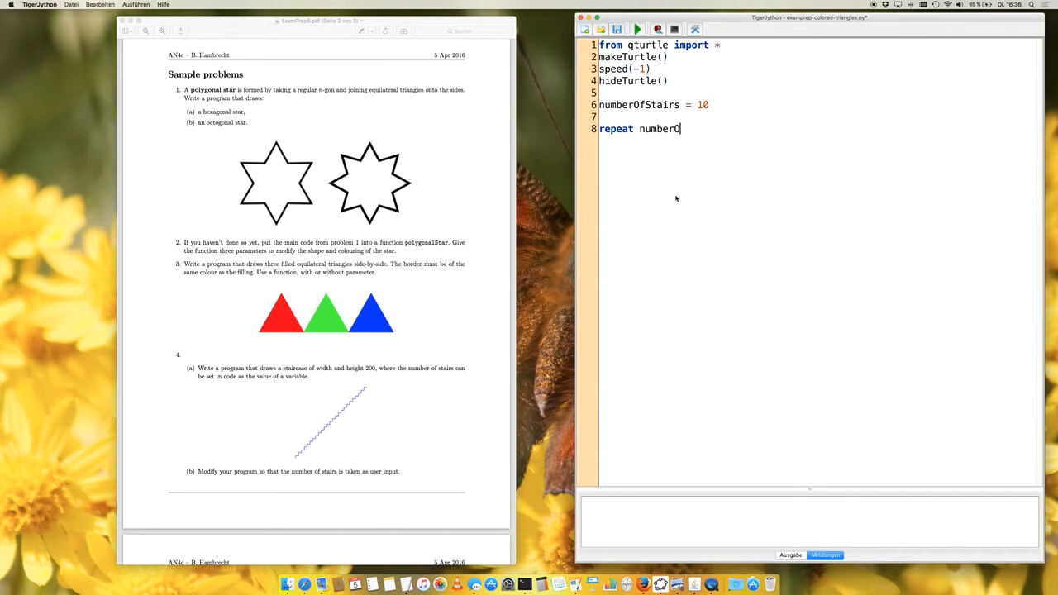
type("f")
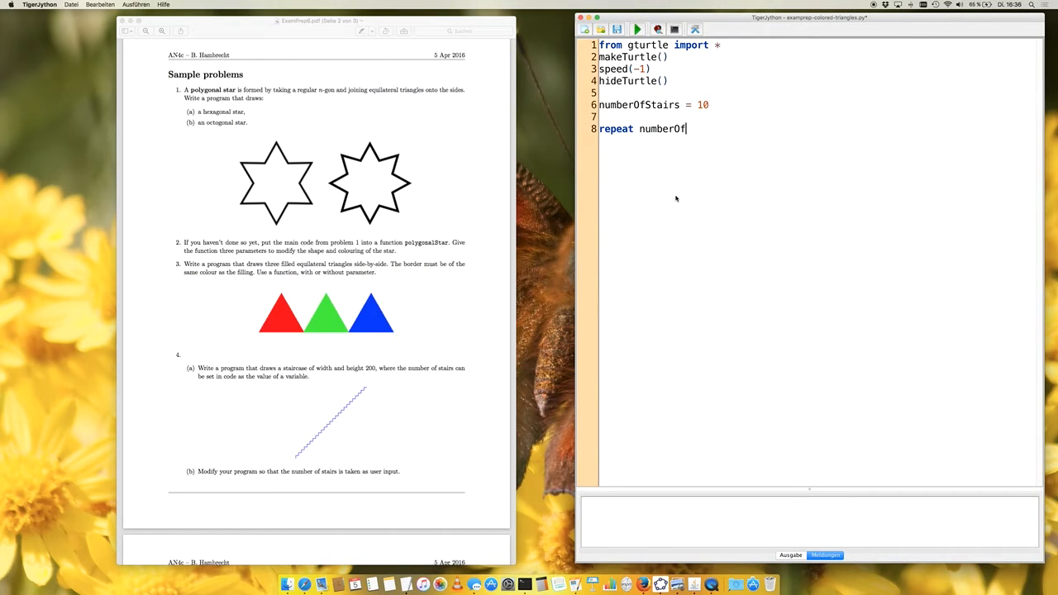
type("Sta")
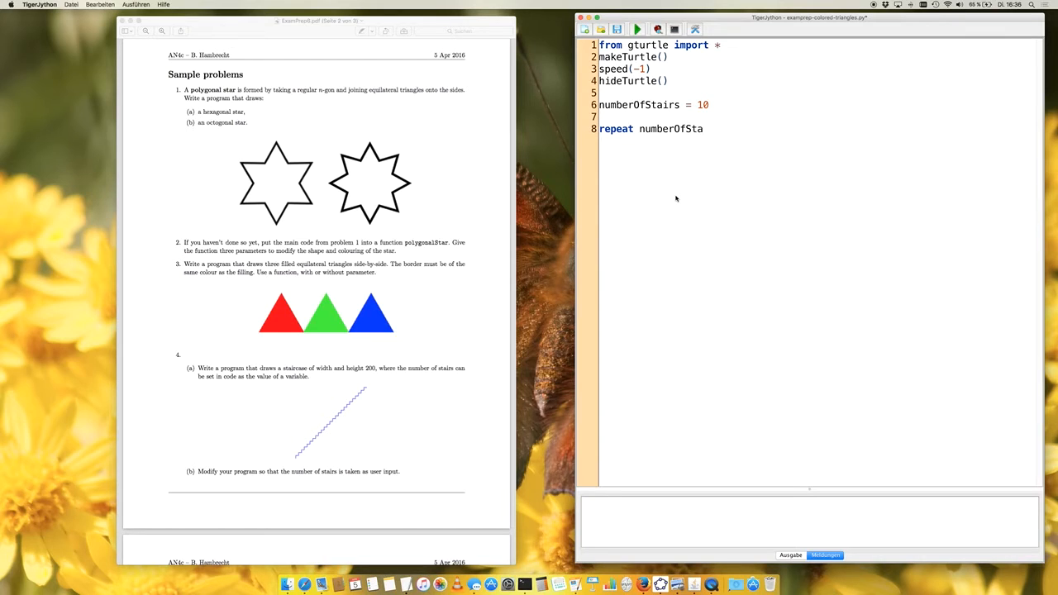
type("irs:")
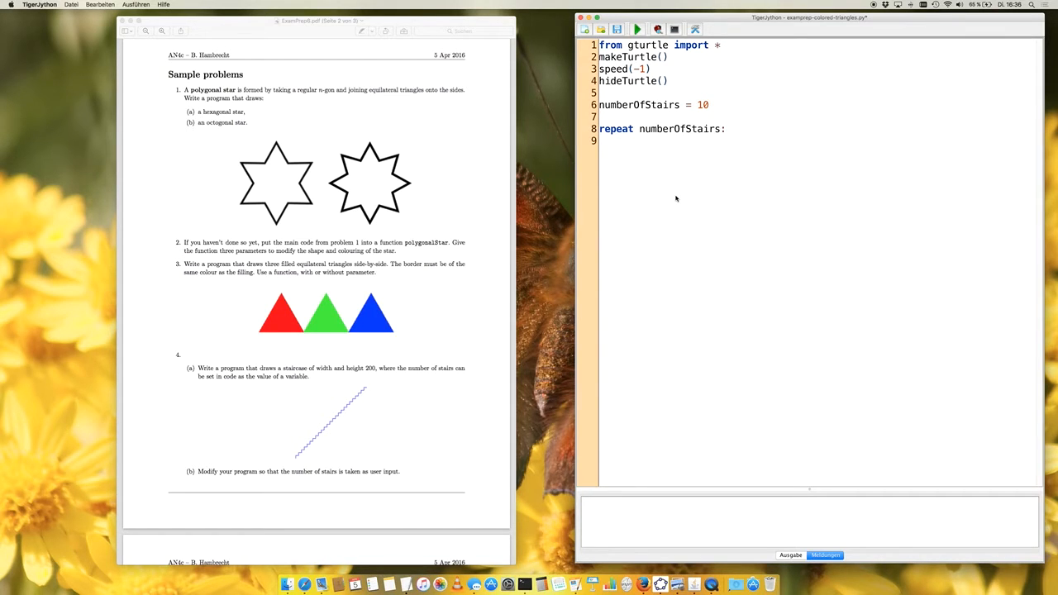
type("for")
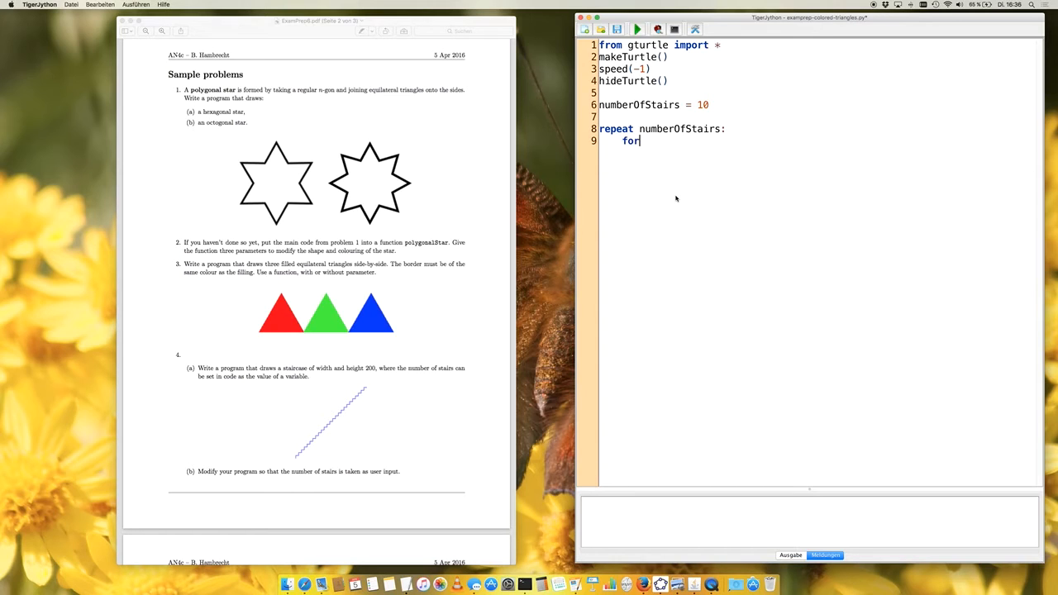
type("ward(")
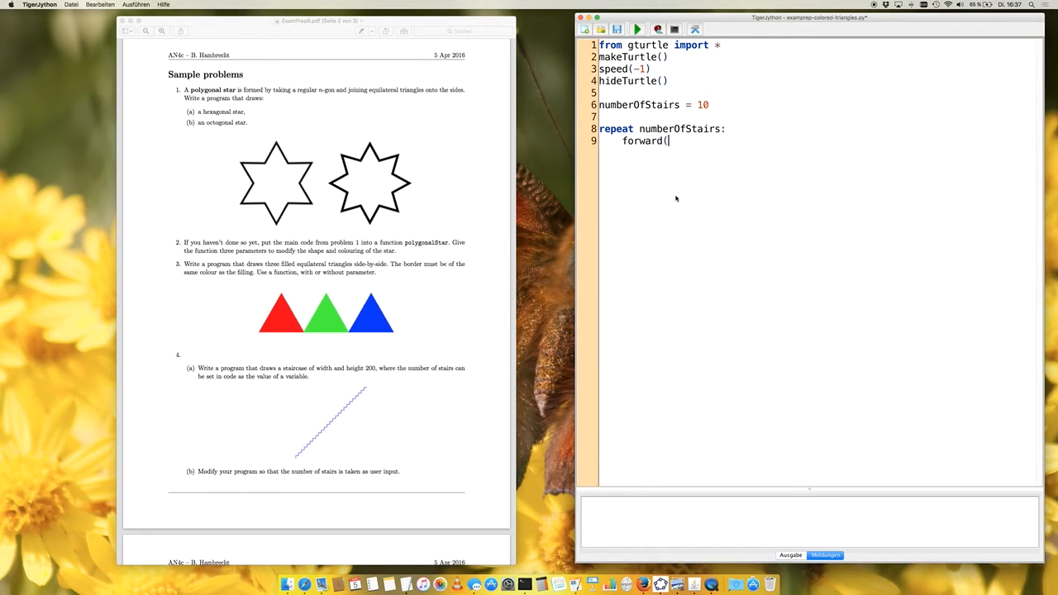
type("20")
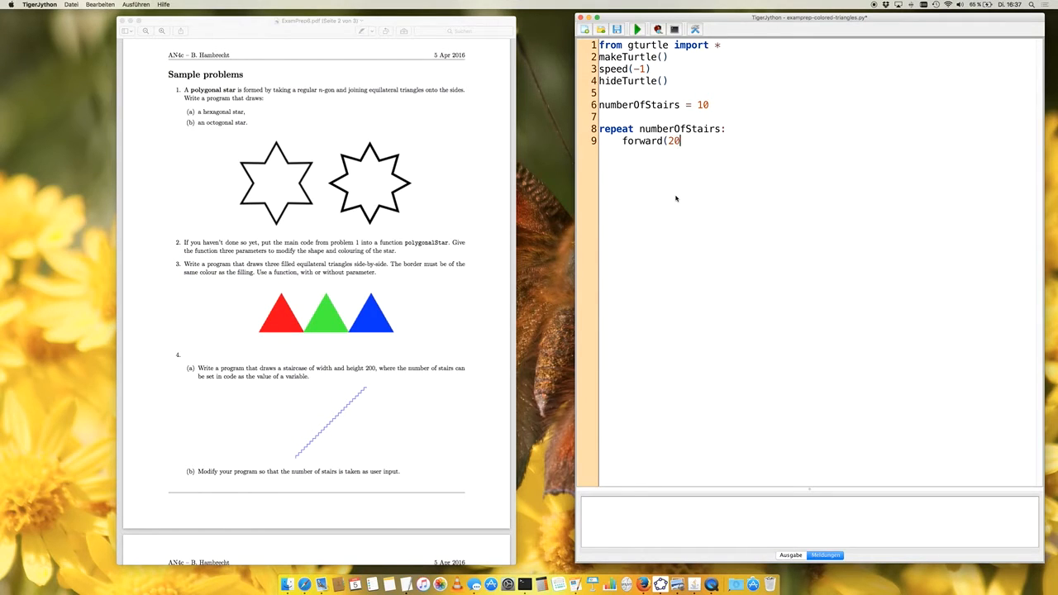
type("0/numberOfStairs")
type("right(")
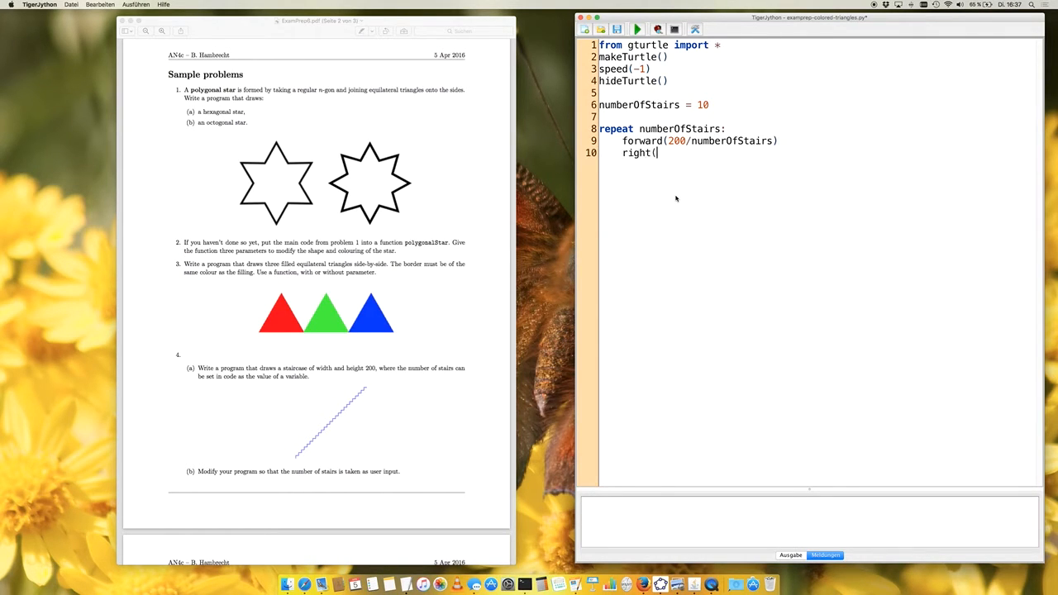
type("90)")
type("forward(200/numberOfStairs")
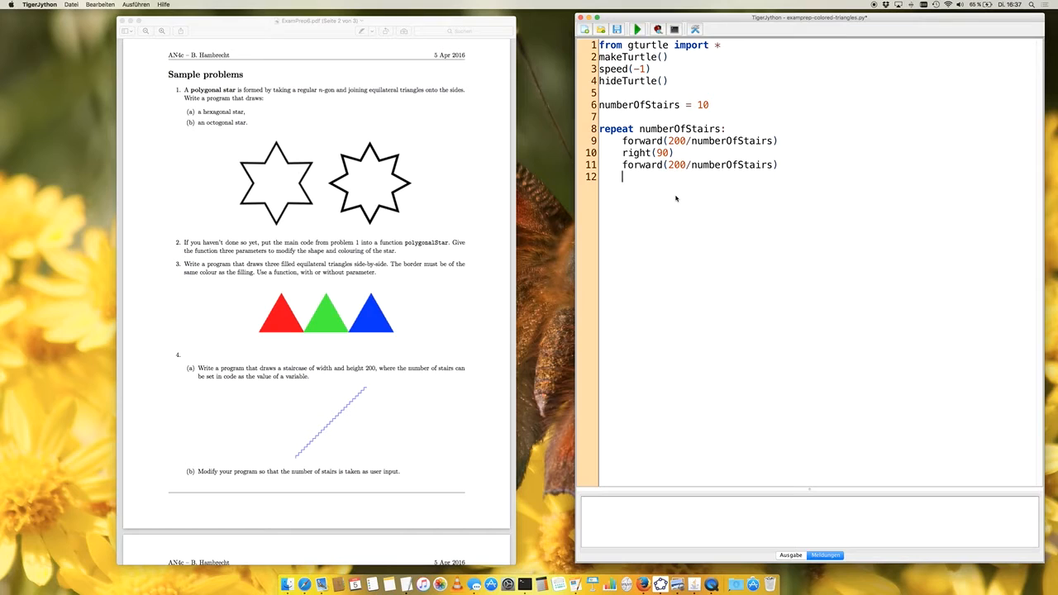
type("left(")
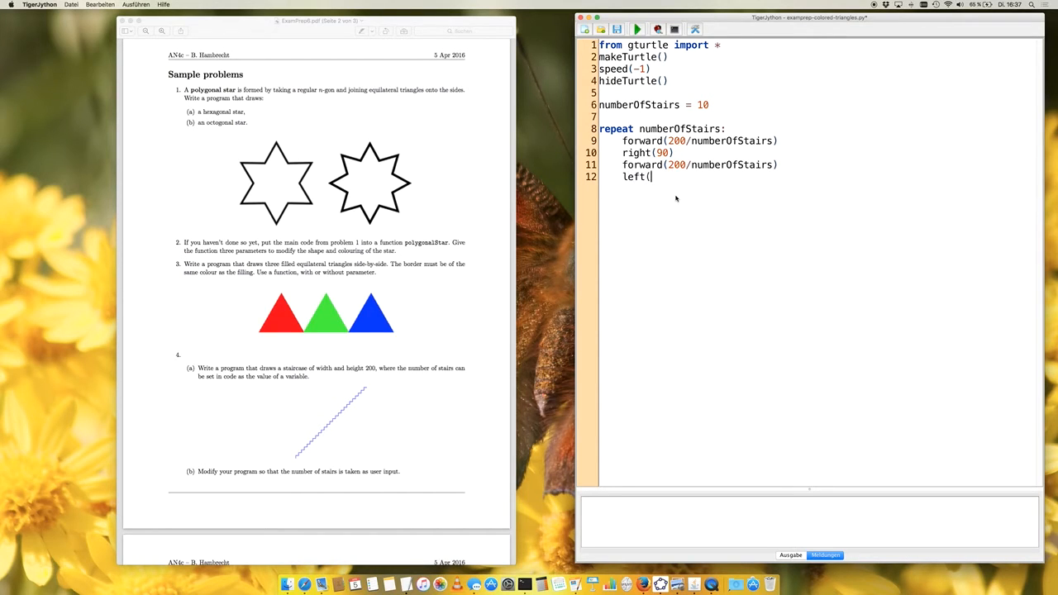
type("90)")
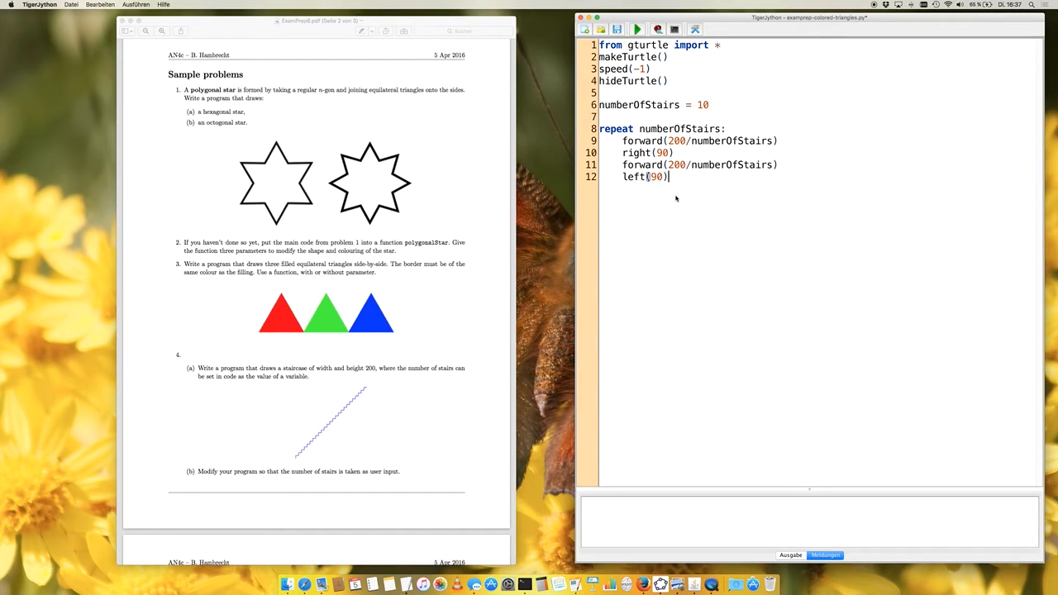
left_click(637, 30)
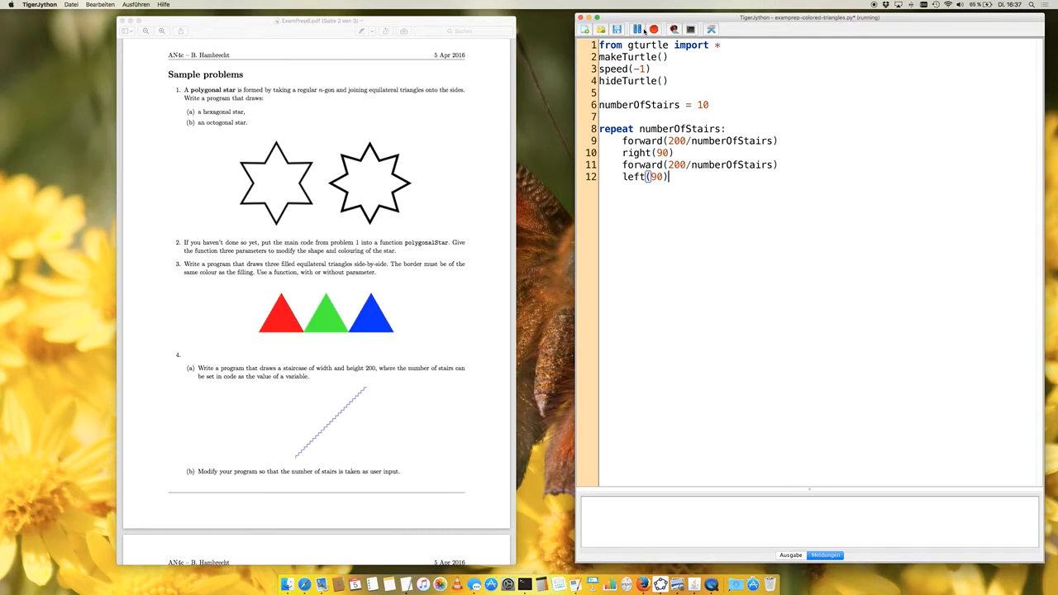
left_click(637, 29)
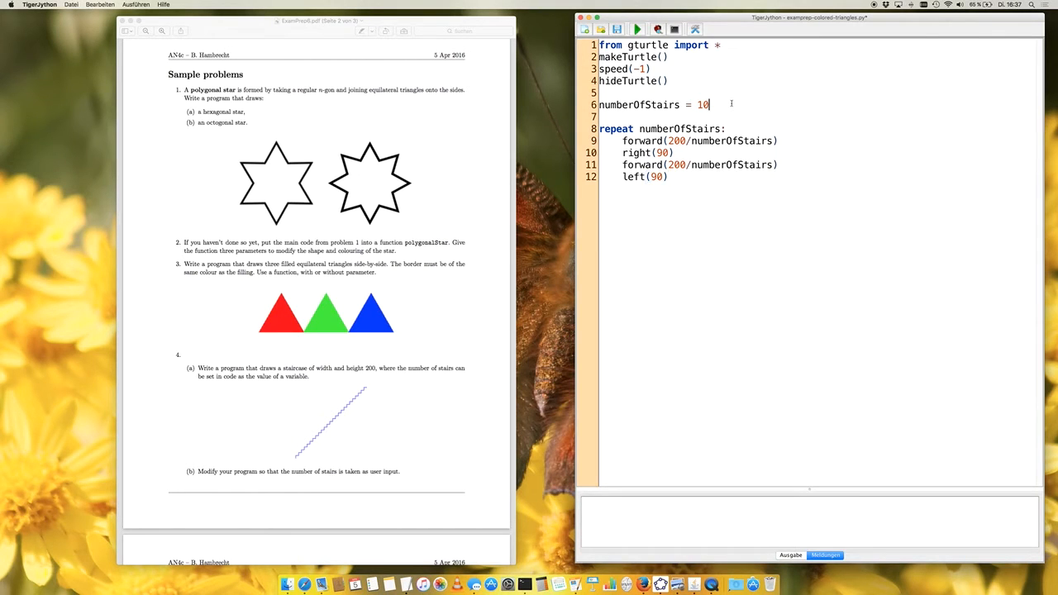
Step: Introduce stairSize = 200/numberOfStairs, use it in both forward calls, and run the program
type("s")
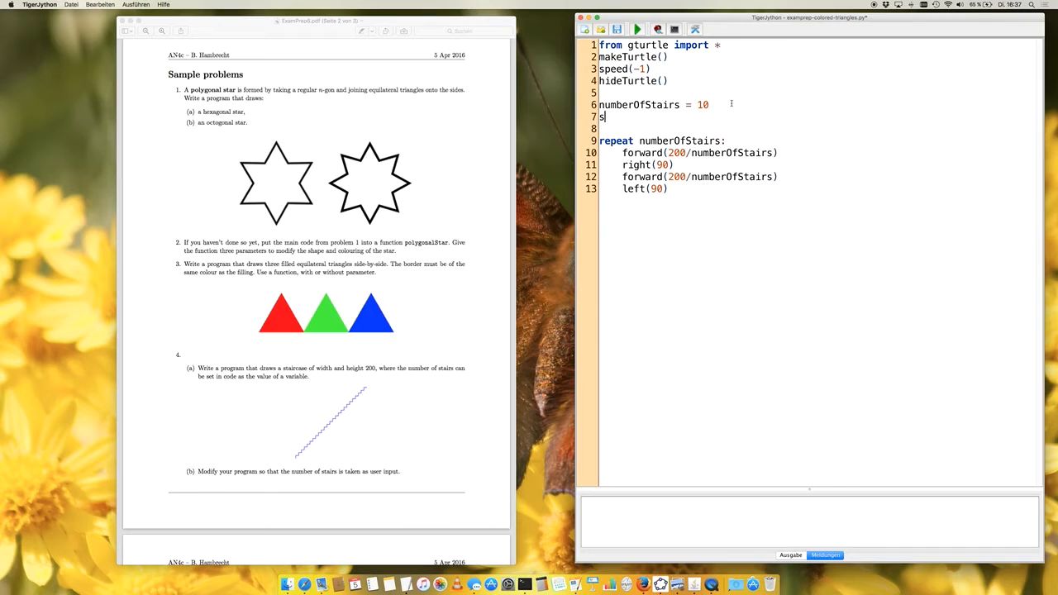
type("tepHeight")
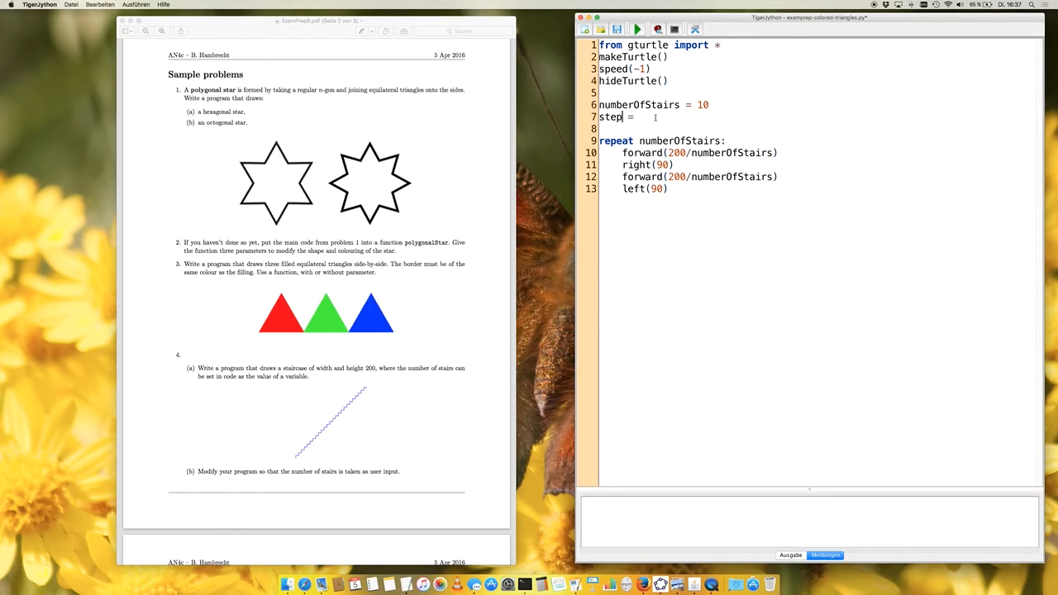
type("Size")
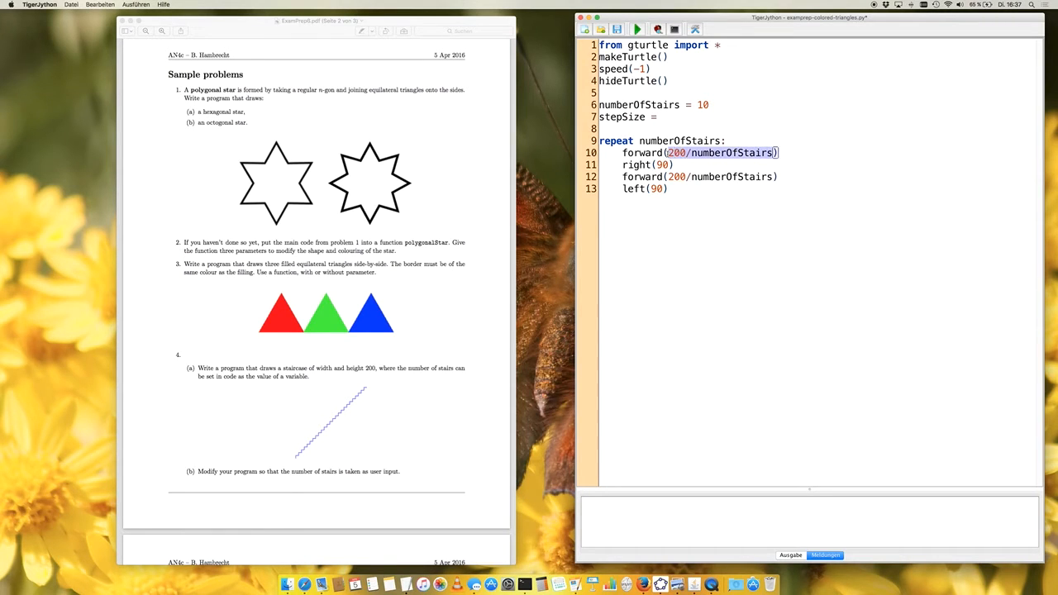
type("200/numberOfStairs")
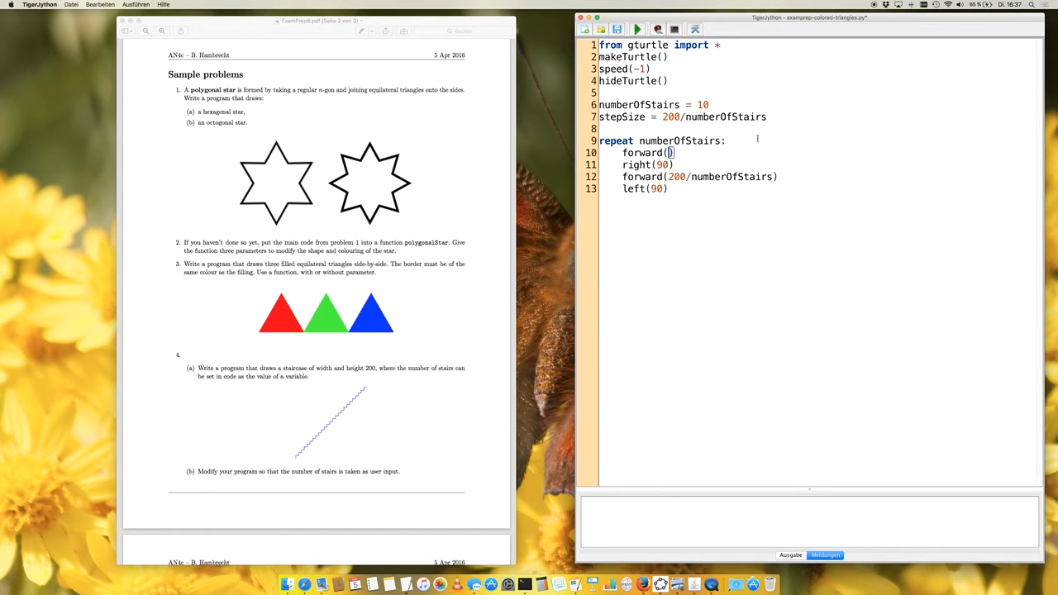
type("stepSize")
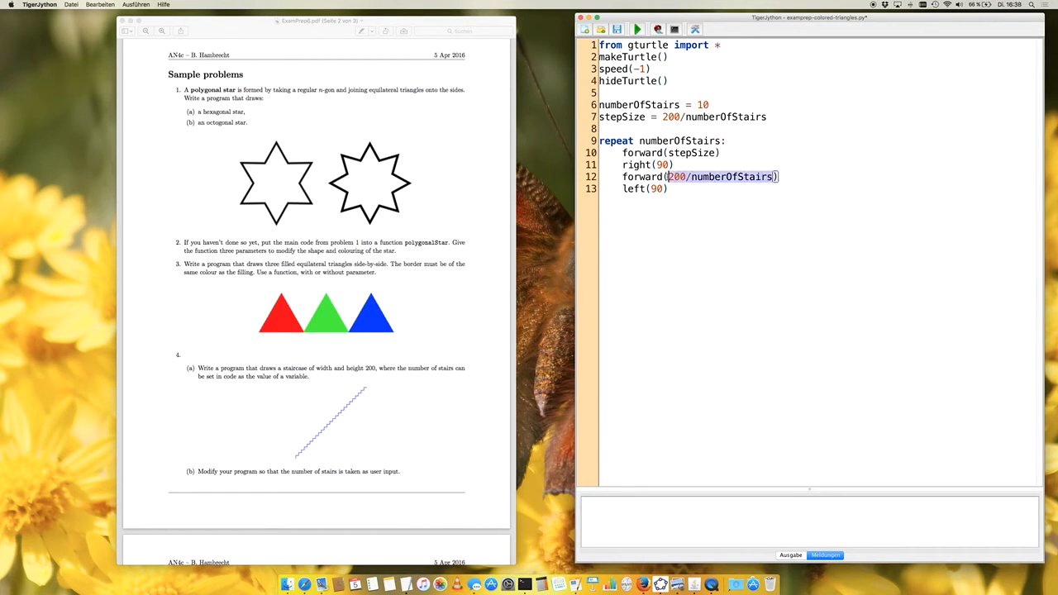
type("stepSiz)")
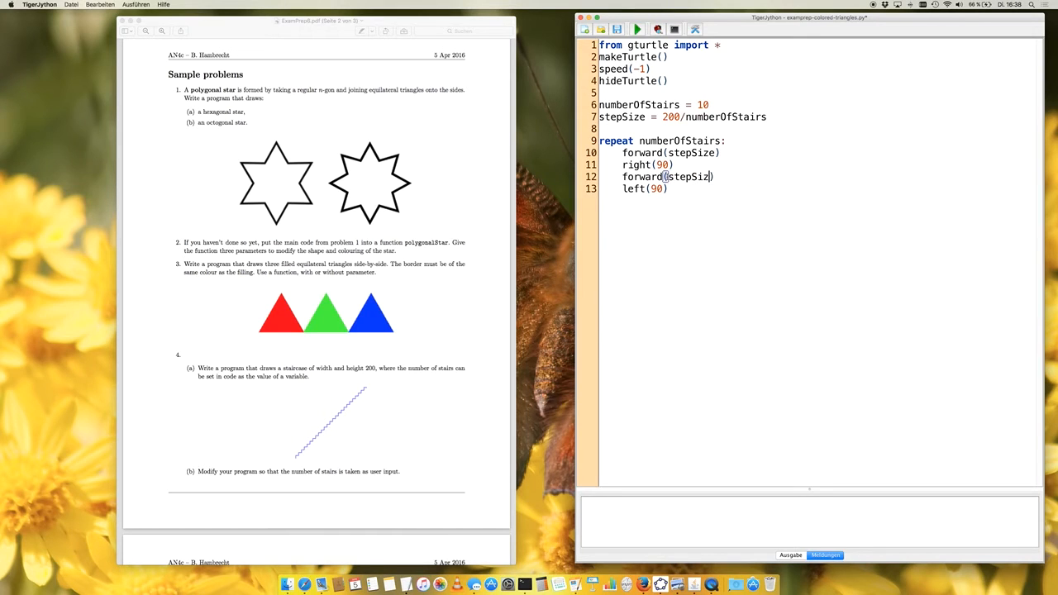
left_click(638, 30)
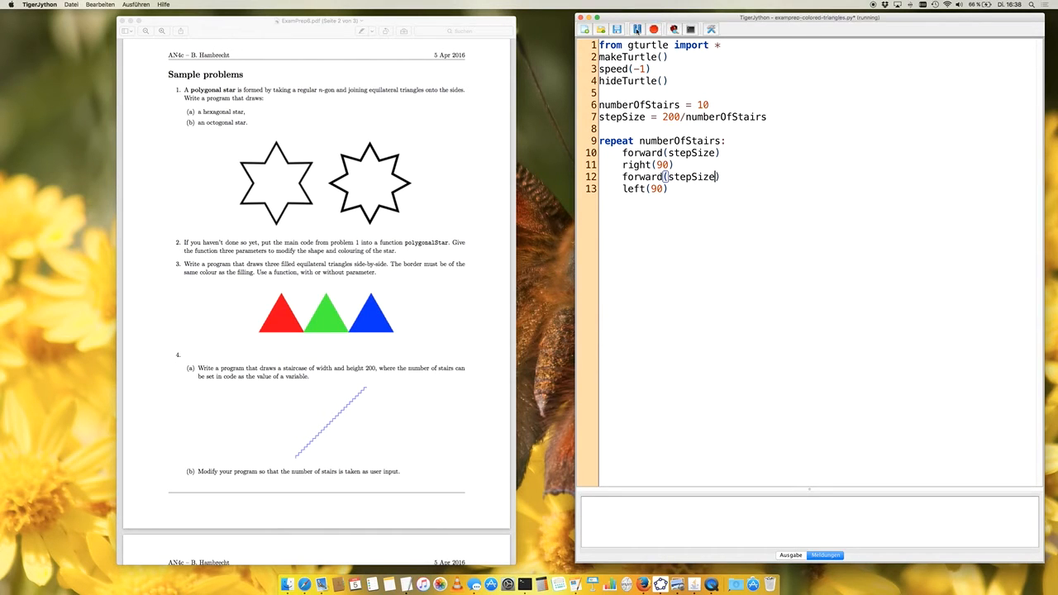
left_click(638, 30)
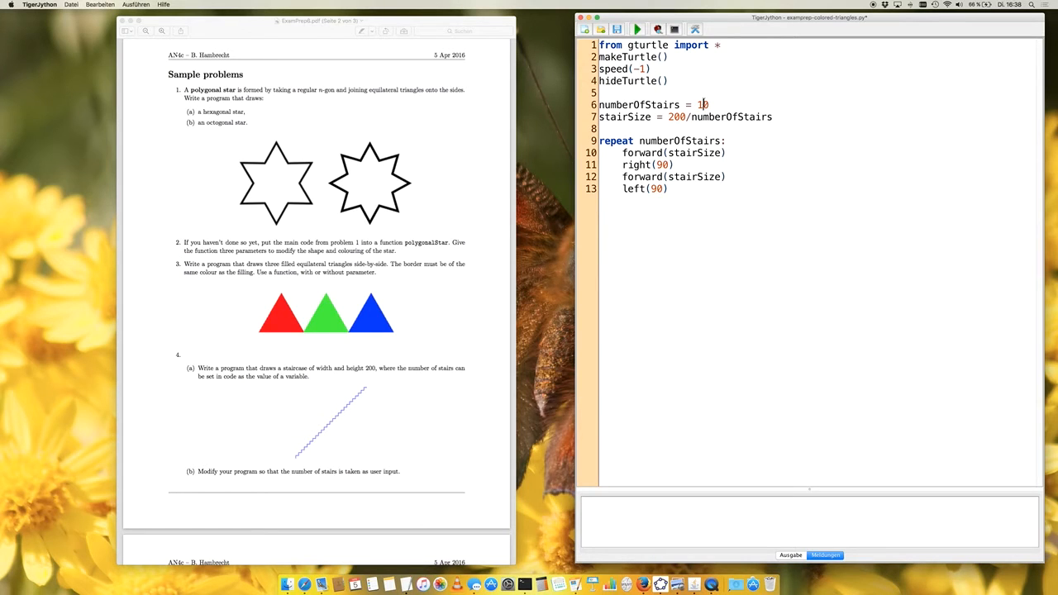
Step: Run the staircase with numberOfStairs 20, then 5, then back to 3
type("0")
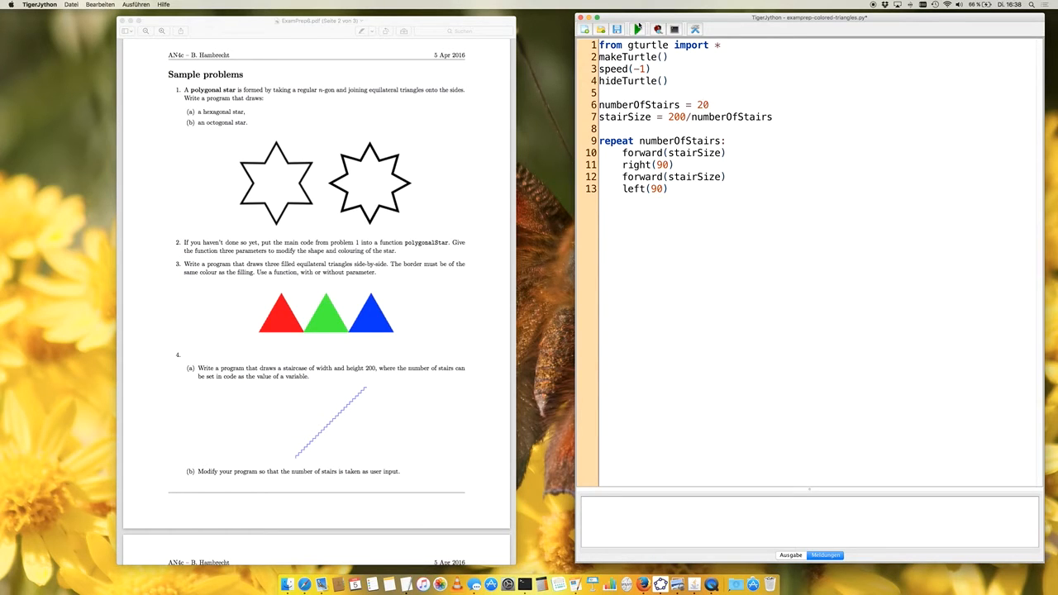
left_click(636, 29)
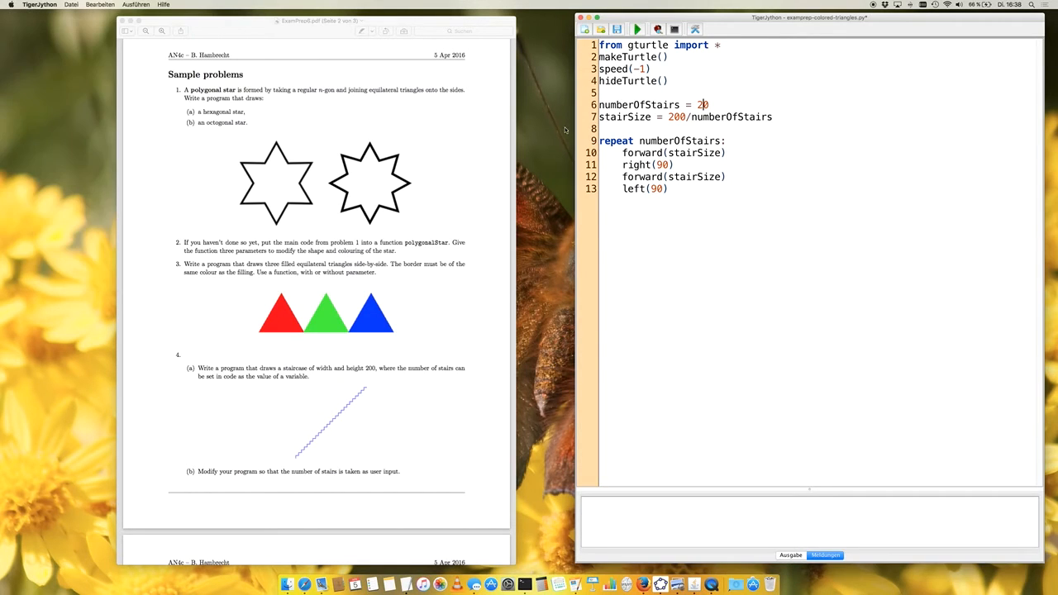
type("5")
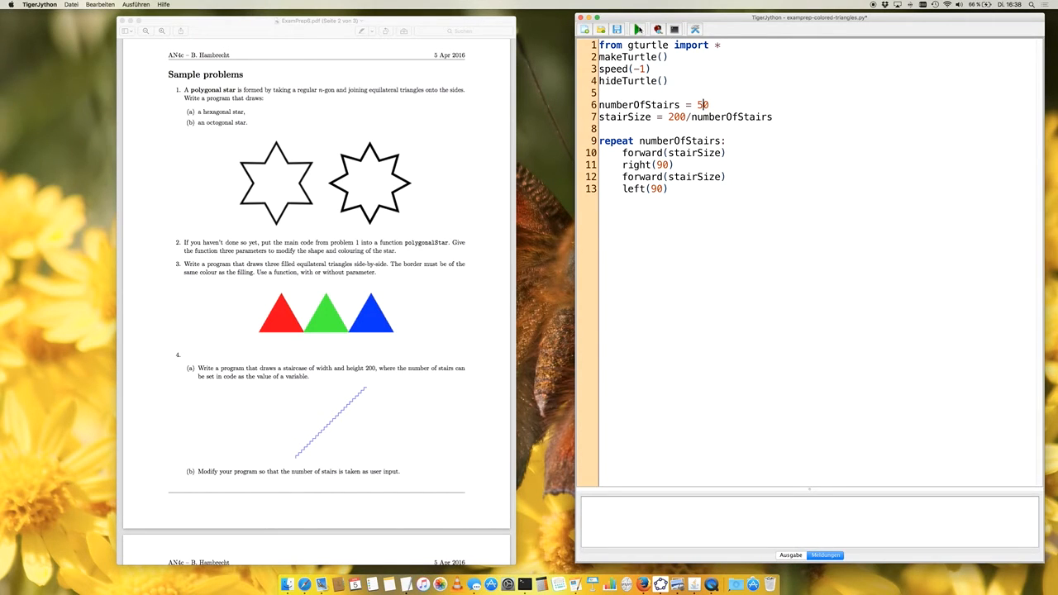
left_click(636, 30)
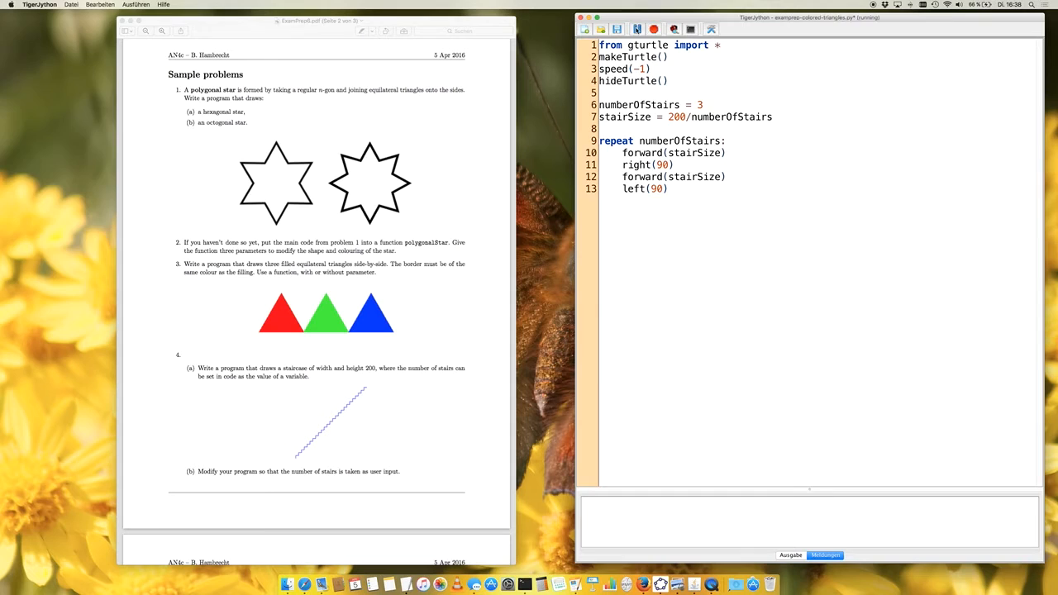
left_click(638, 30)
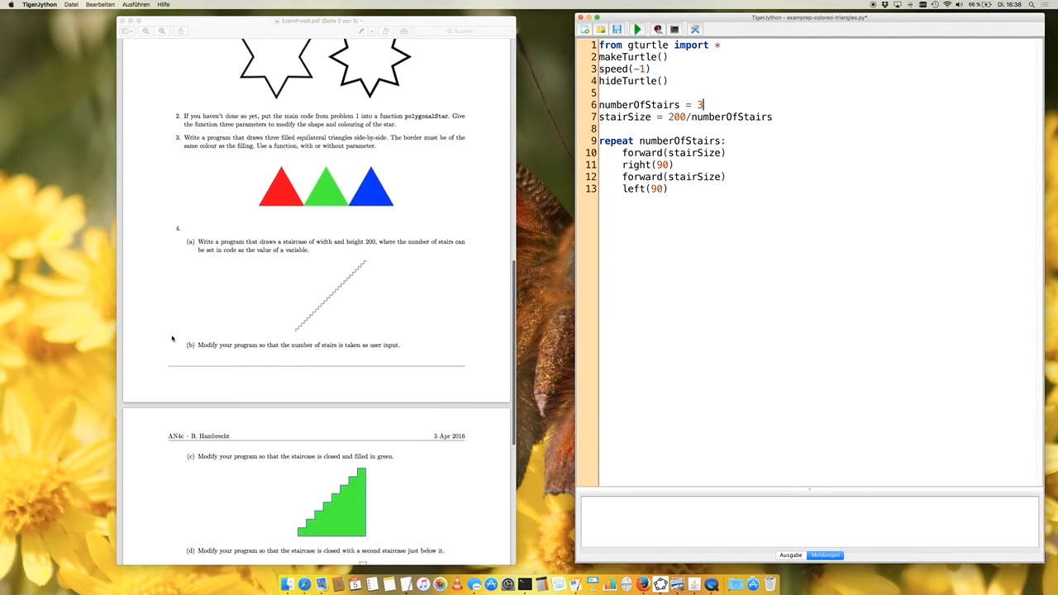
Step: Read numberOfStairs from inputInt("How many stairs would you like?"), run, and answer the prompt
scroll("down", 3)
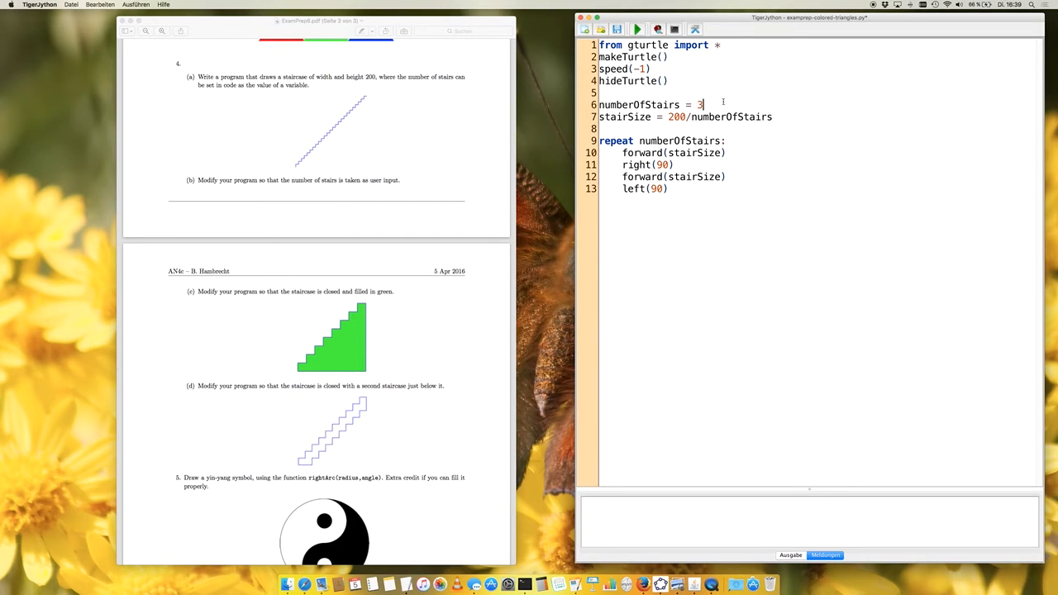
type("inputIn")
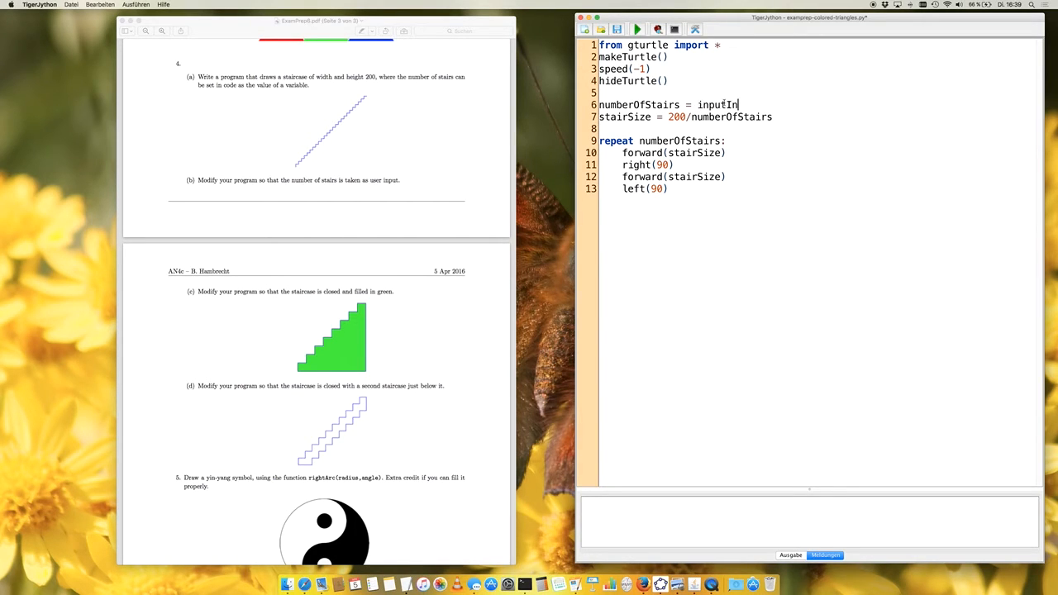
type("(\"How many st")
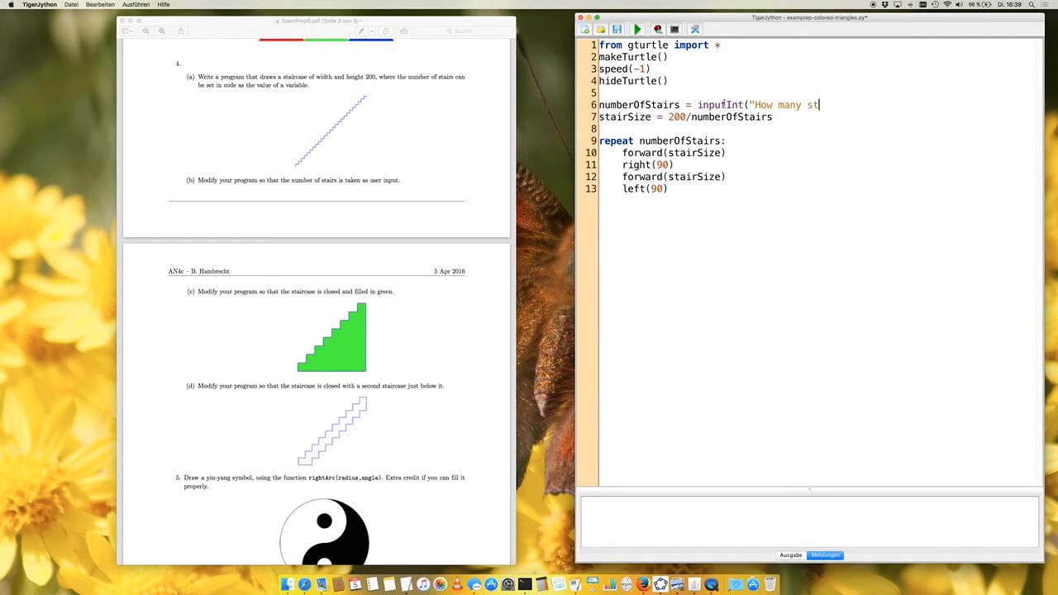
type("airs would")
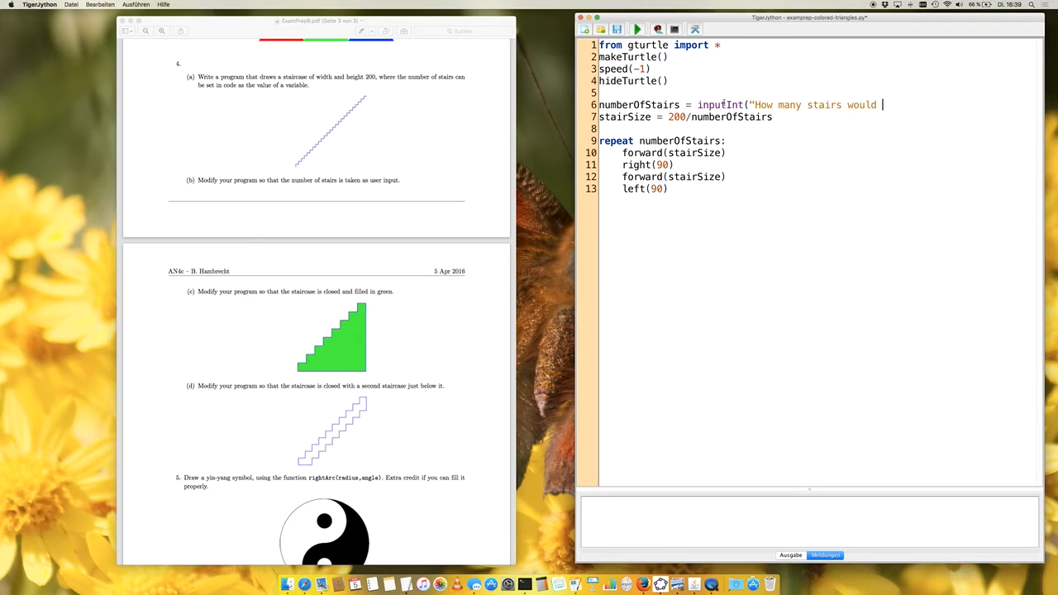
type("you like=")
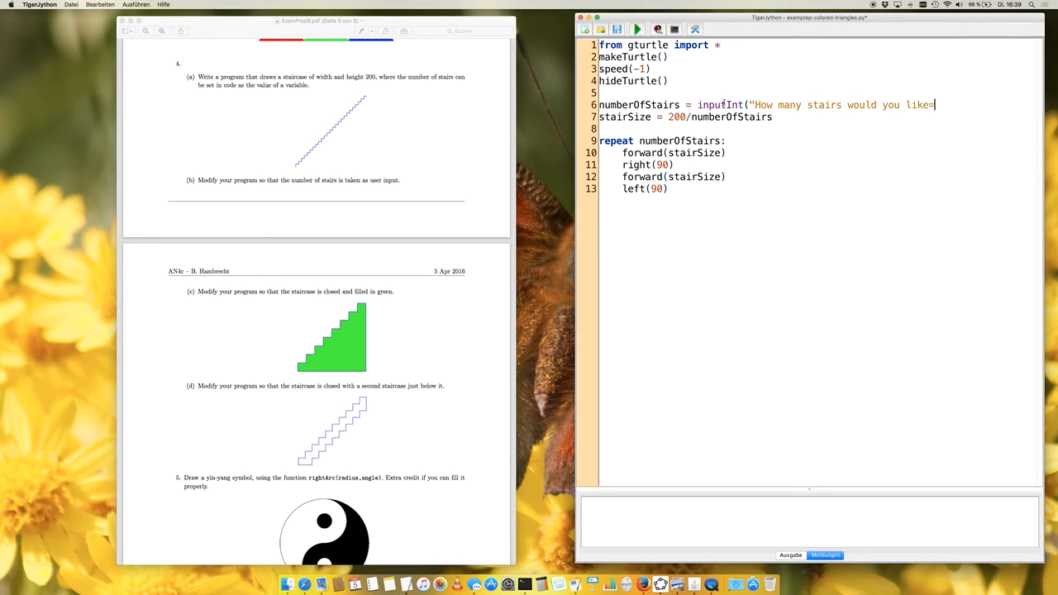
type("?\")")
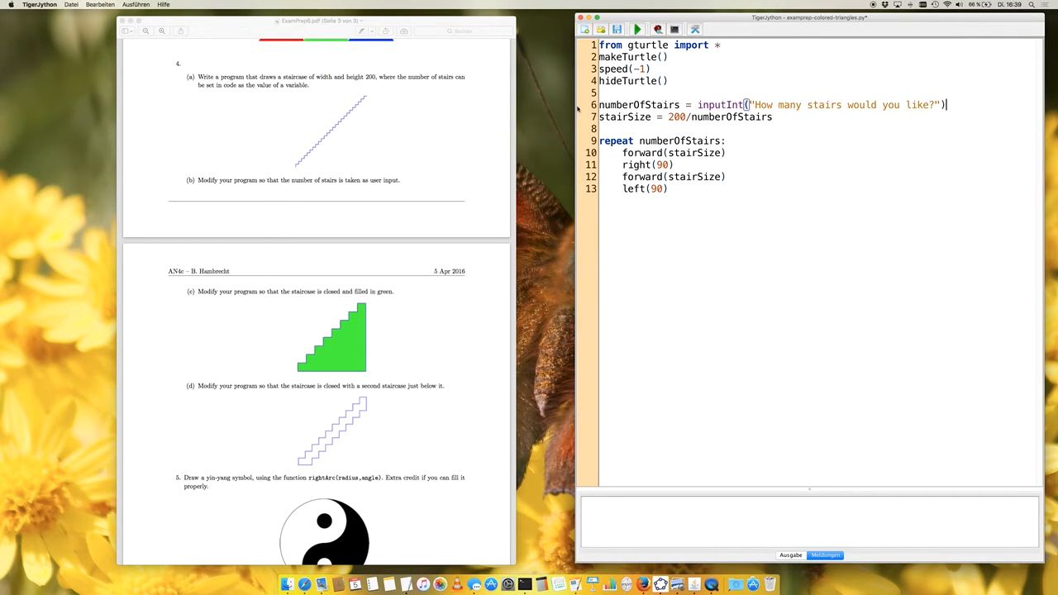
left_click(638, 30)
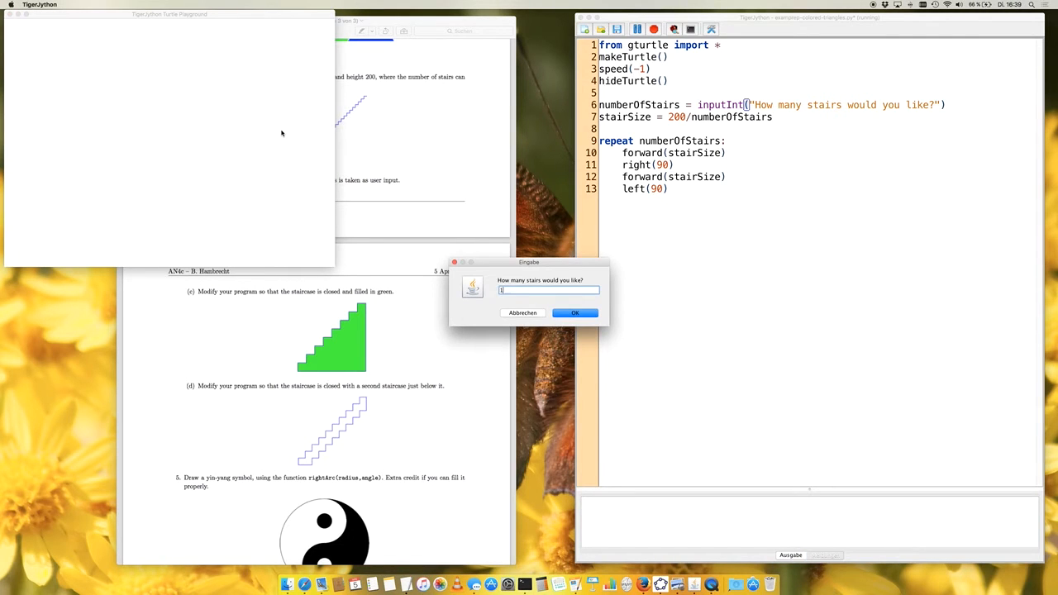
left_click(575, 313)
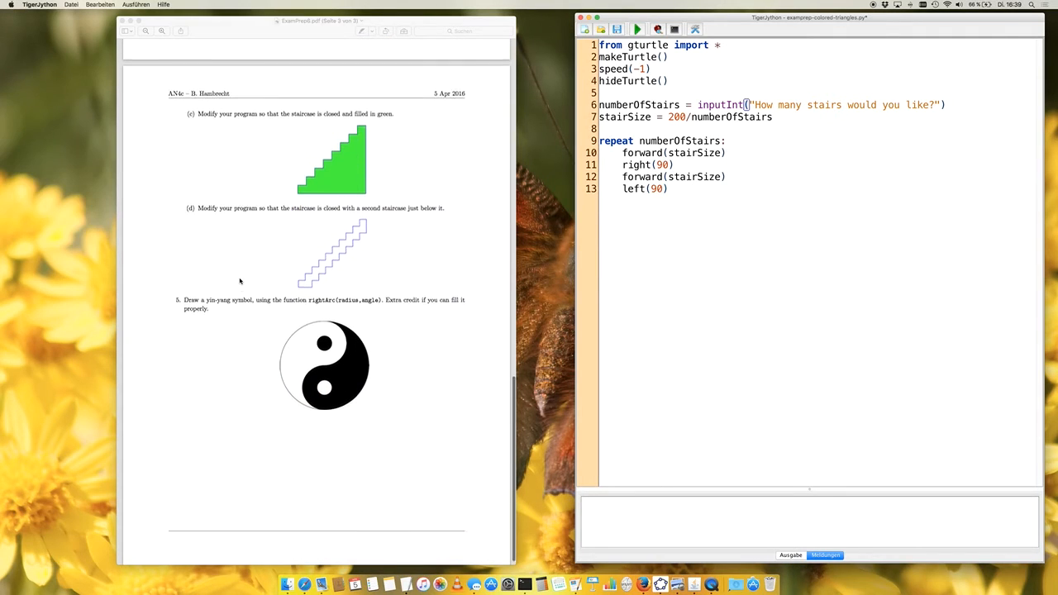
Step: Insert empty lines after left(90) at the end of the stair loop
scroll("down", 3)
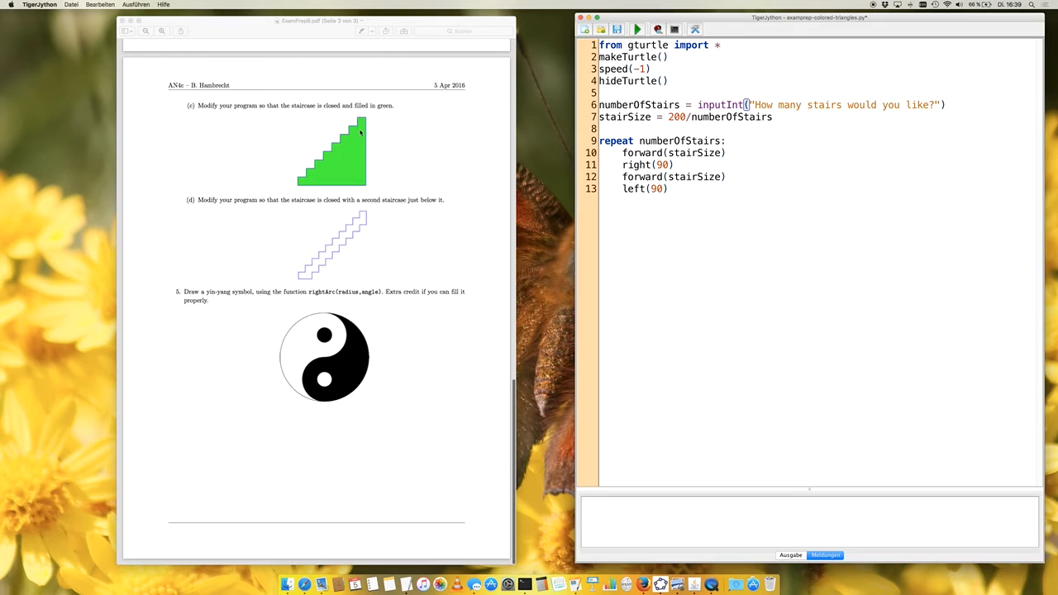
mouse_move(781, 215)
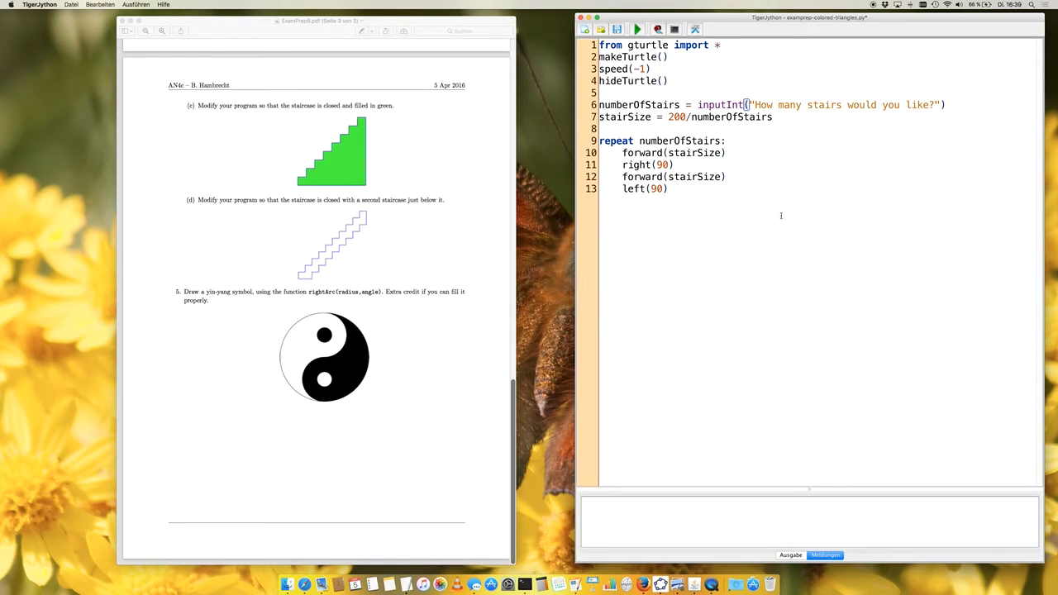
key("enter")
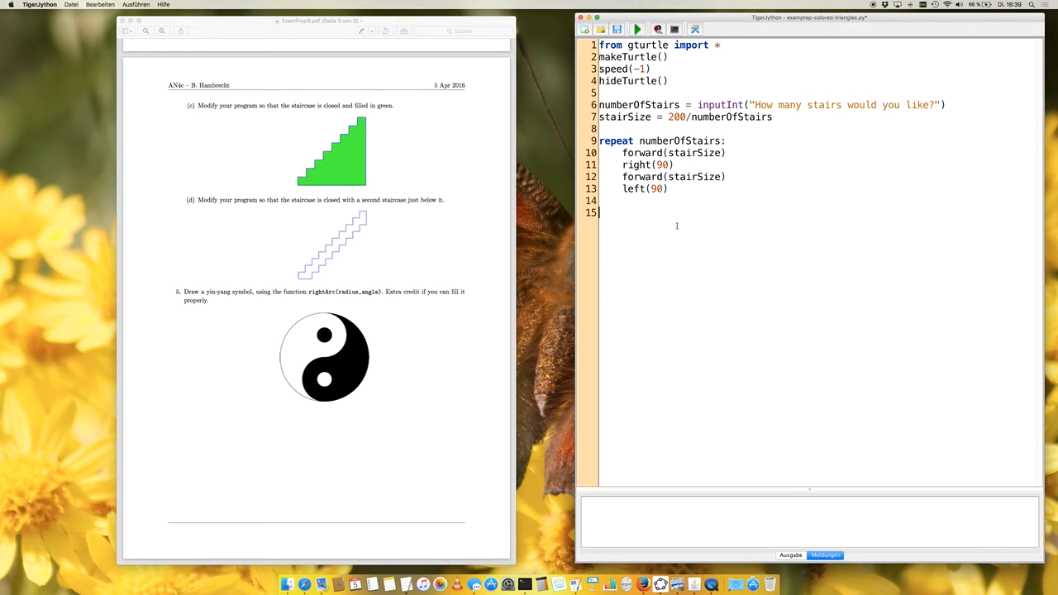
Step: Close the outline after the loop with right(180), forward(200), right(90), forward(200), then run with a stair count
type("right(180")
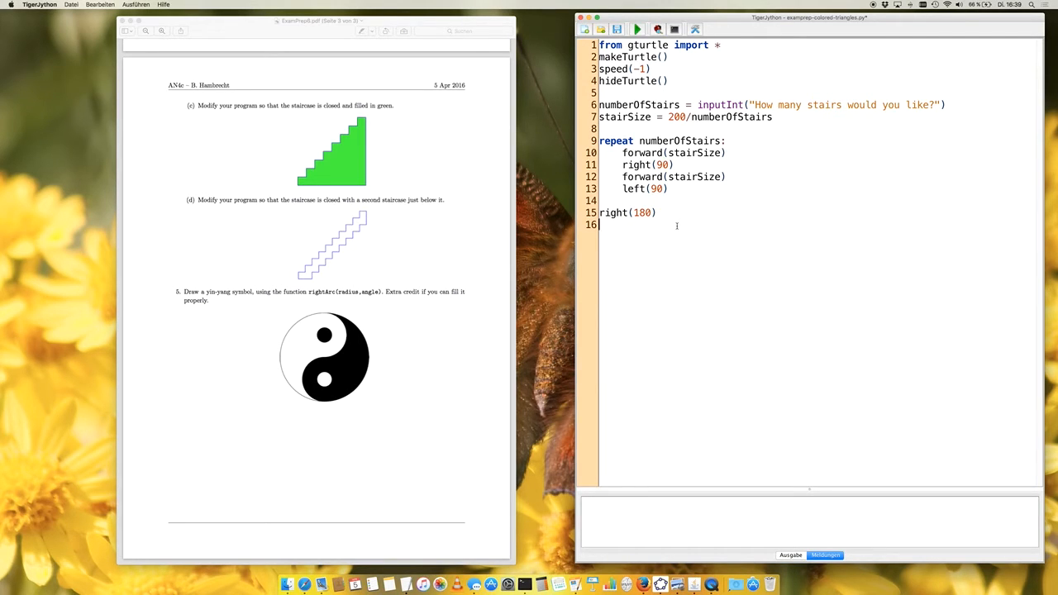
type("forward(")
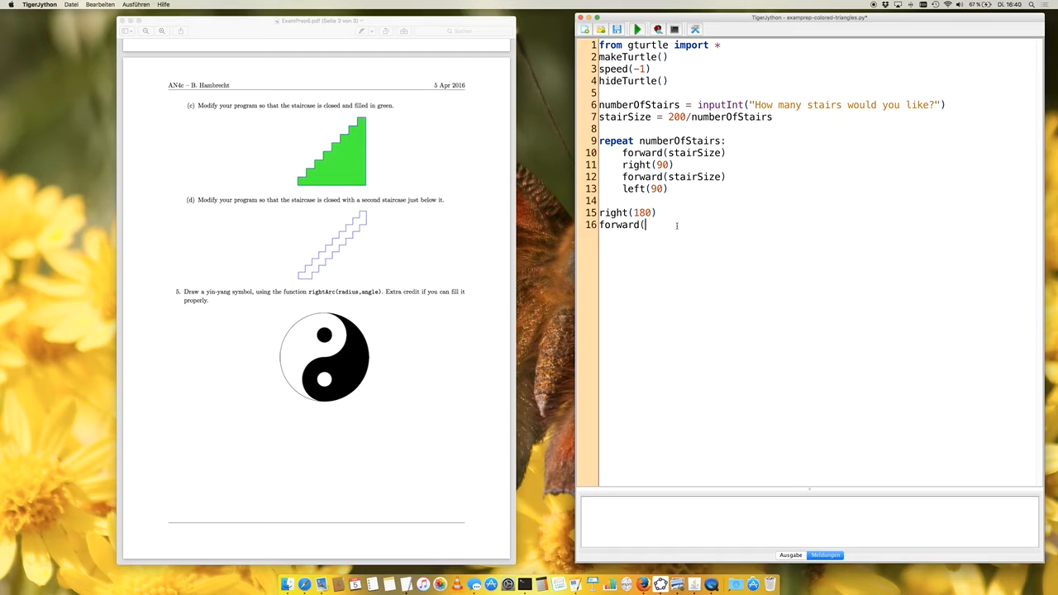
type("200)")
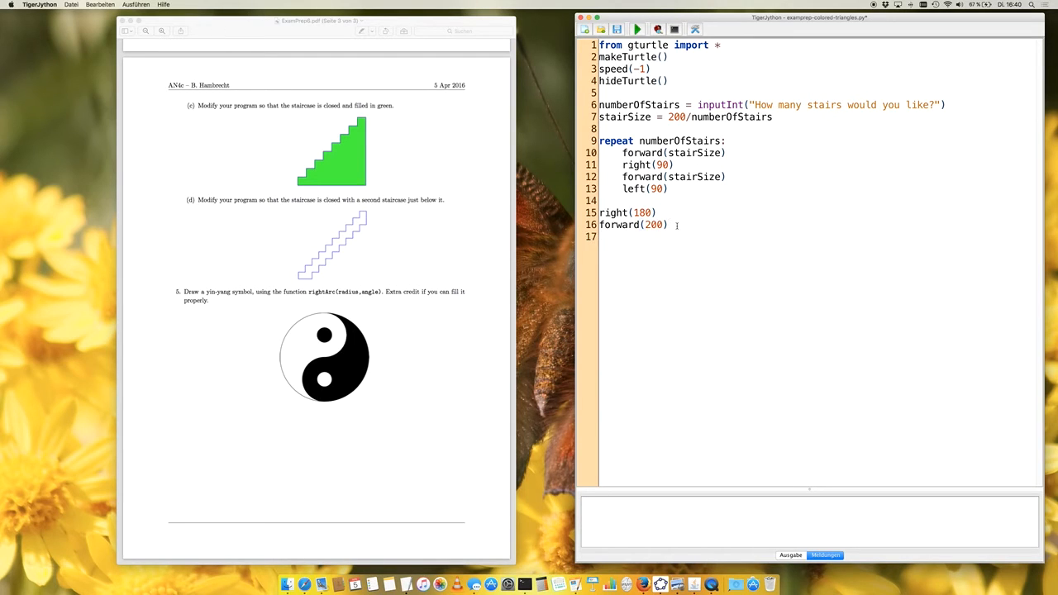
type("right(")
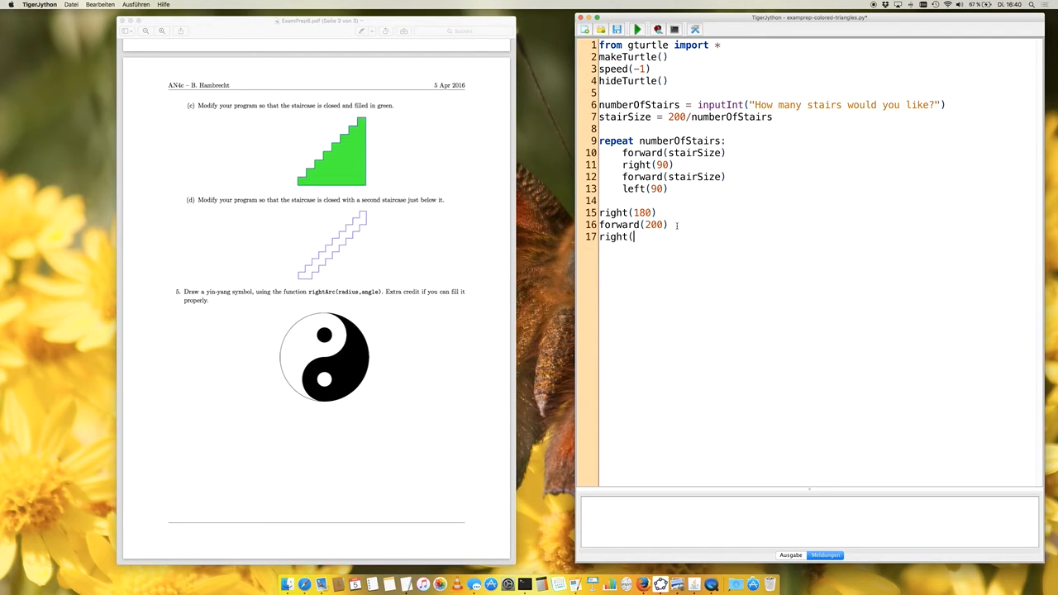
type("90)")
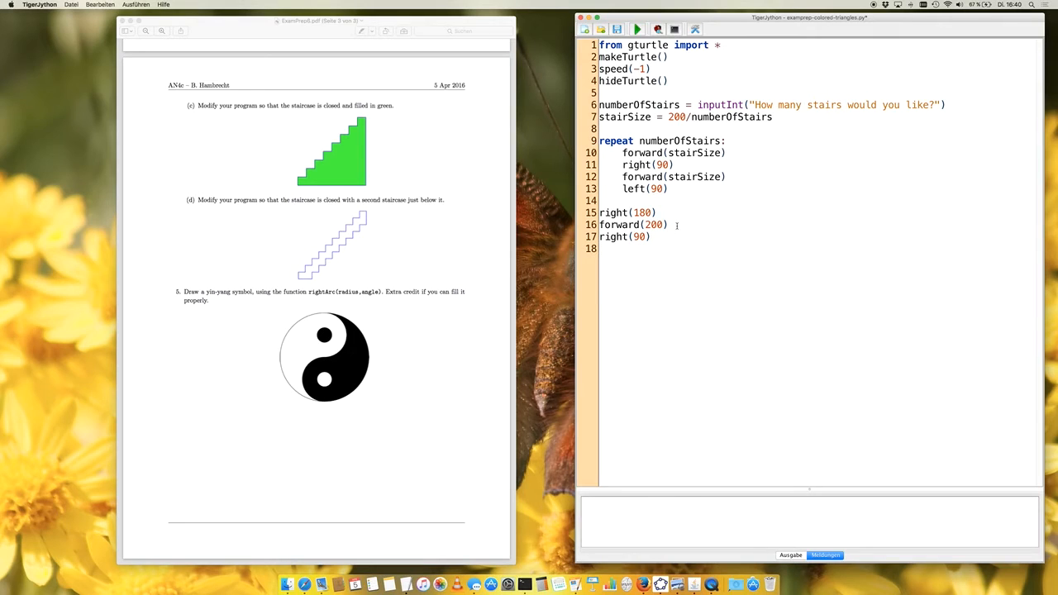
type("for")
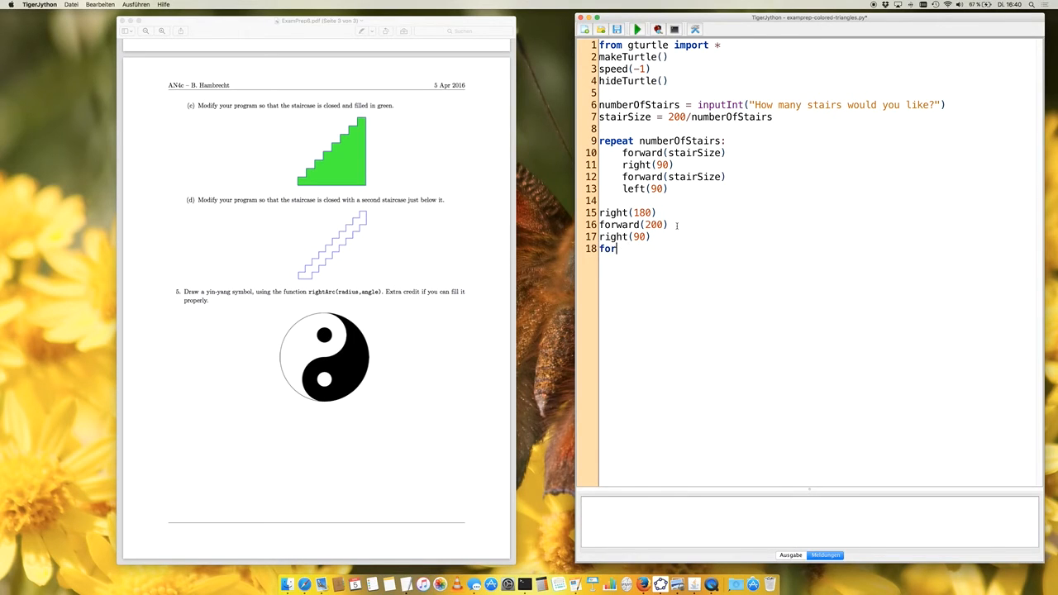
type("ward(2")
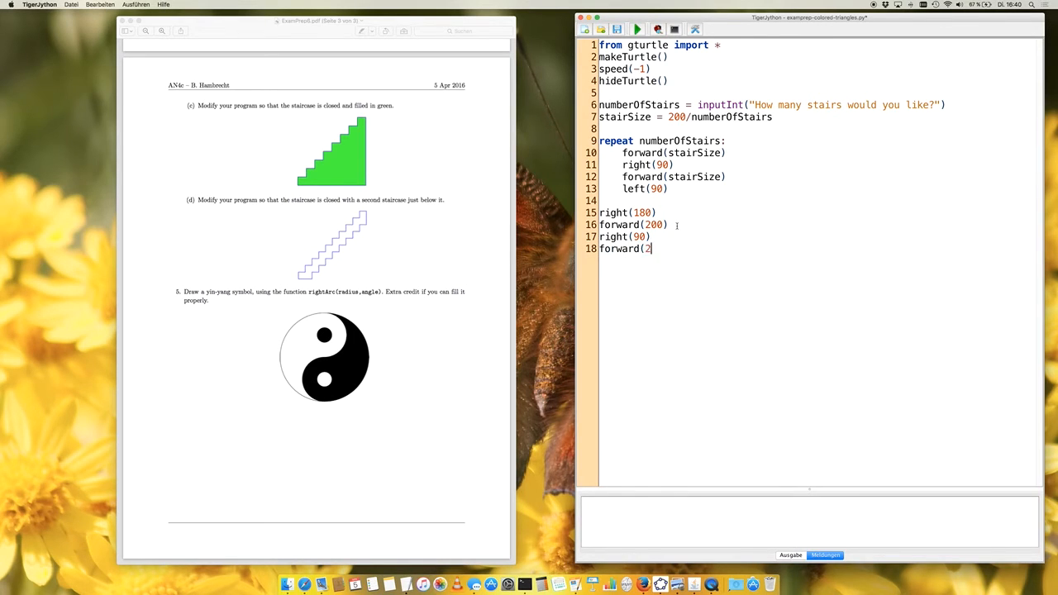
type("00)")
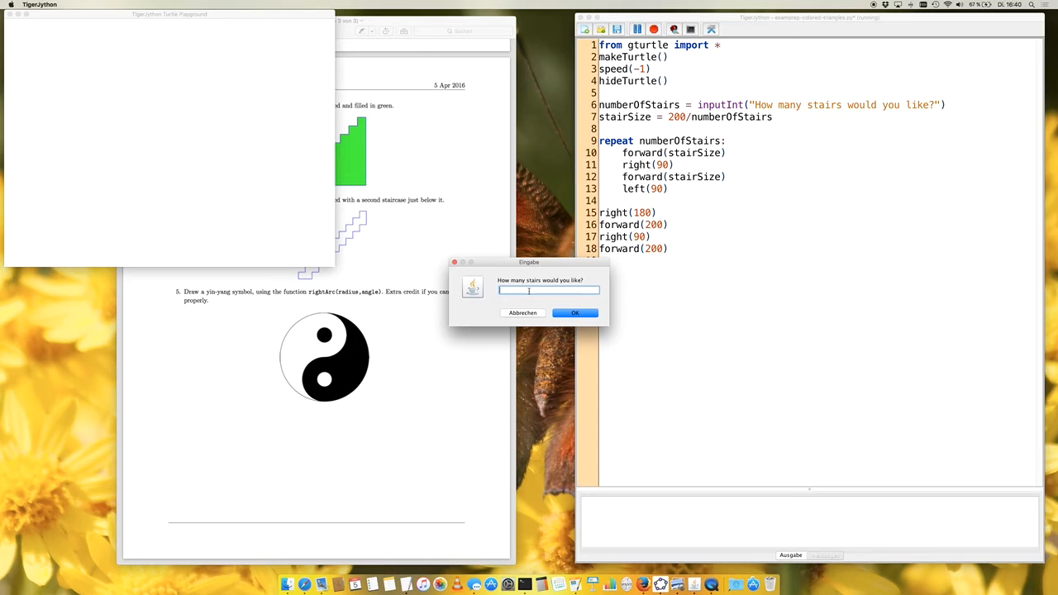
left_click(575, 312)
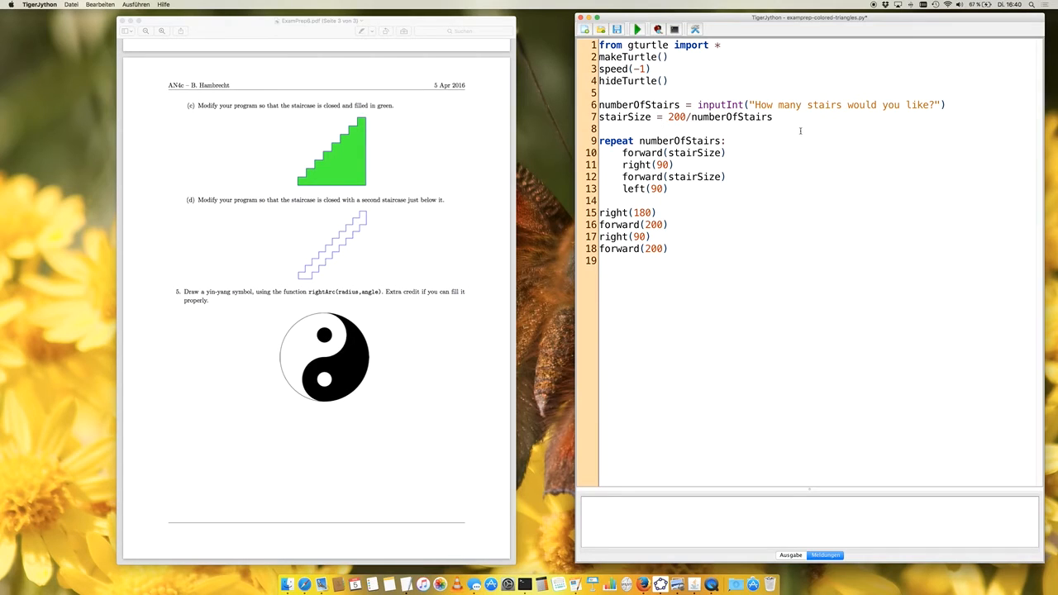
Step: Add setFillColor("green") and startPath() before the loop and fillPath() at the end, then test-draw
key("Return")
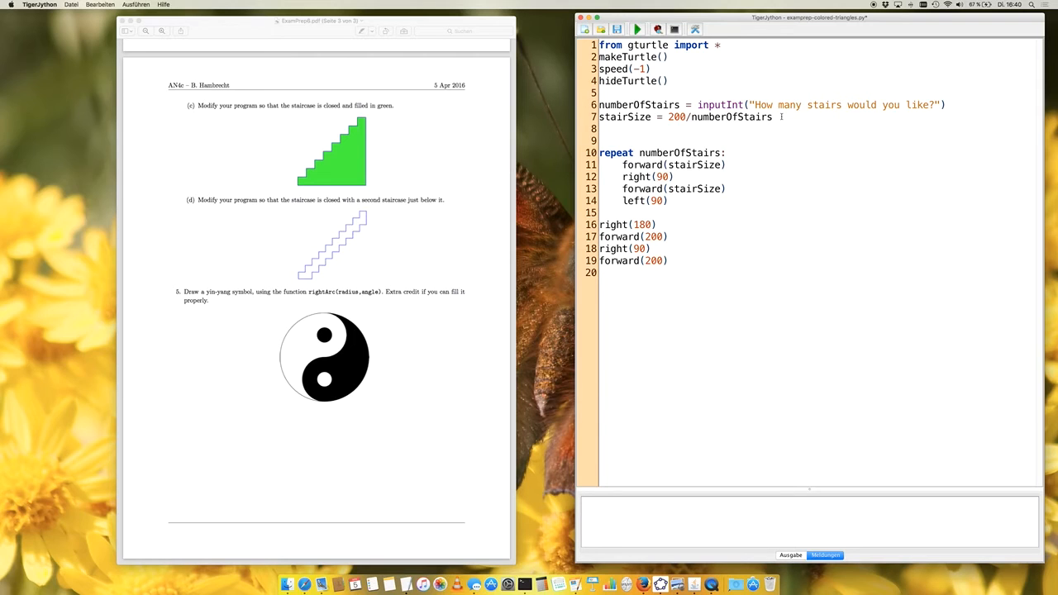
type("startPath(")
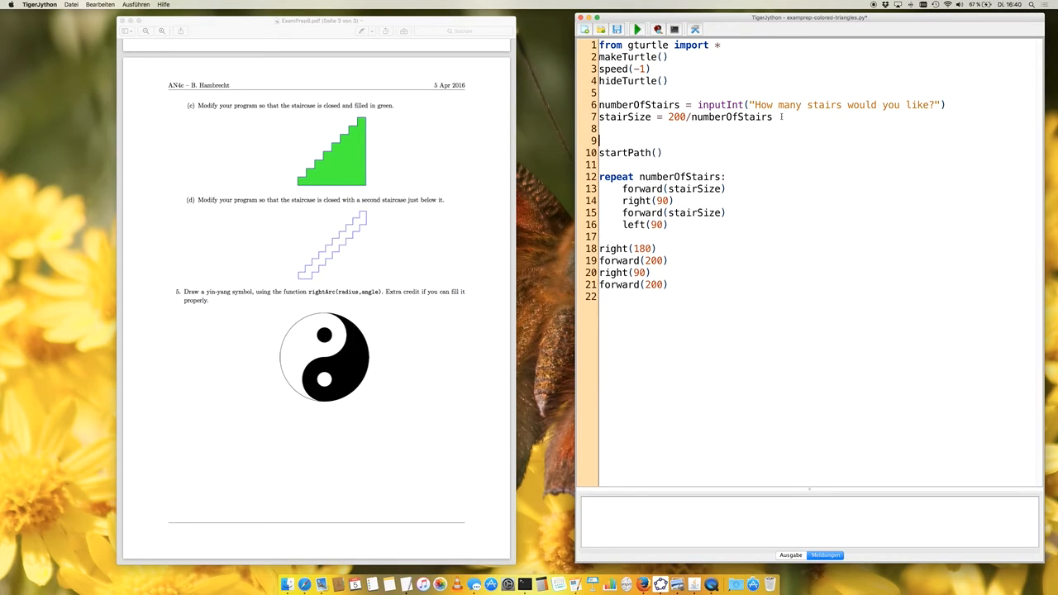
type("setFillColor(\"gree")
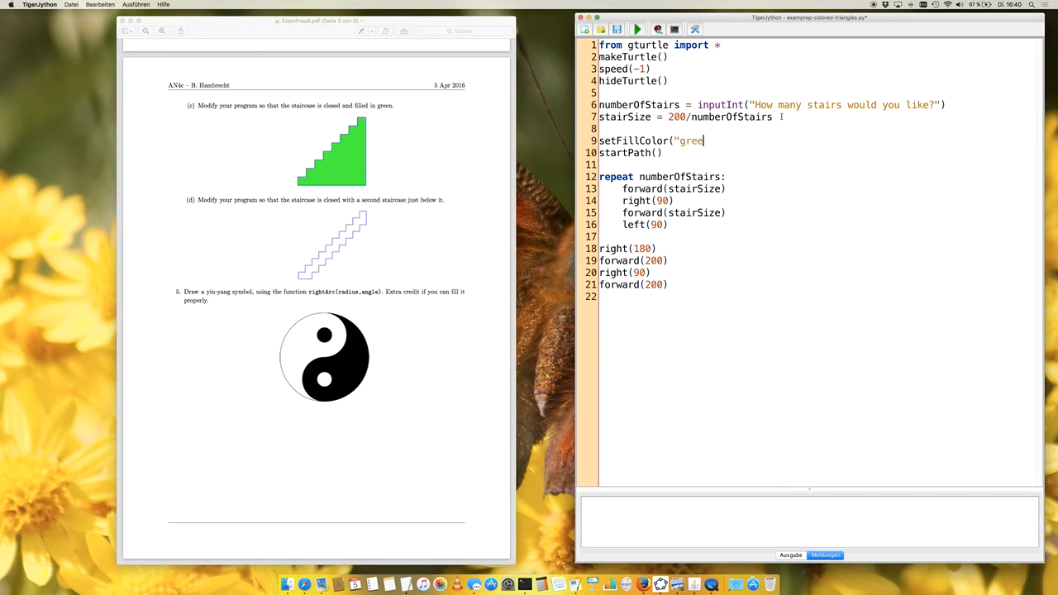
type("n\")")
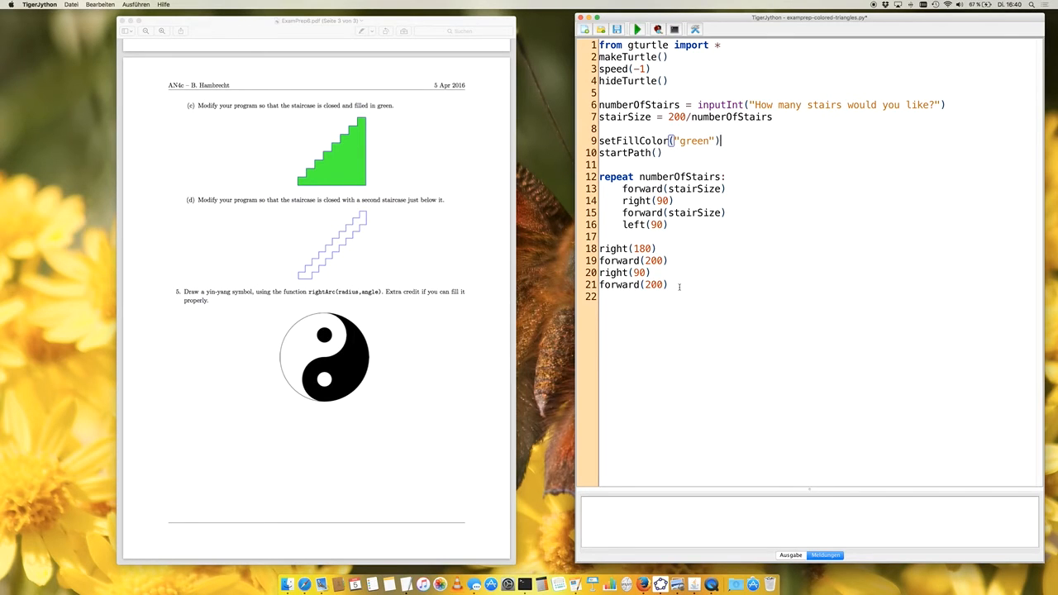
type("fi")
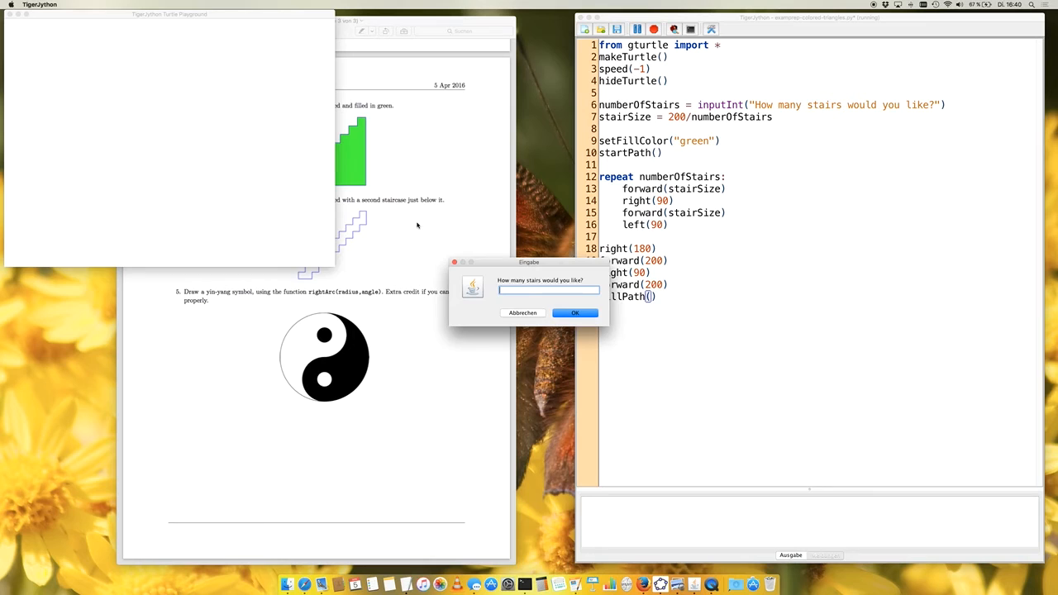
left_click(575, 313)
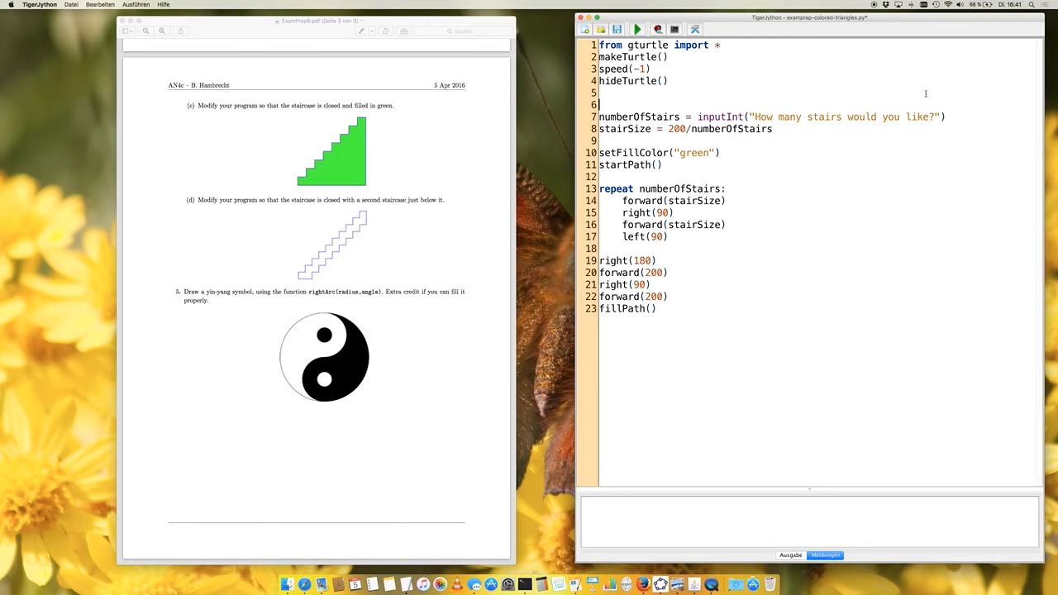
Step: Define staircaseHeight and use it in stairSize and both closing forward moves
type("staircase")
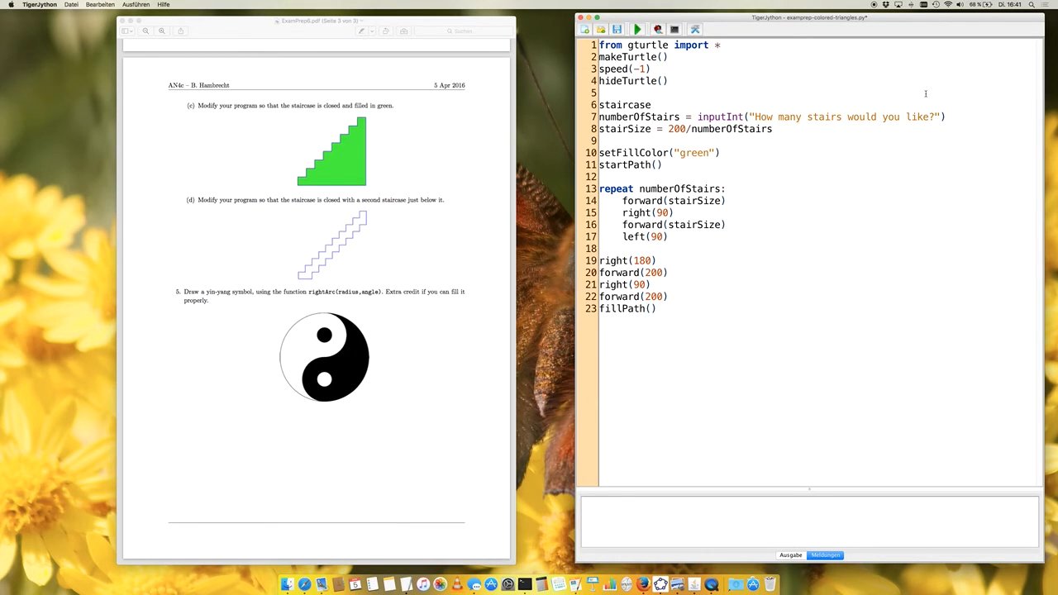
type("Height =")
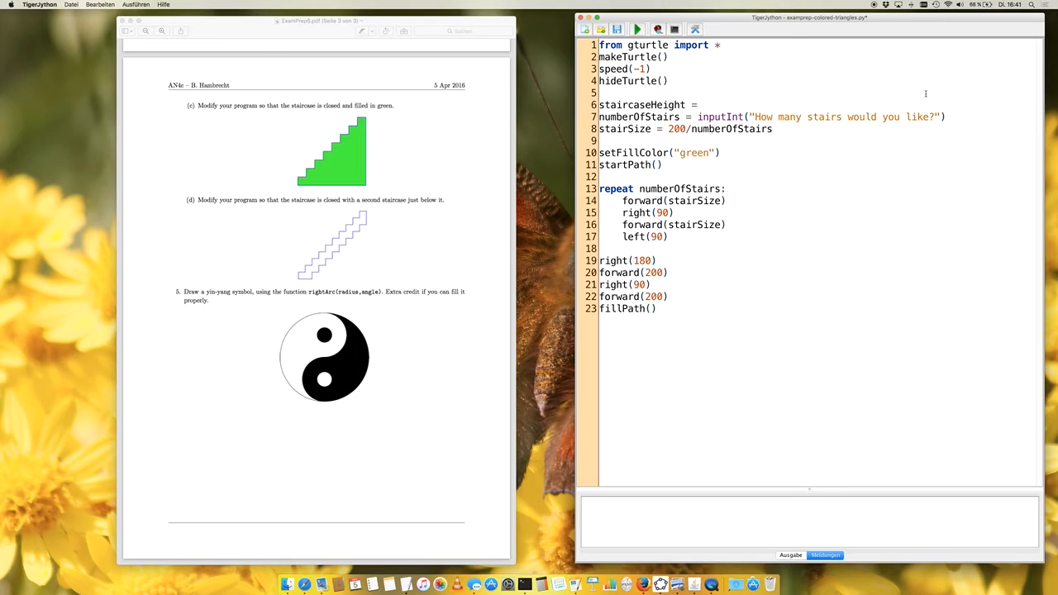
type("200")
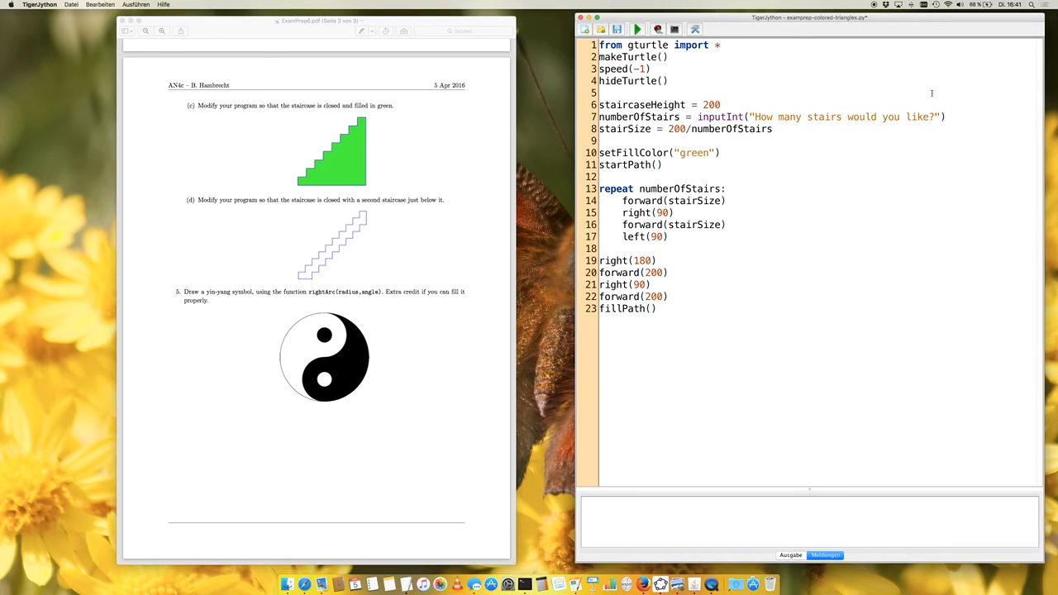
double_click(643, 104)
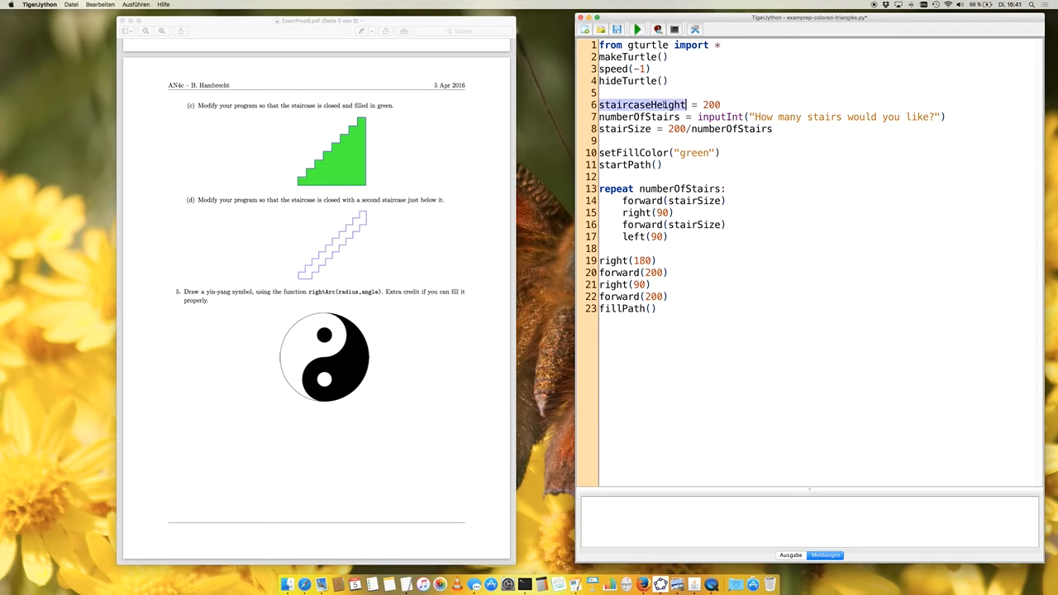
type("staircaseHeight")
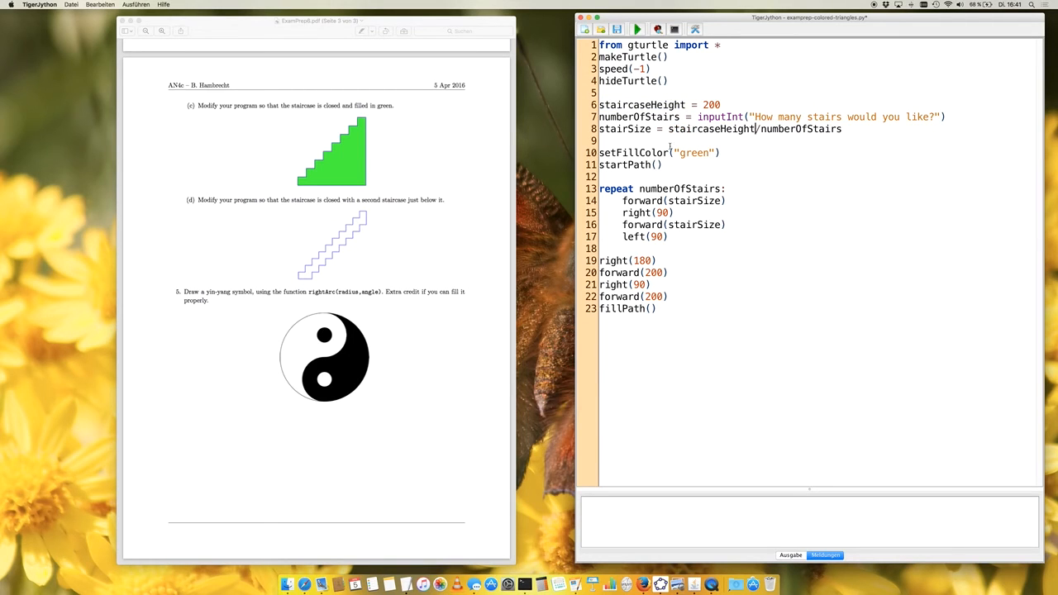
type("staircaseHeight")
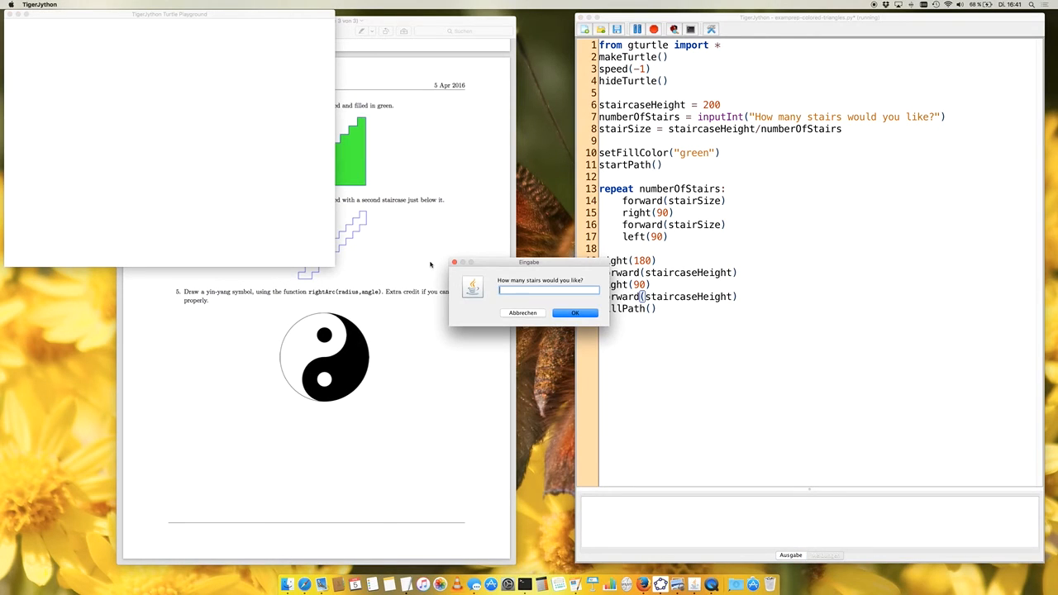
Step: Run the program and enter a stair count to draw the taller green staircase
left_click(576, 312)
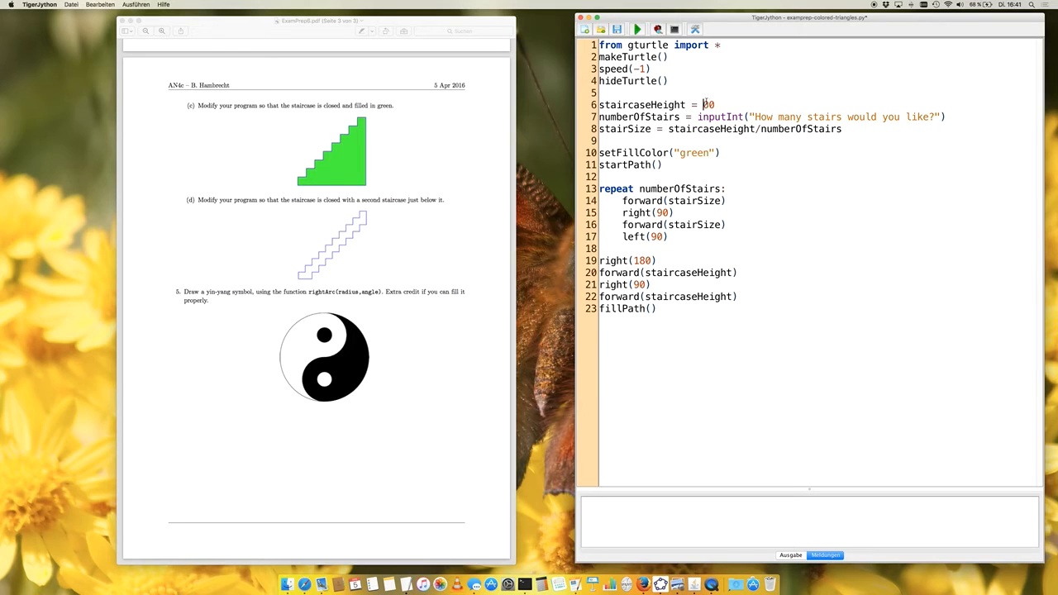
left_click(637, 30)
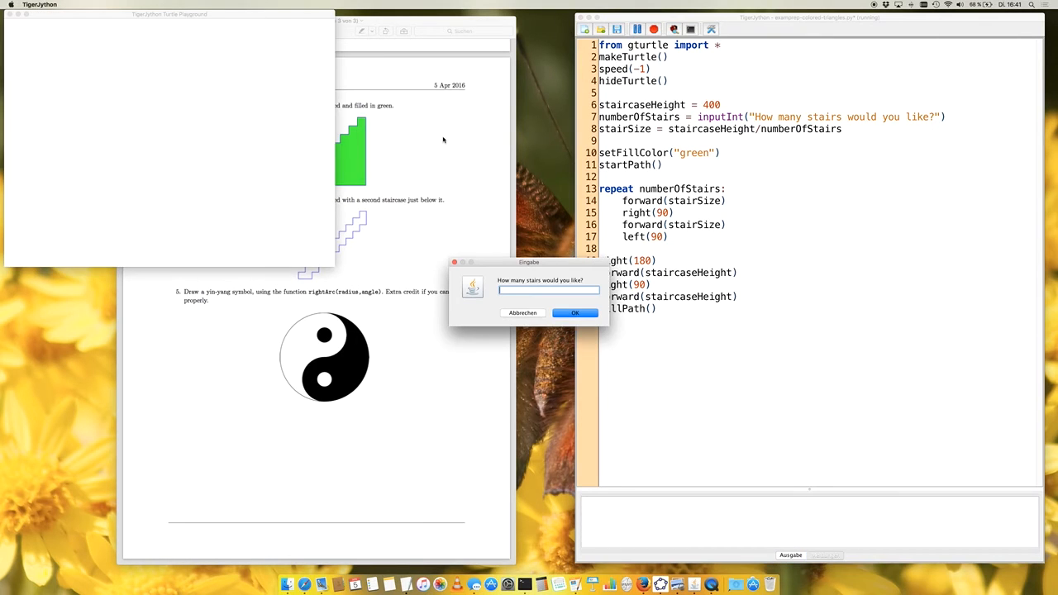
left_click(575, 313)
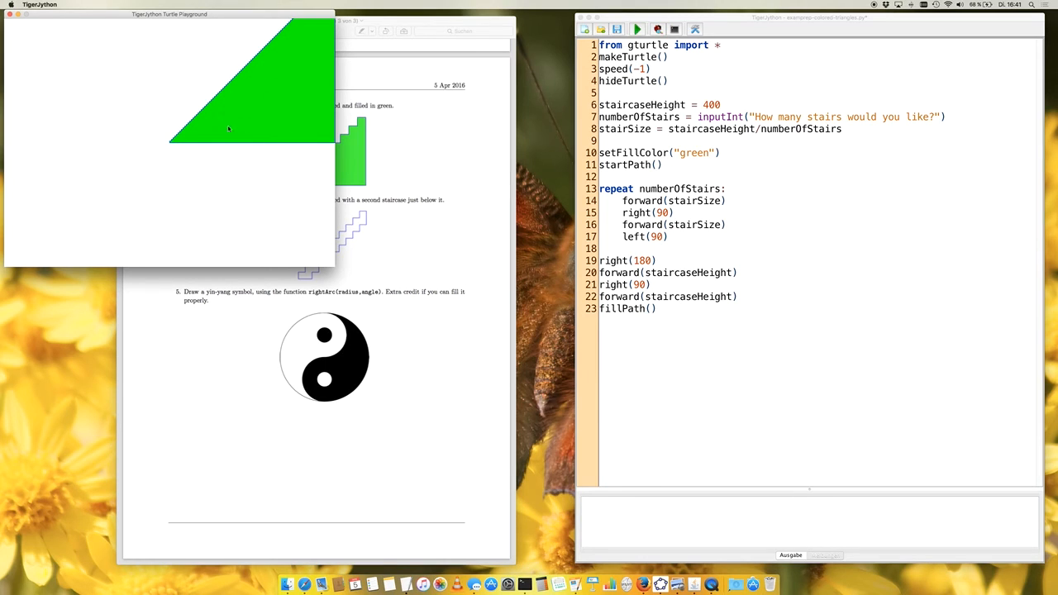
mouse_move(95, 112)
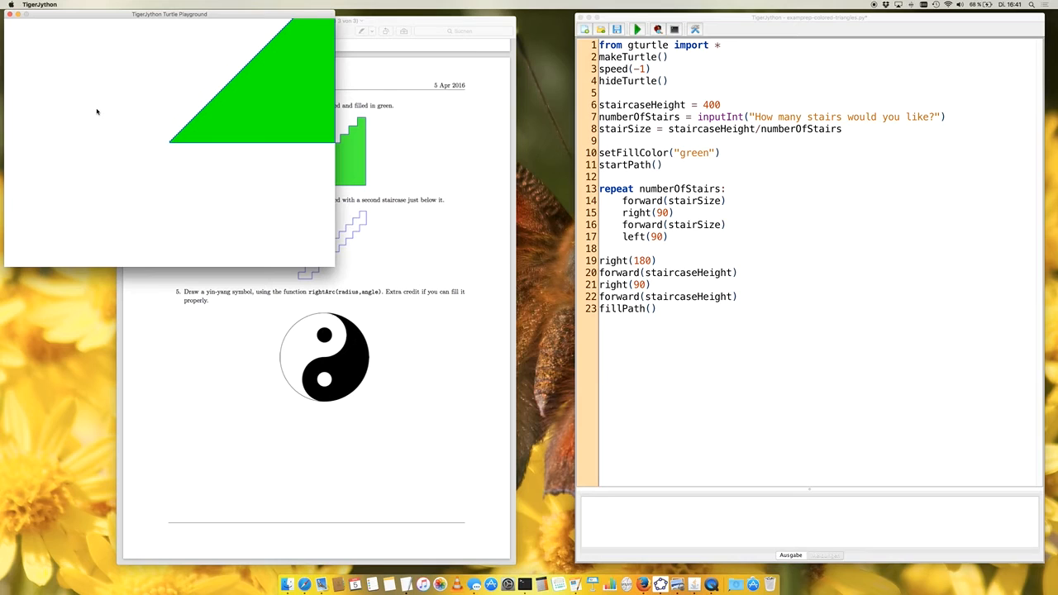
mouse_move(17, 32)
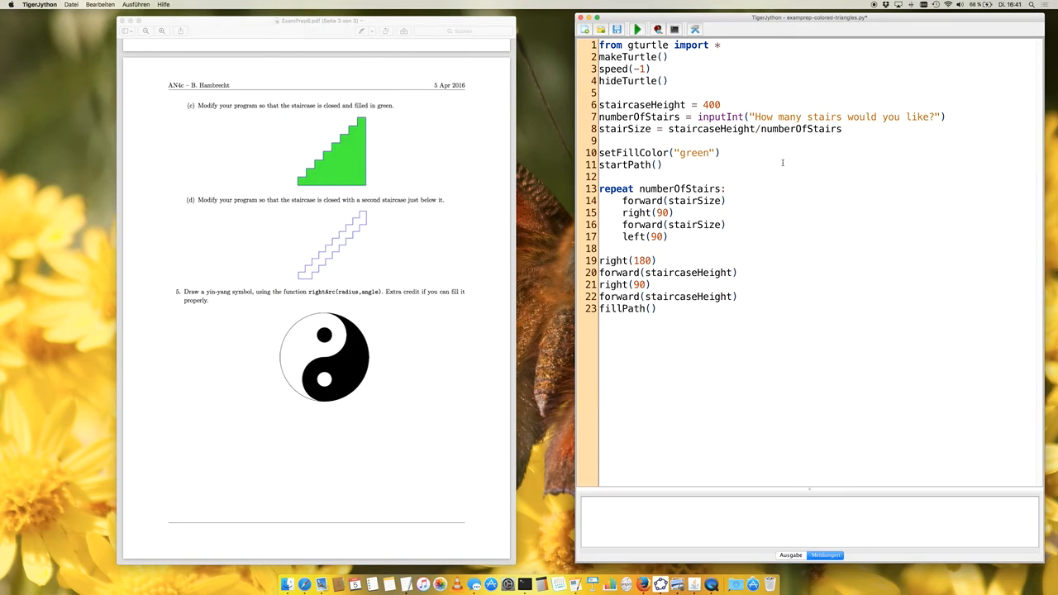
mouse_move(367, 238)
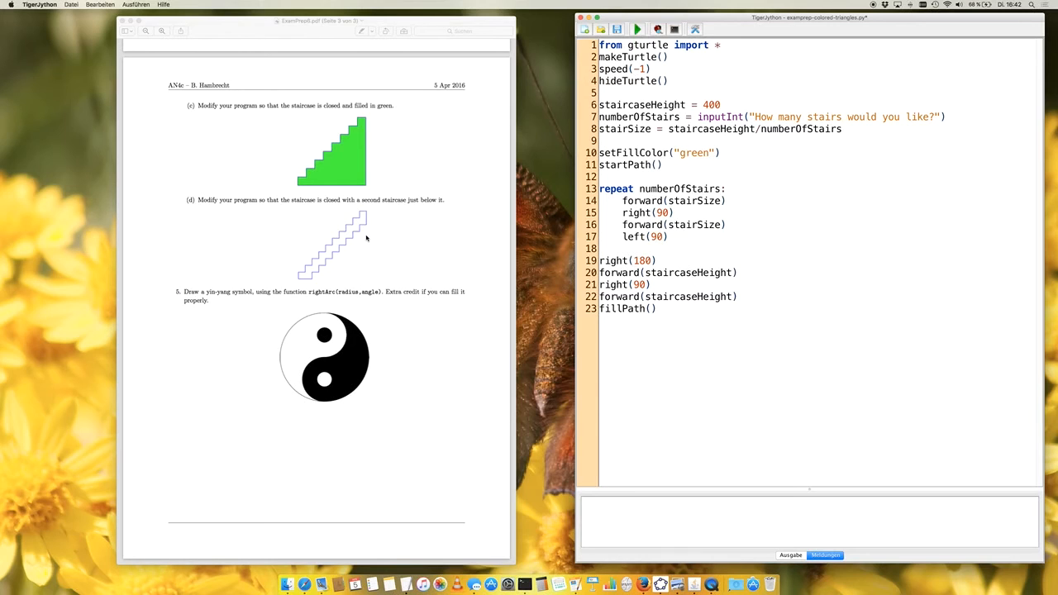
mouse_move(367, 221)
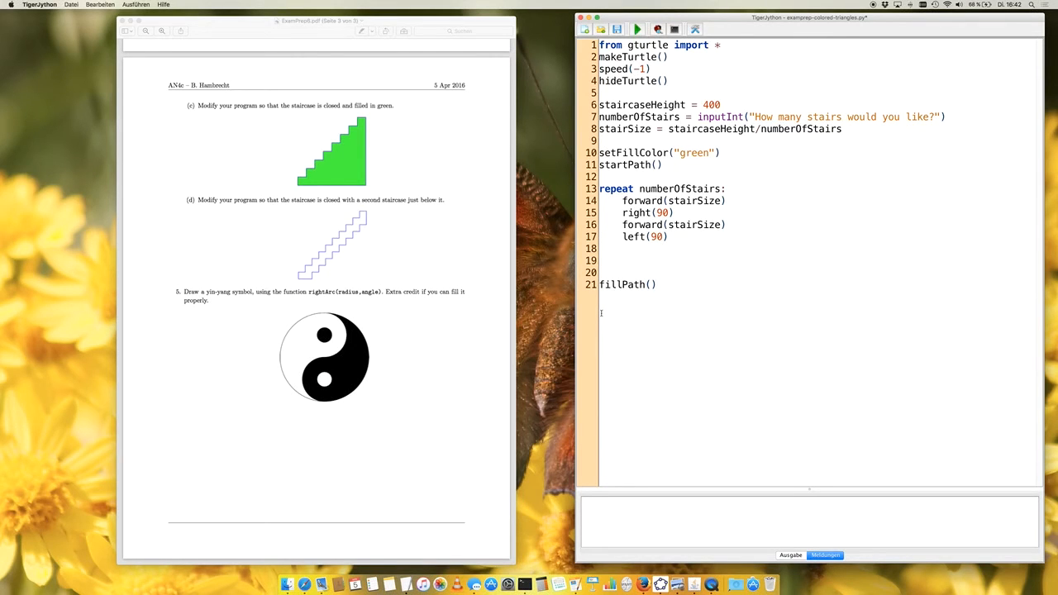
Step: Replace the closing moves with right(180), forward(2 * stairSize) and a second repeat numberOfStairs loop copied from the first
type("right(180)")
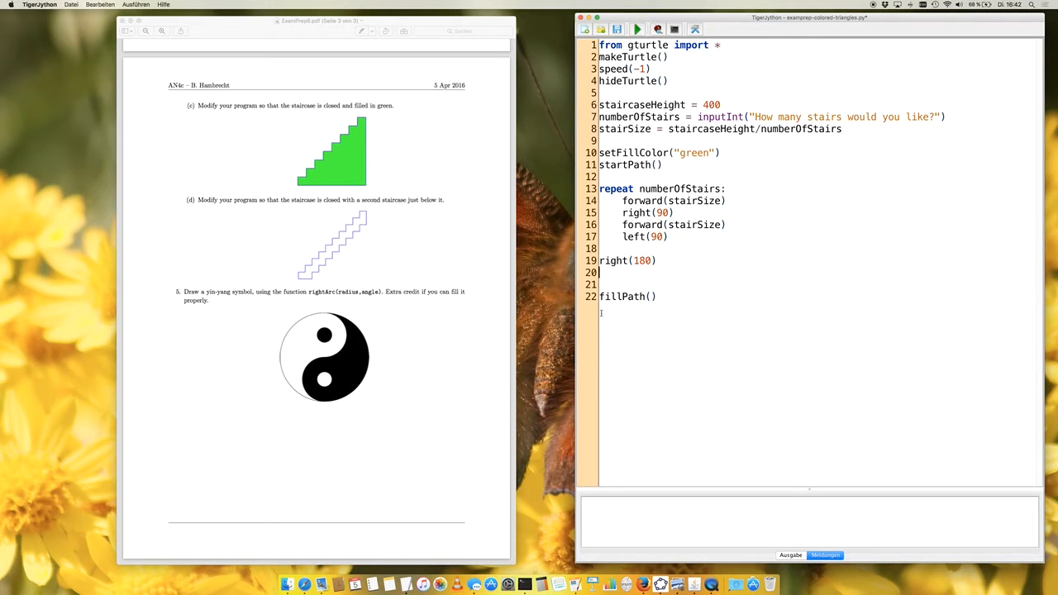
type("forward(")
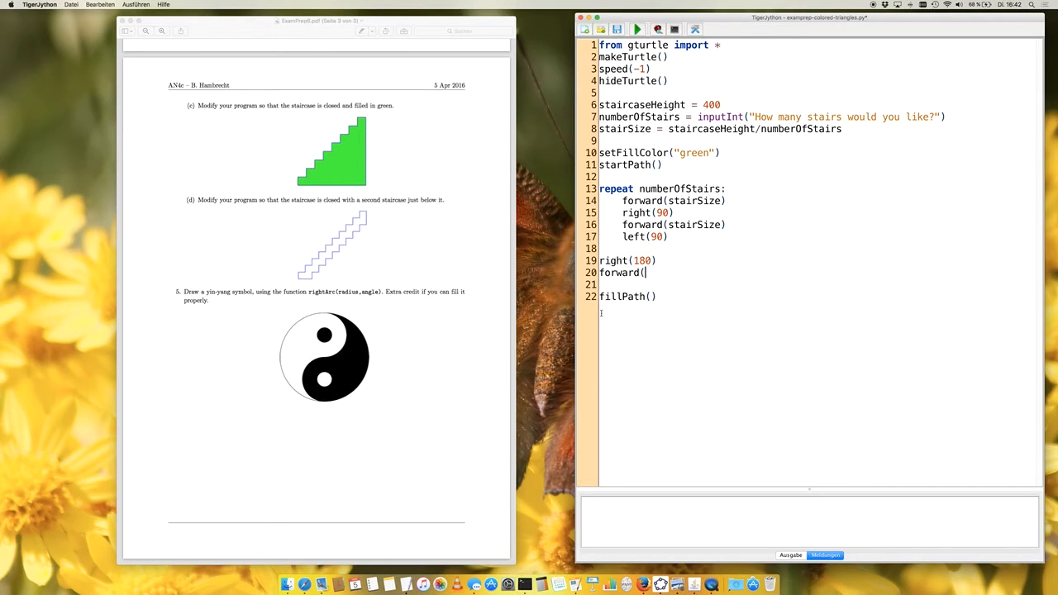
type("2 *")
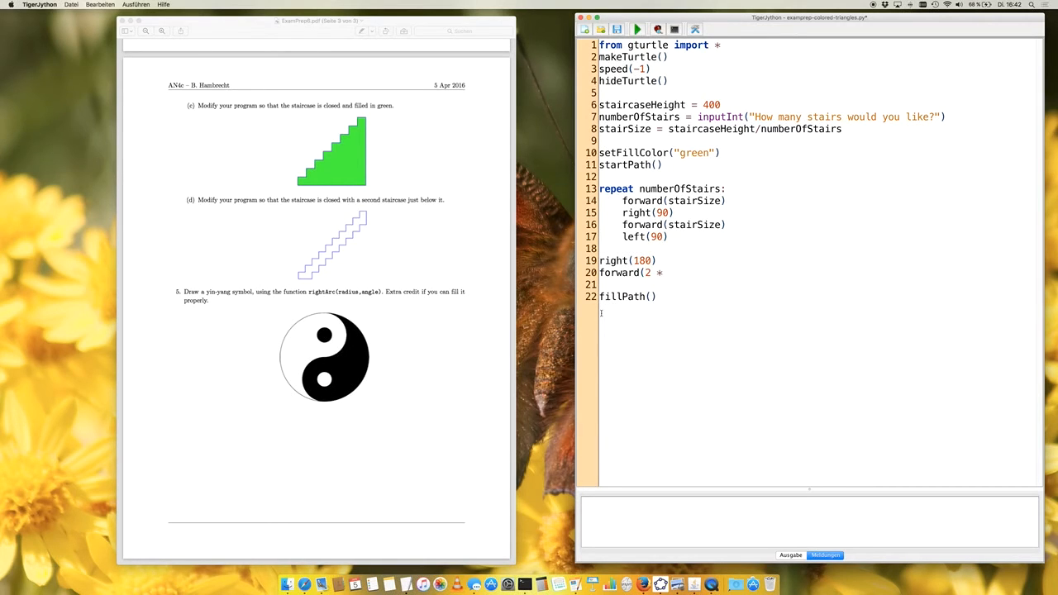
type("stairSize")
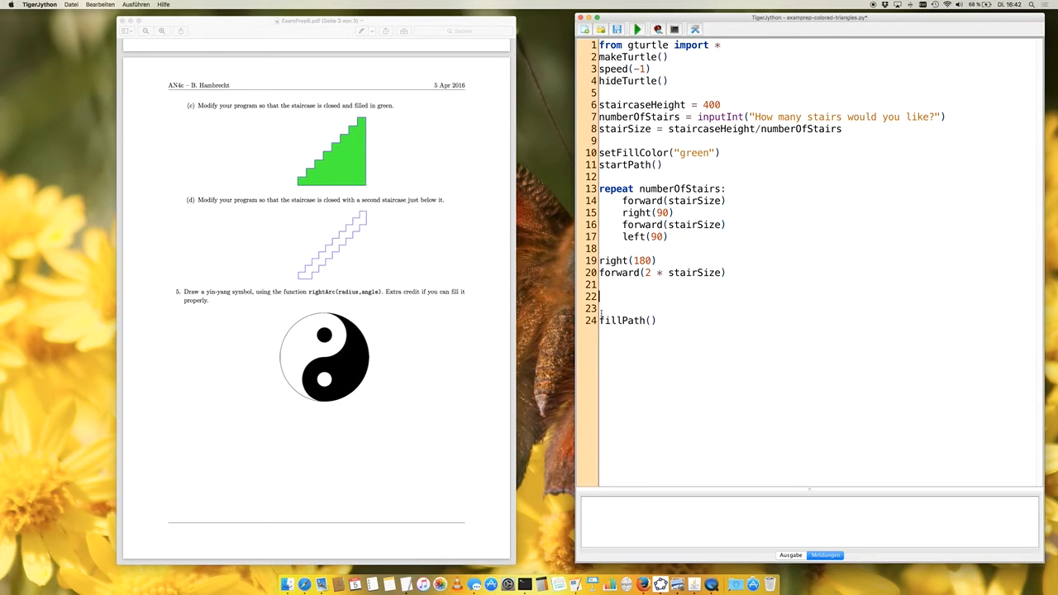
type("repeat numb")
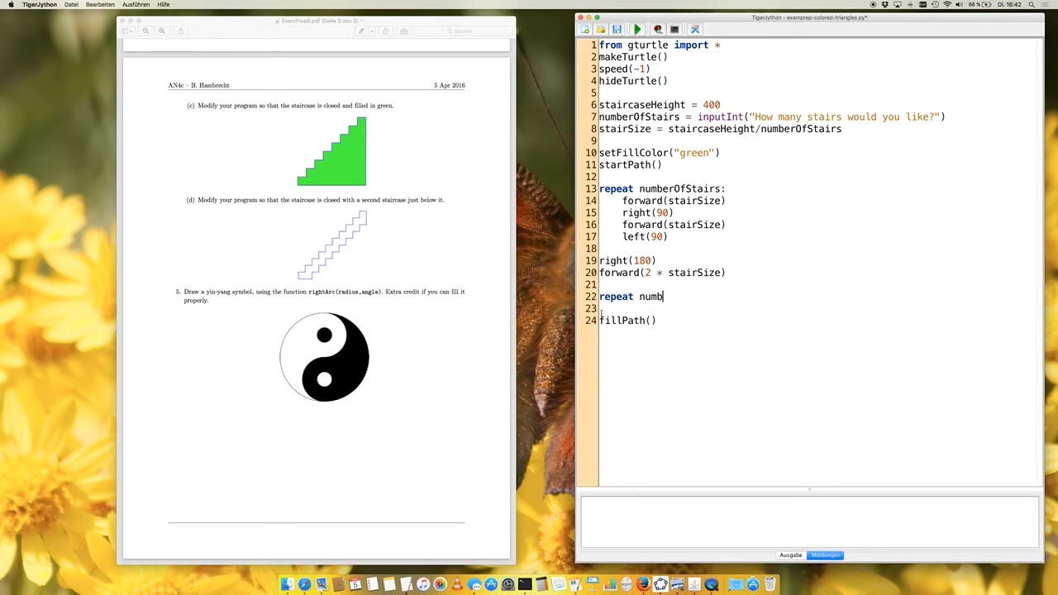
type("erOfStairs:")
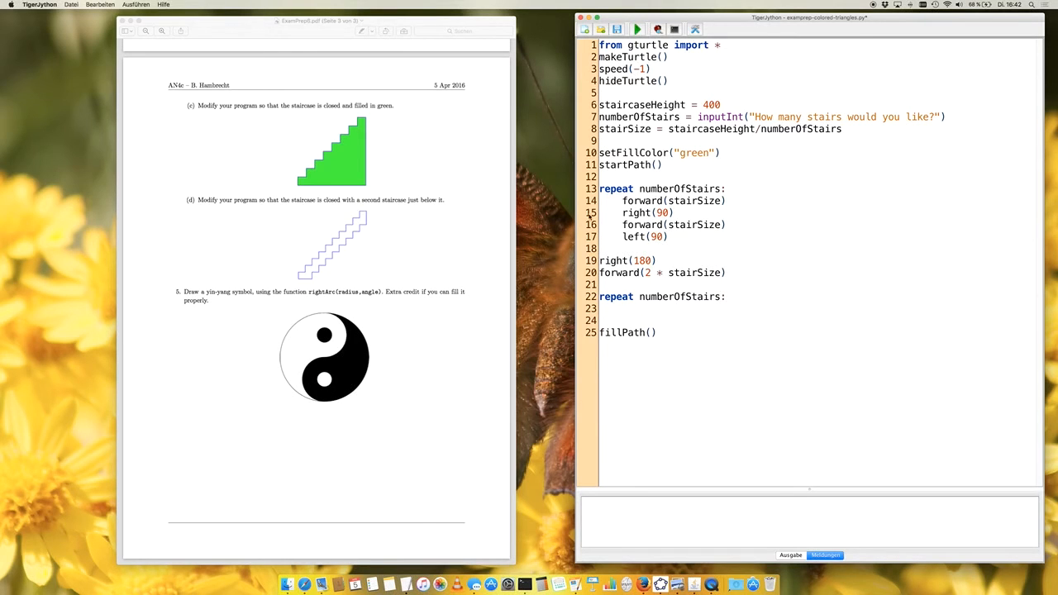
left_click_drag(625, 201, 668, 241)
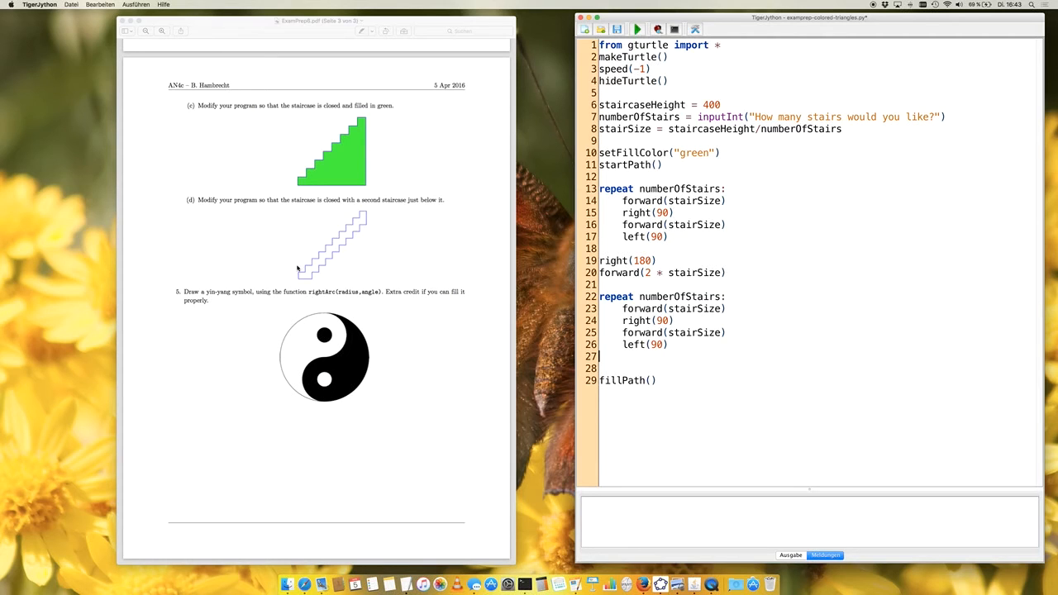
mouse_move(315, 283)
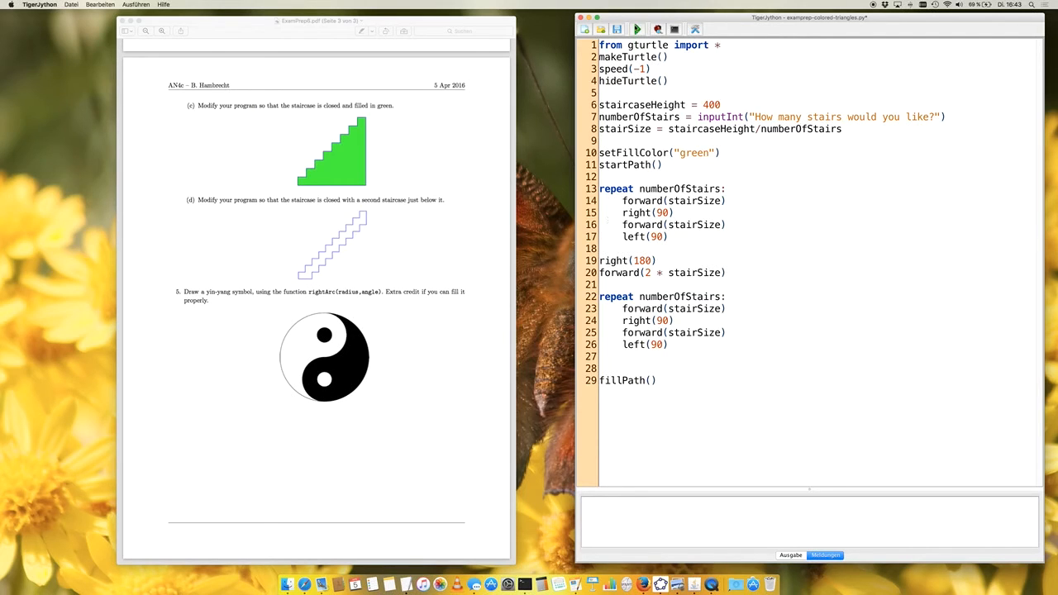
mouse_move(637, 29)
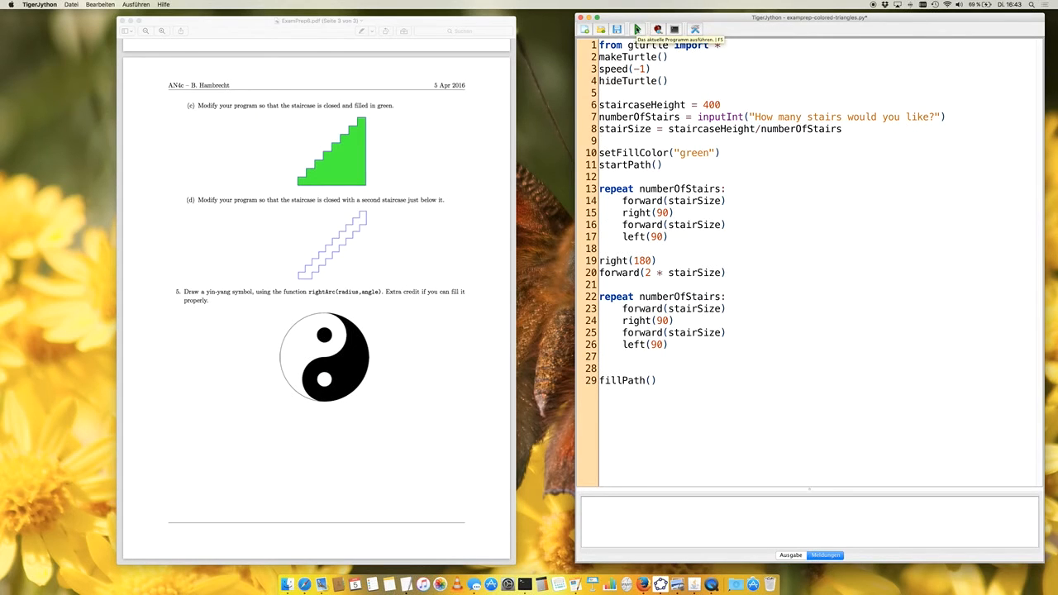
Step: Run the double-staircase program twice, entering a stair count, with staircaseHeight changed to 200 between runs
left_click(638, 30)
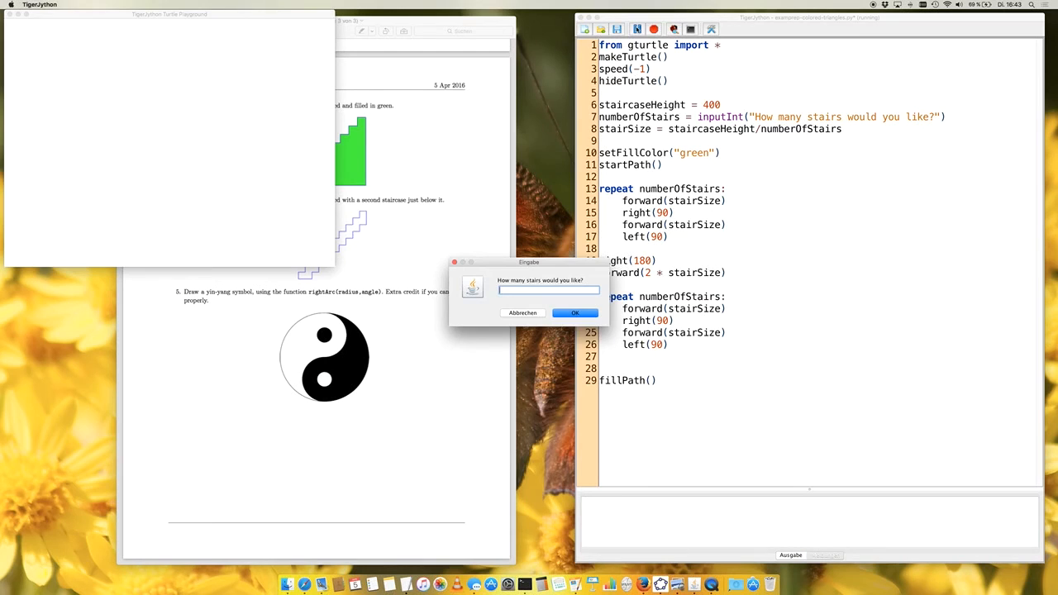
left_click(575, 313)
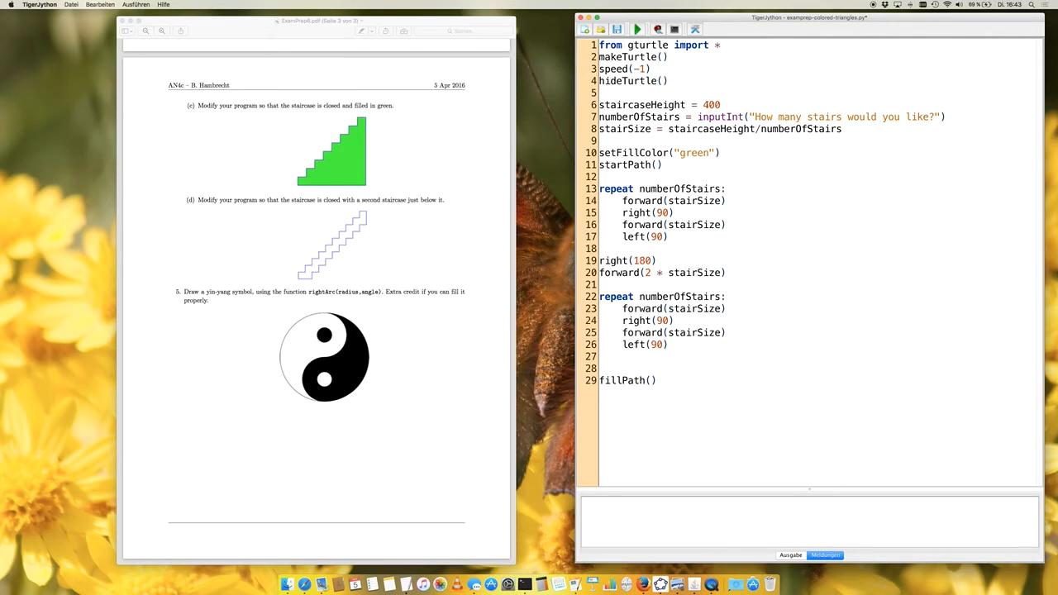
left_click(637, 30)
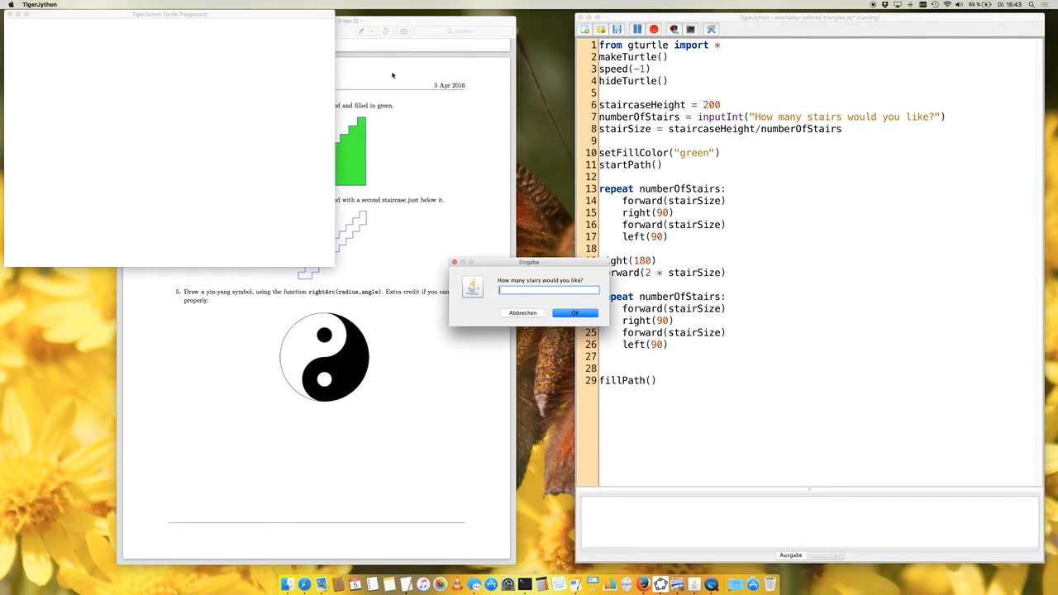
left_click(575, 312)
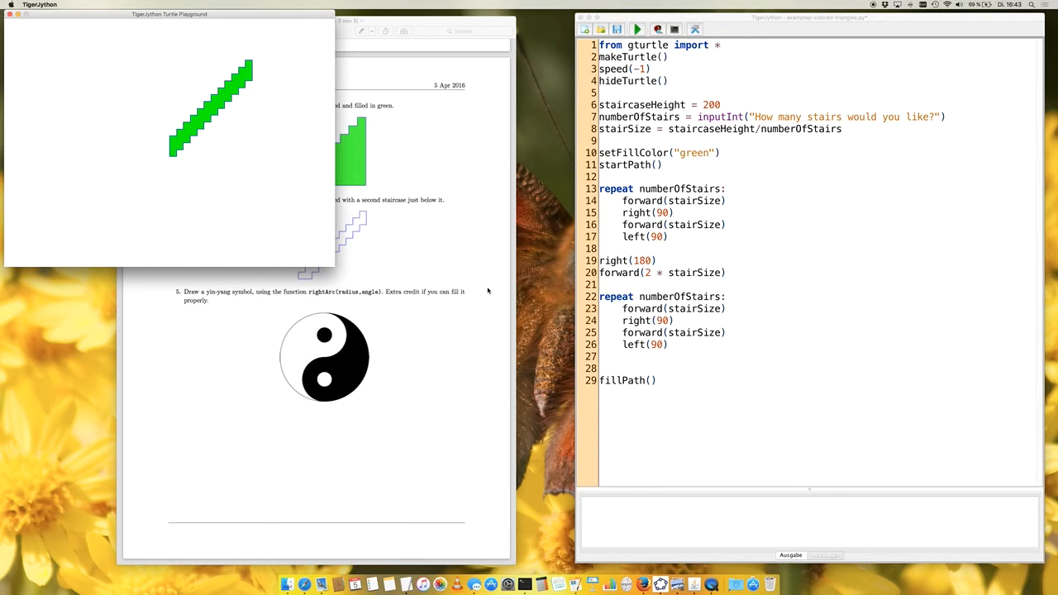
mouse_move(261, 99)
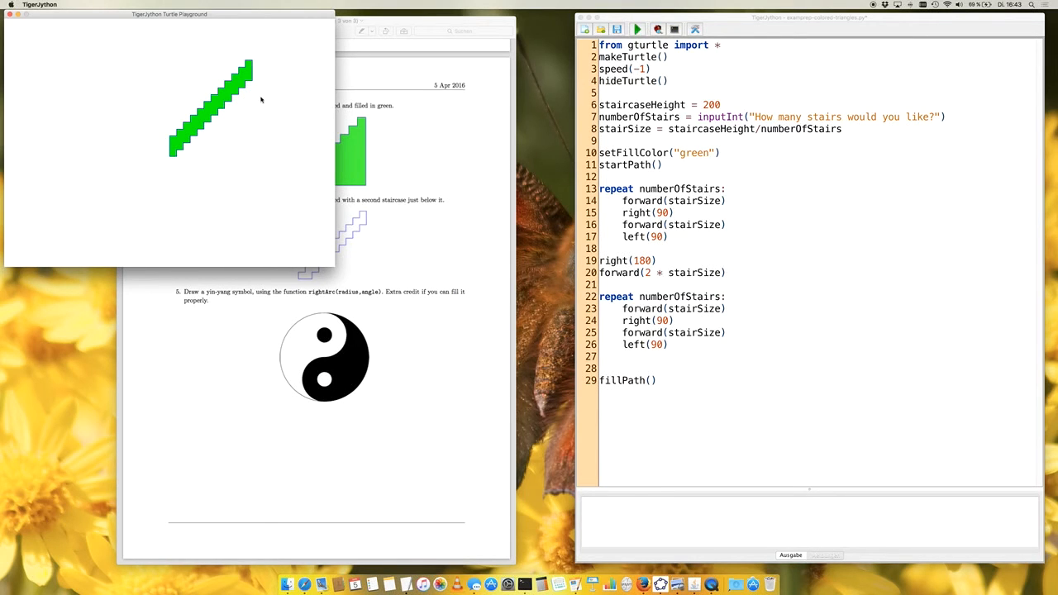
mouse_move(257, 62)
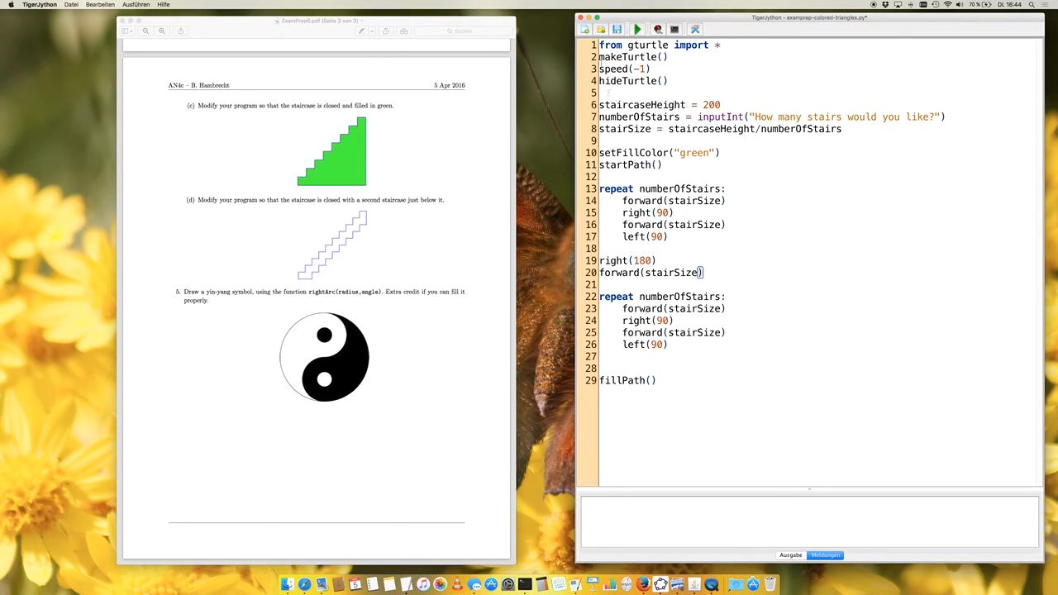
Step: Run the script with the second loop after right(180) and confirm the stair count
left_click(636, 30)
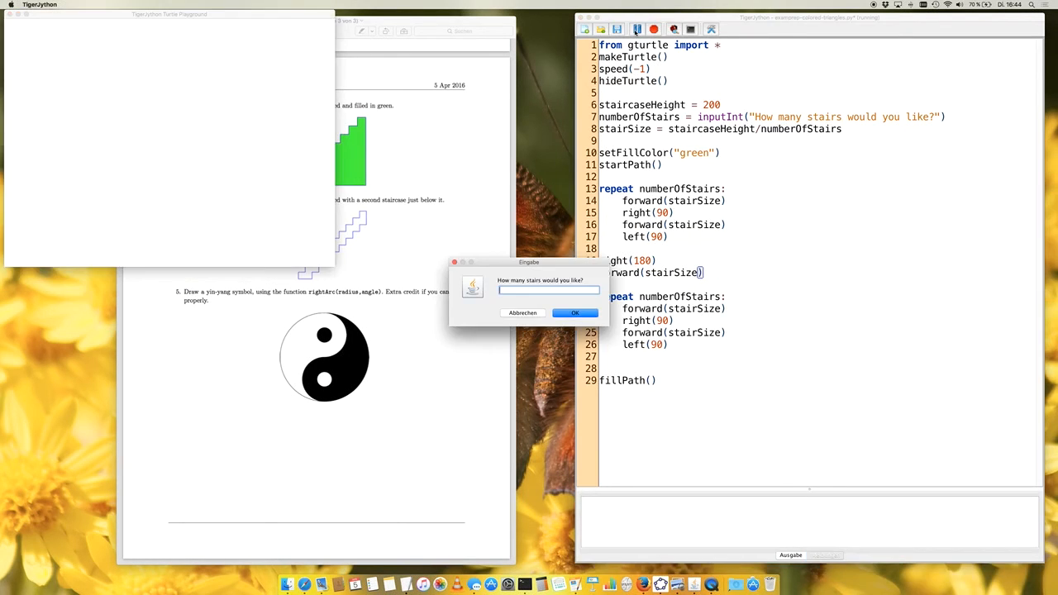
left_click(576, 312)
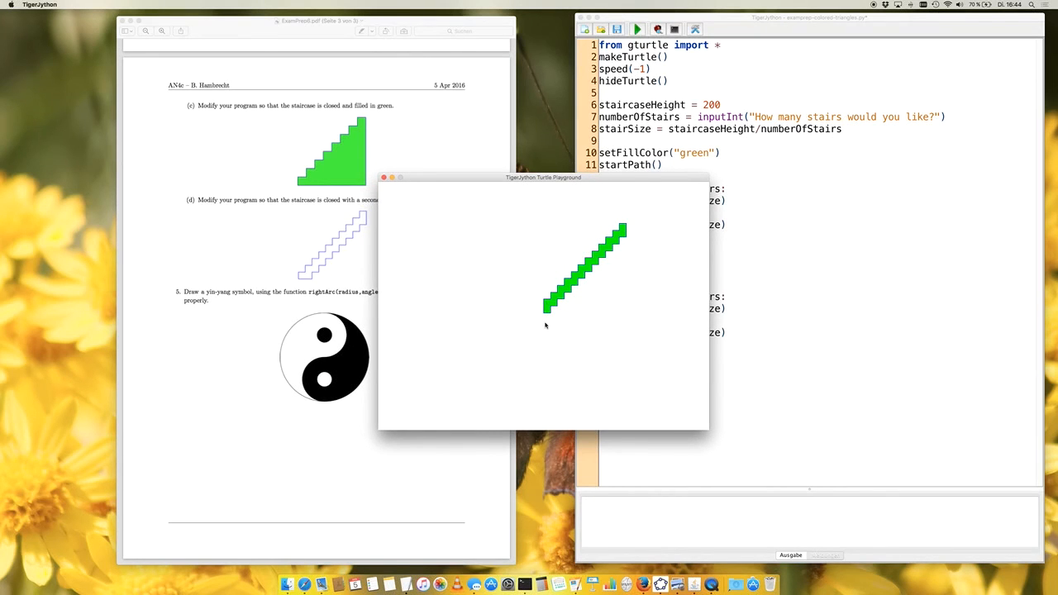
mouse_move(308, 278)
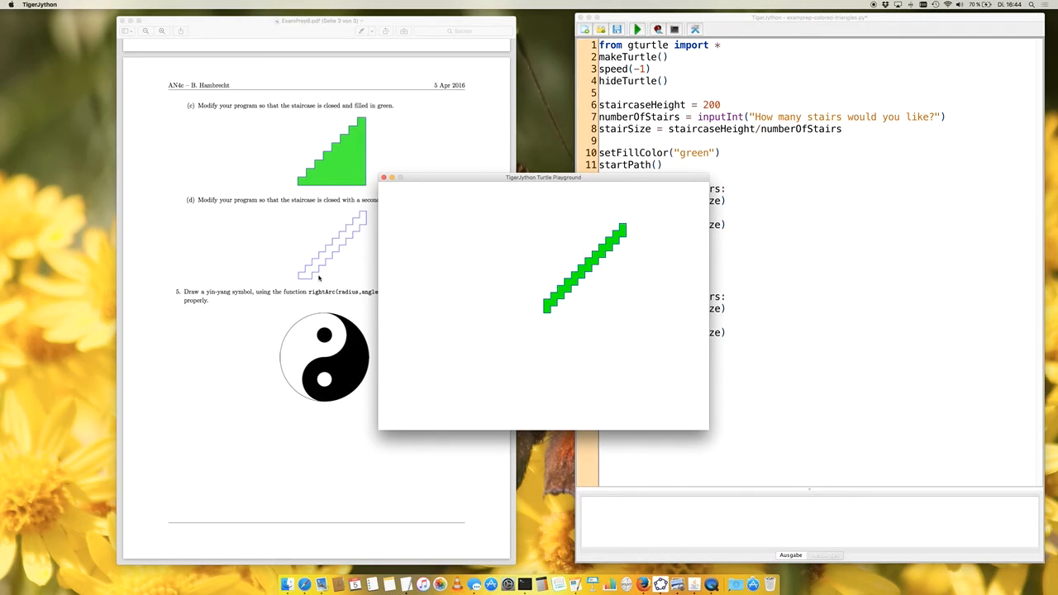
mouse_move(476, 297)
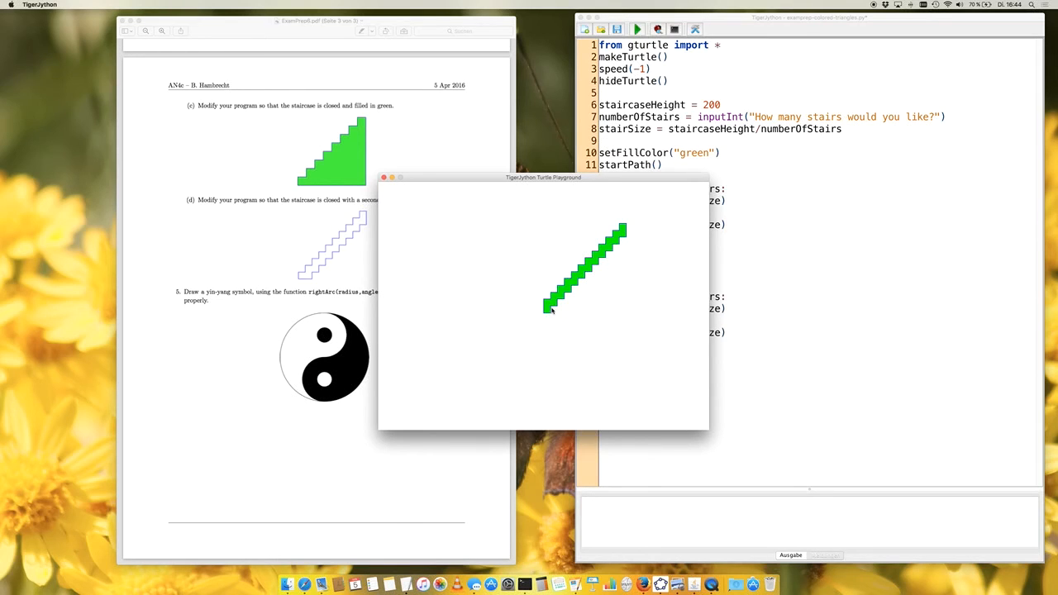
mouse_move(542, 314)
type(" -")
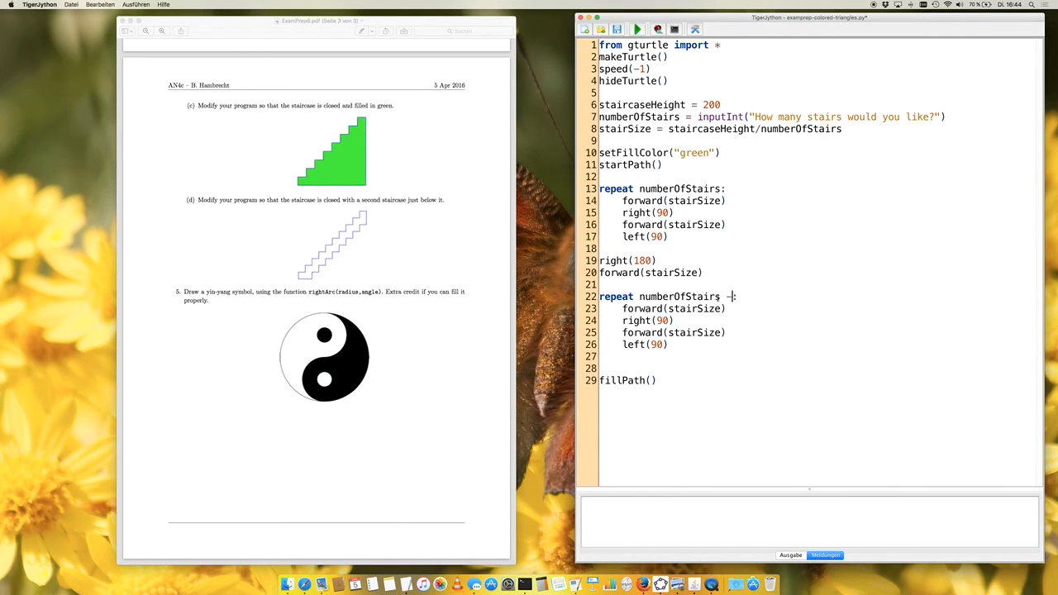
Step: Change the second loop to 'repeat numberOfStairs - 1:' and rerun with the stair count confirmed
type("1:")
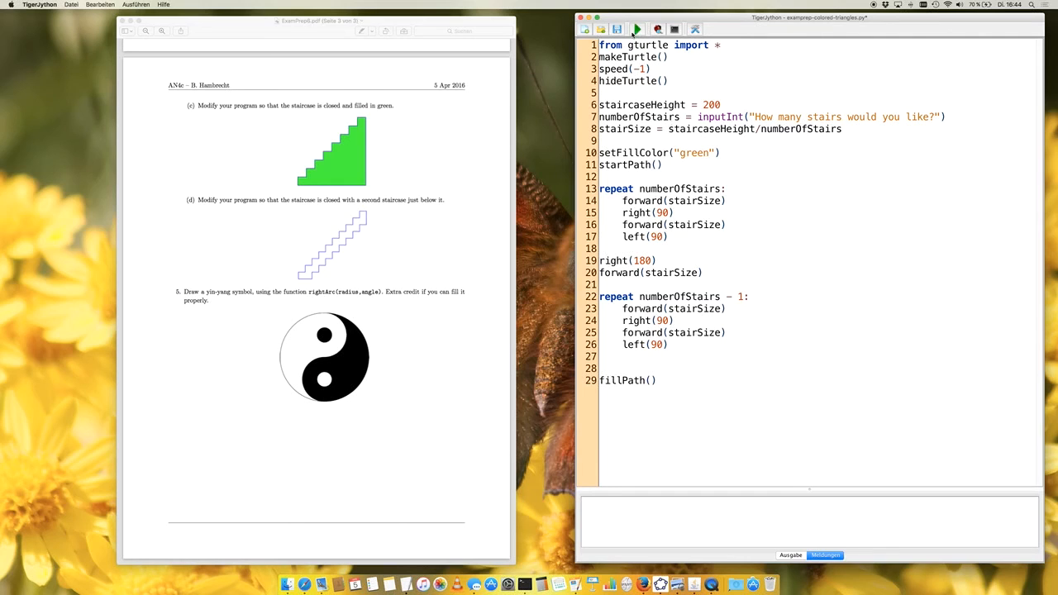
left_click(636, 30)
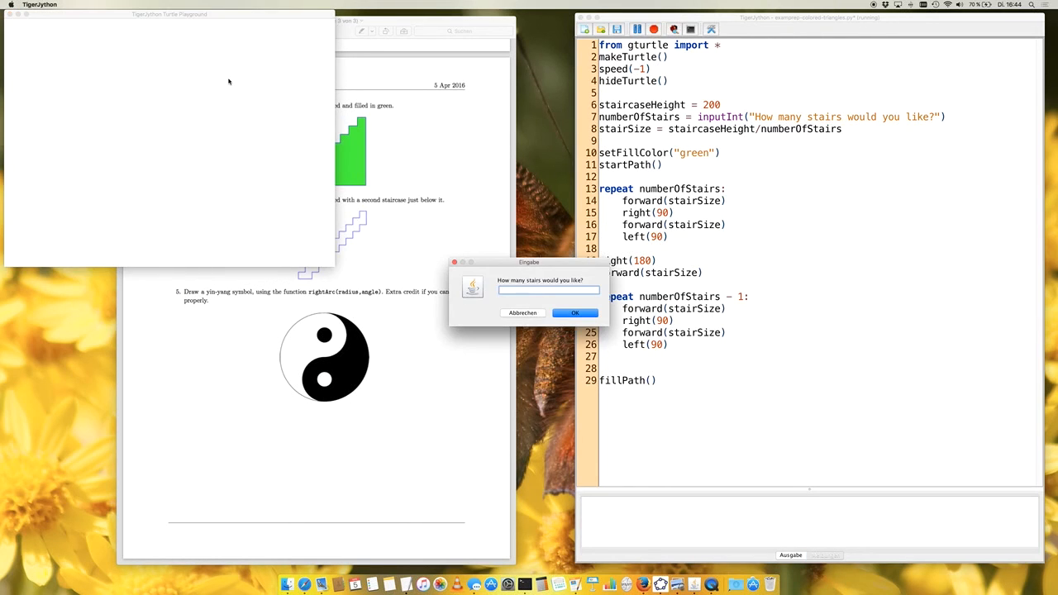
left_click(575, 313)
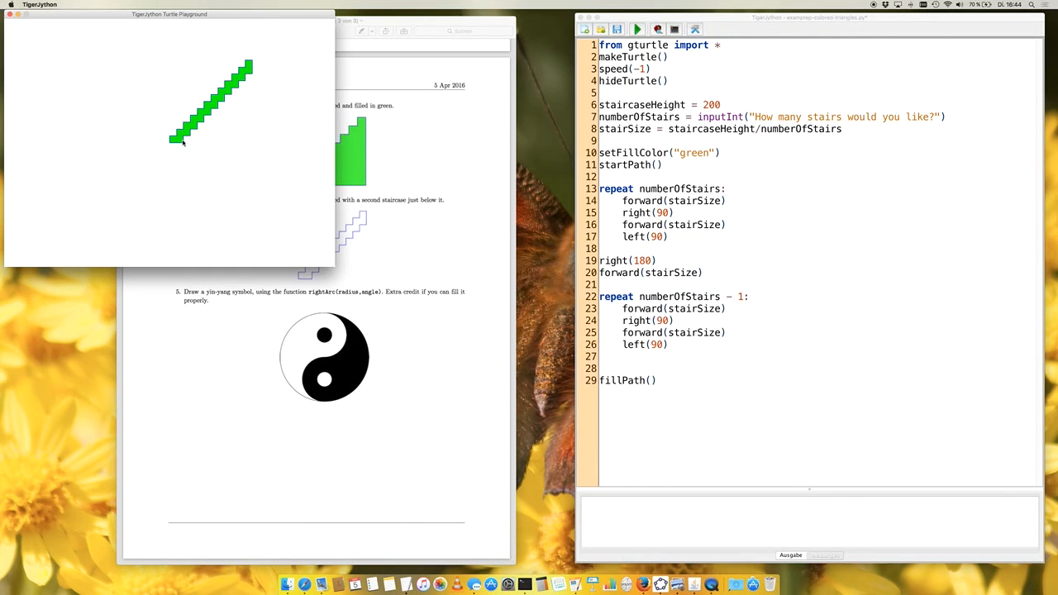
mouse_move(167, 143)
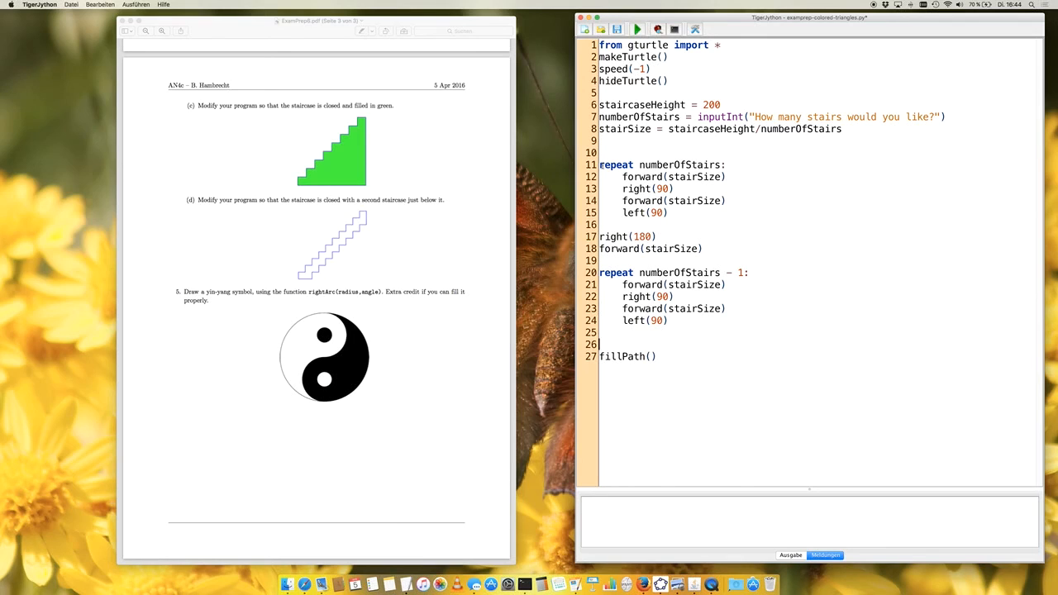
Step: Delete the leftover fillPath() line and rerun to draw an unfilled staircase outline
left_click(606, 357)
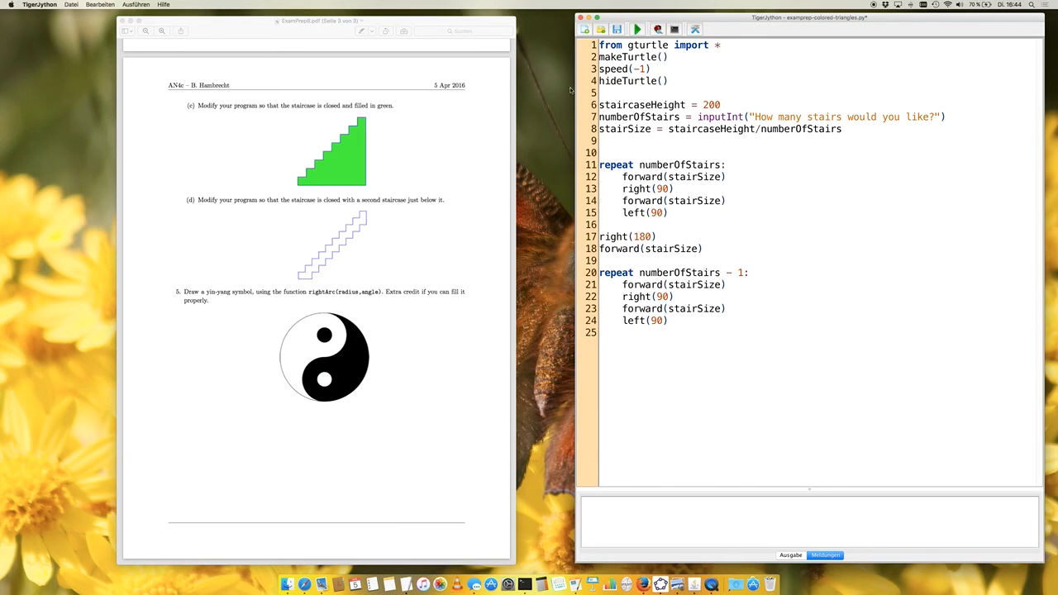
left_click(638, 30)
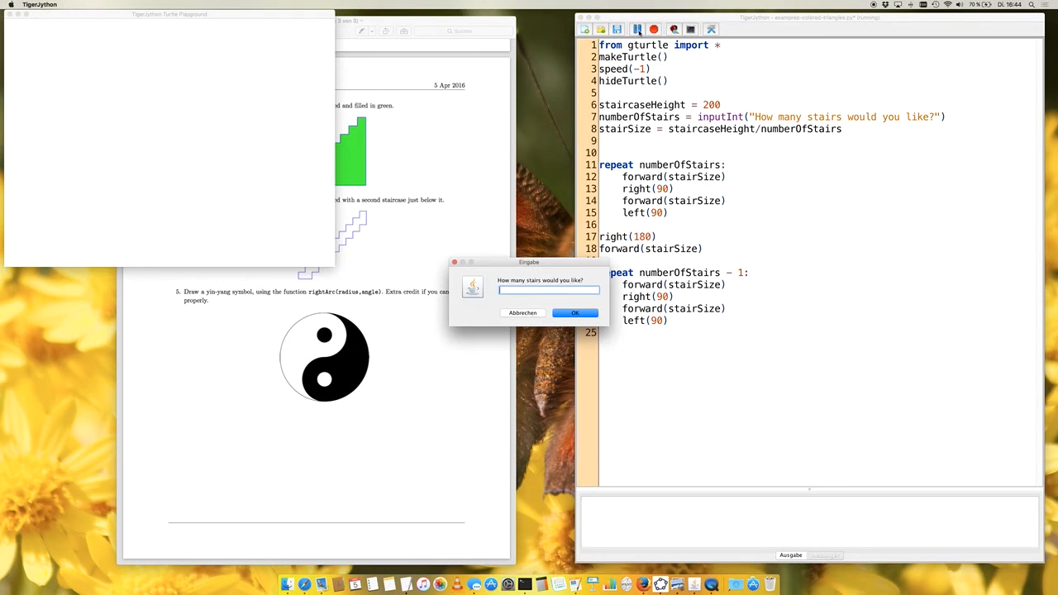
left_click(575, 313)
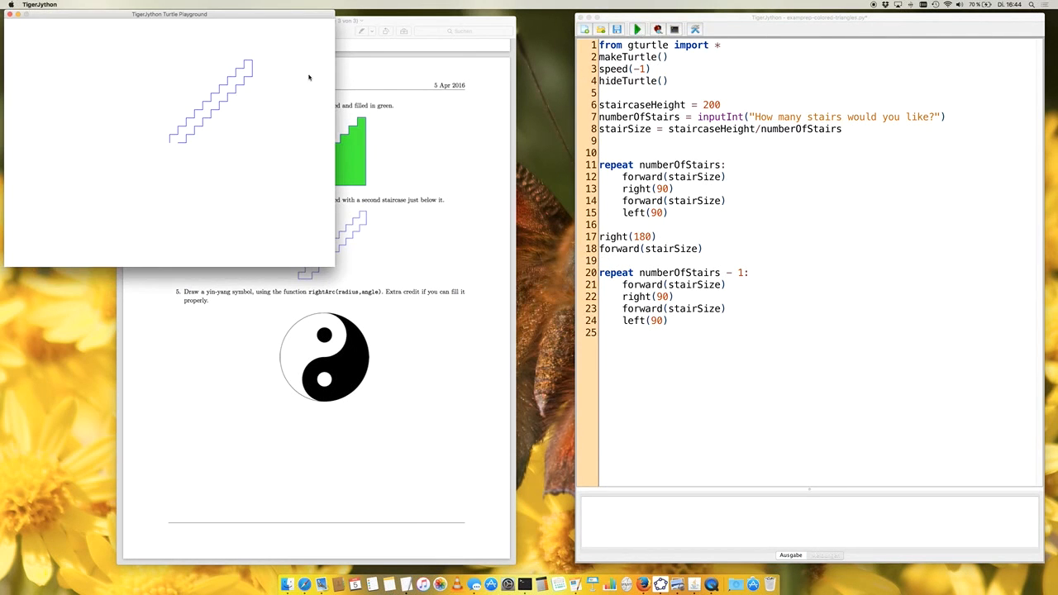
mouse_move(189, 139)
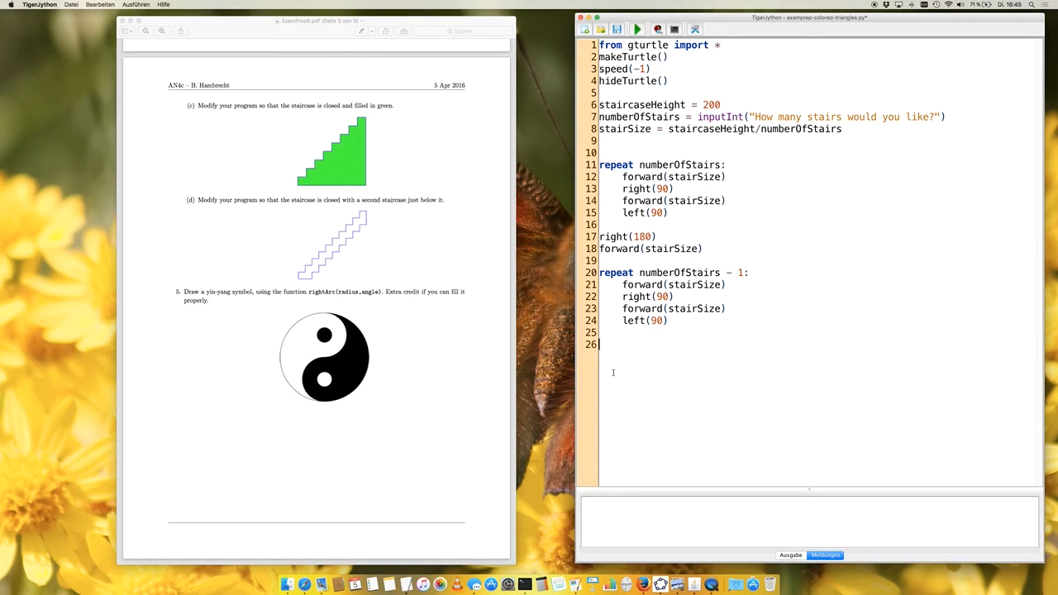
Step: Append forward(stairSize) after the second loop and run the script to test it
type("foward")
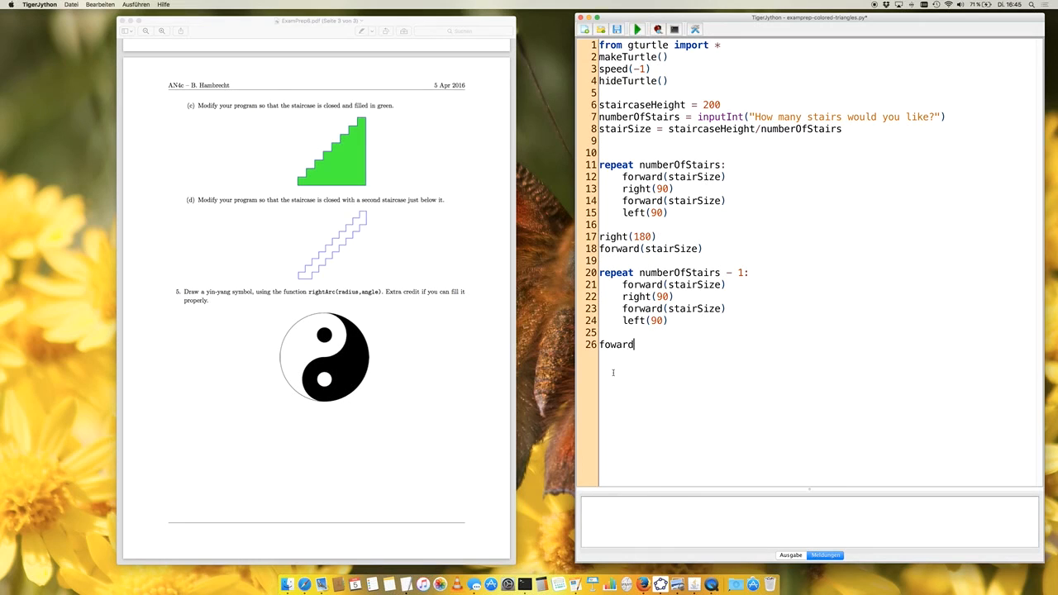
key("Backspace")
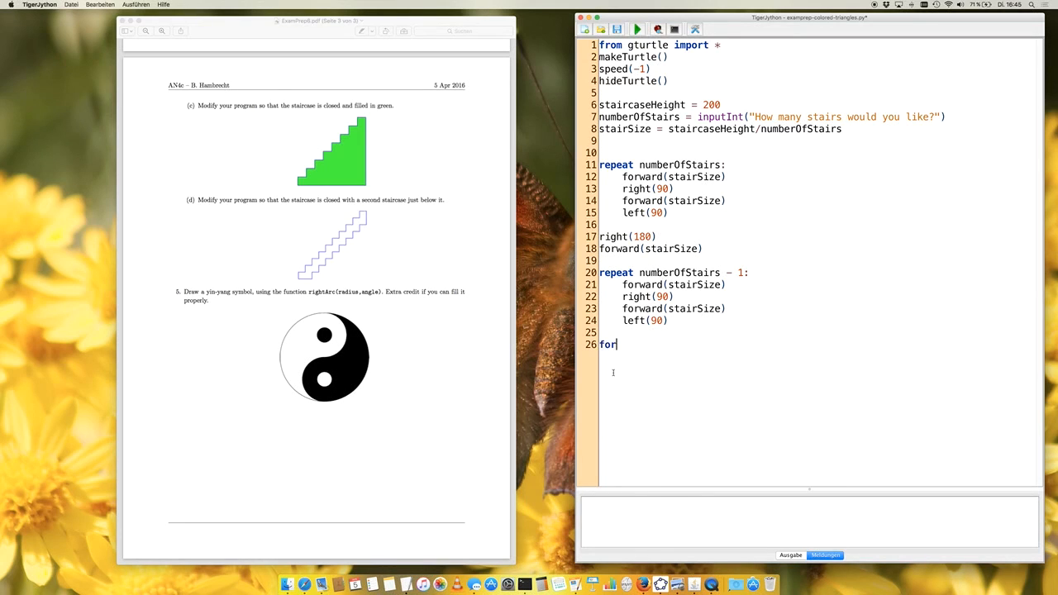
type("ward(stai")
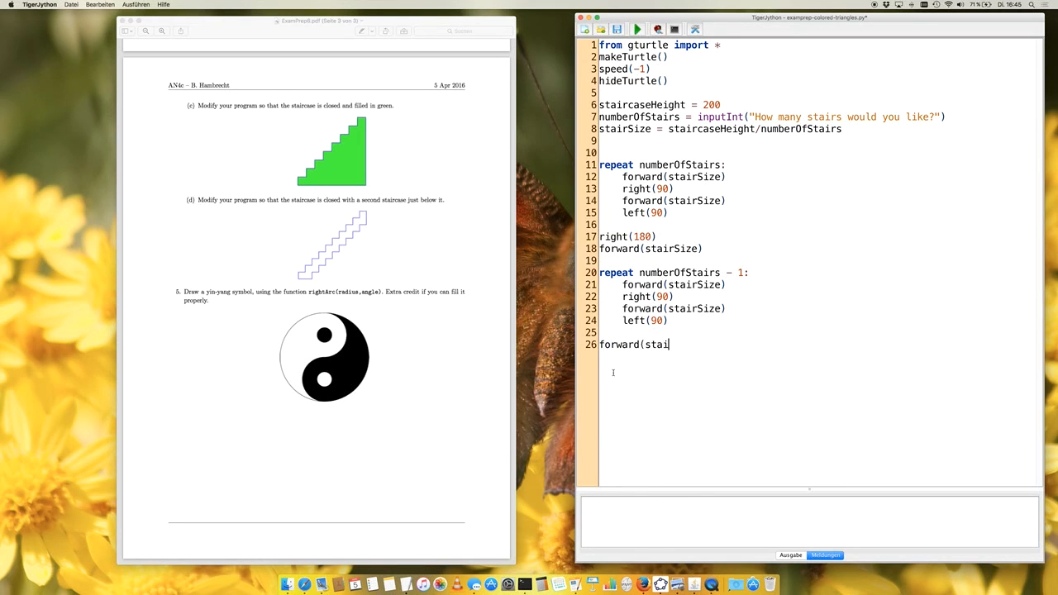
type("rSize(")
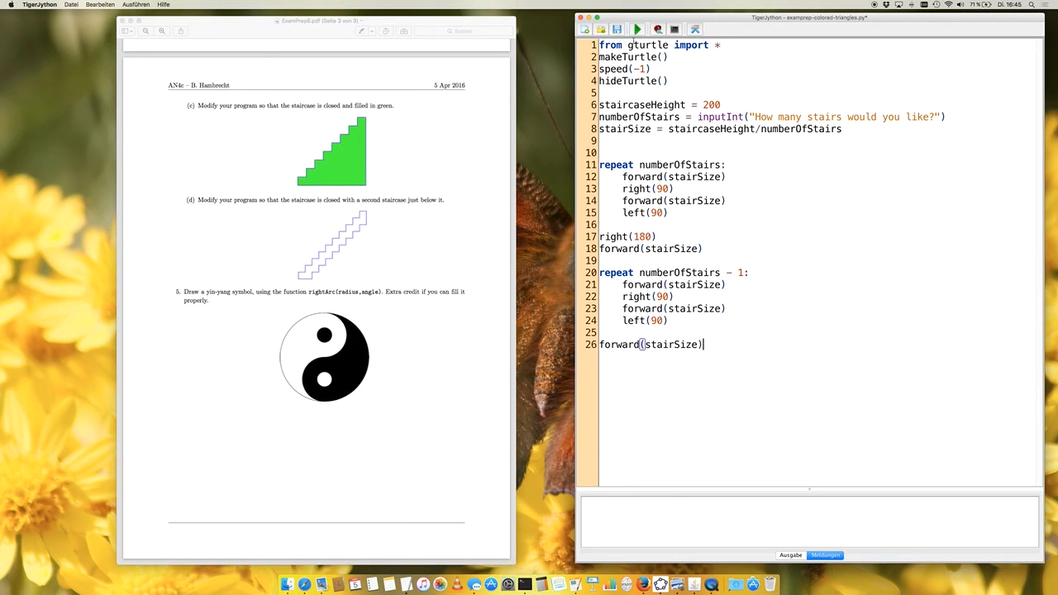
left_click(636, 30)
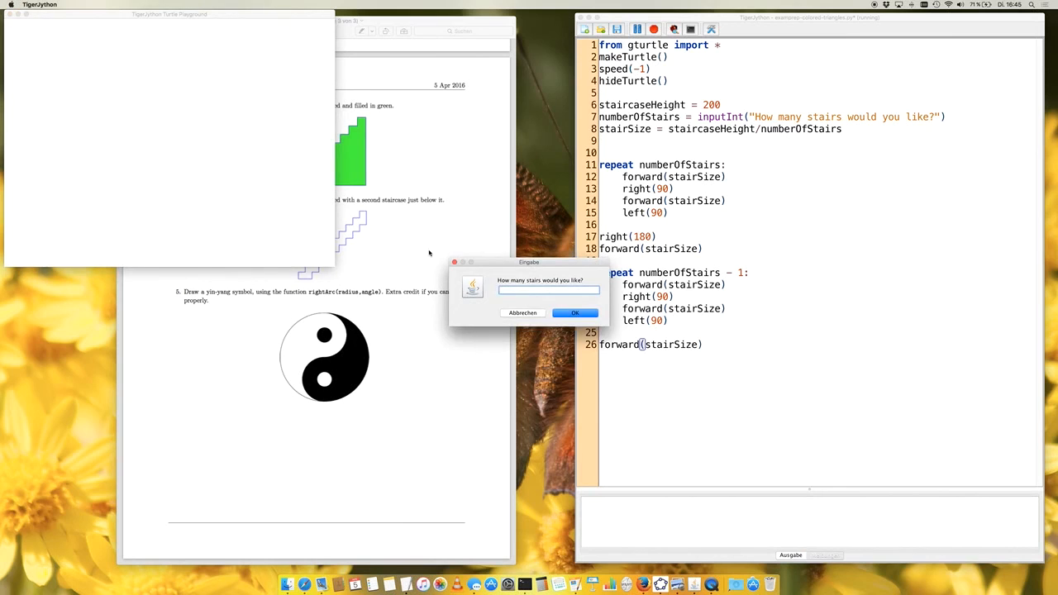
left_click(575, 313)
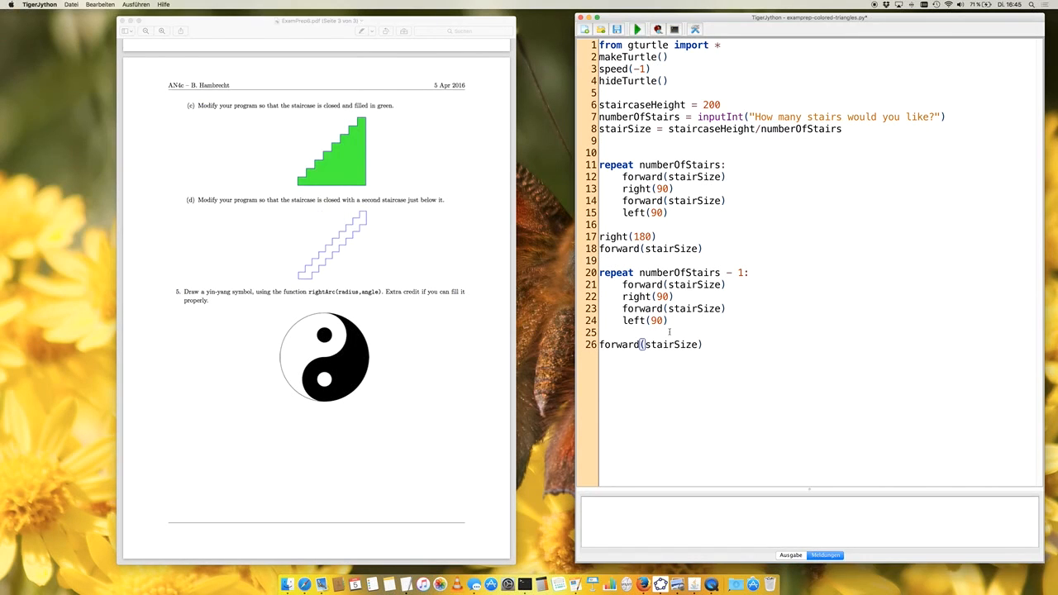
Step: Insert a closing right(90) turn above the final forward(stairSize)
key("enter")
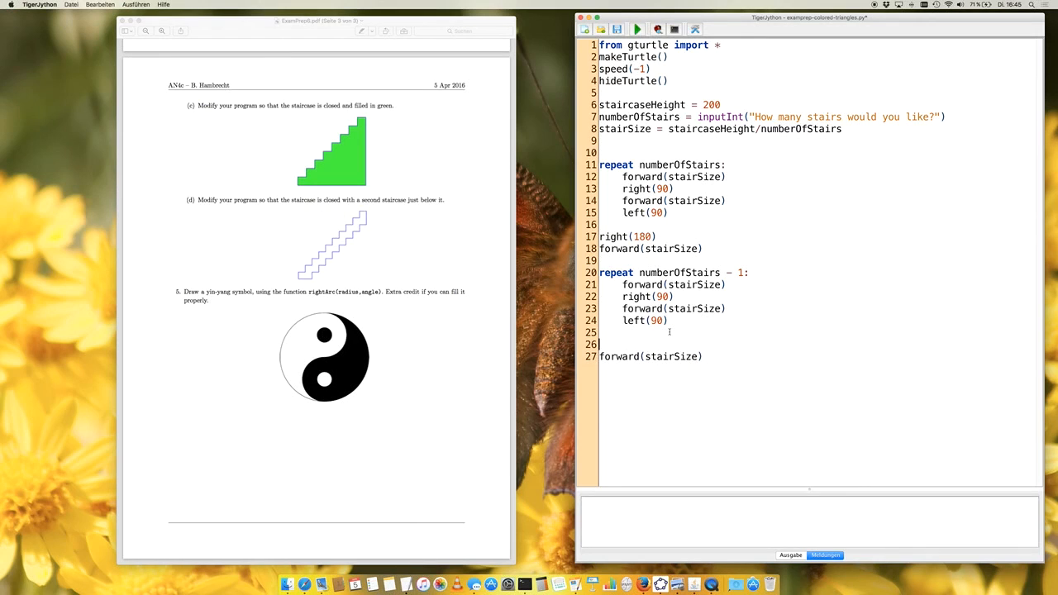
type("right(90)")
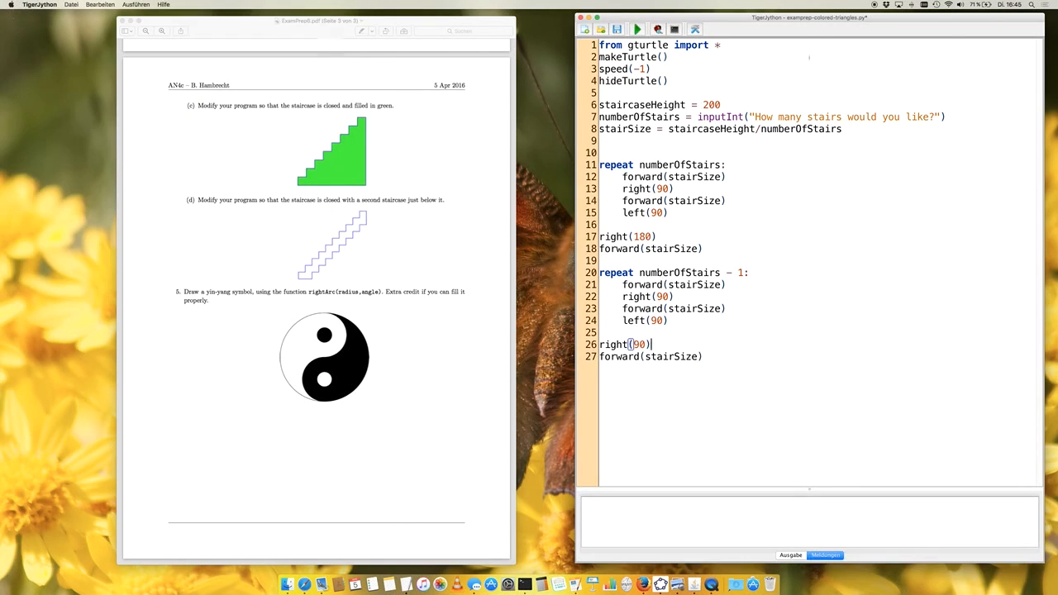
Step: Run the finished program twice, first with the default and then a larger stair count
left_click(637, 30)
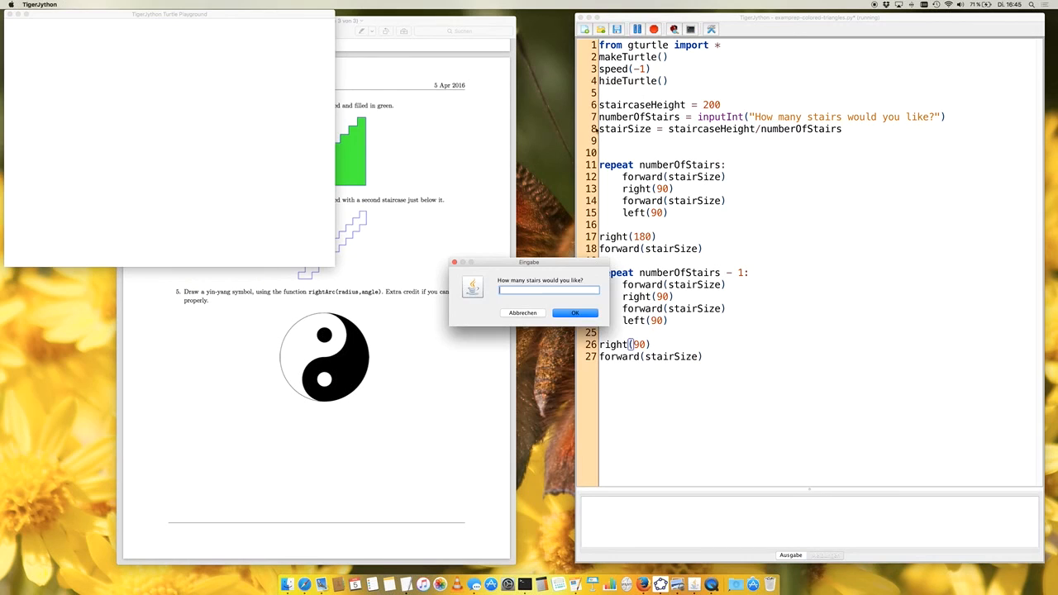
left_click(575, 313)
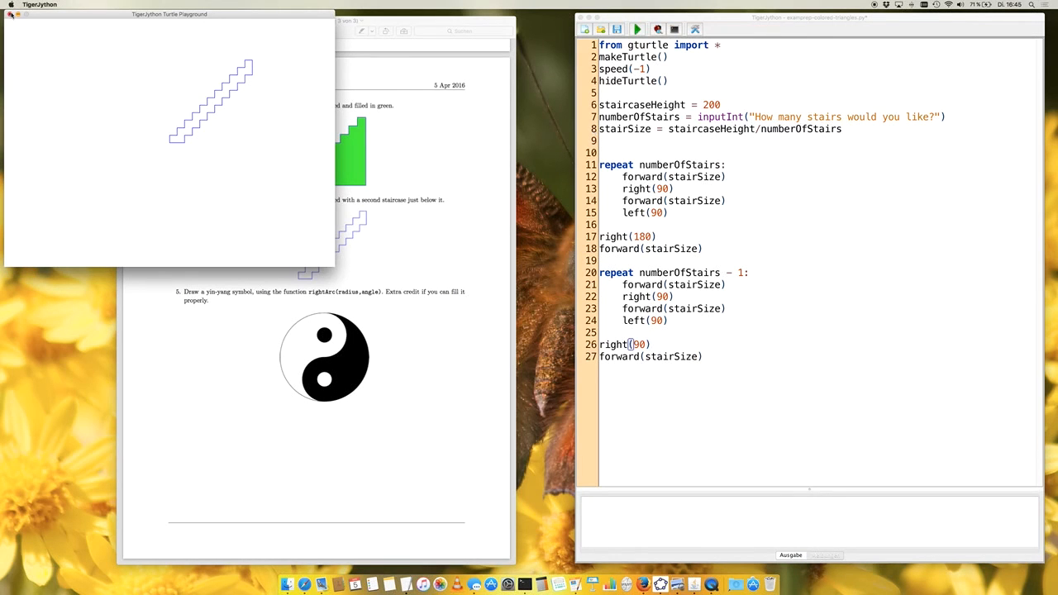
left_click(637, 30)
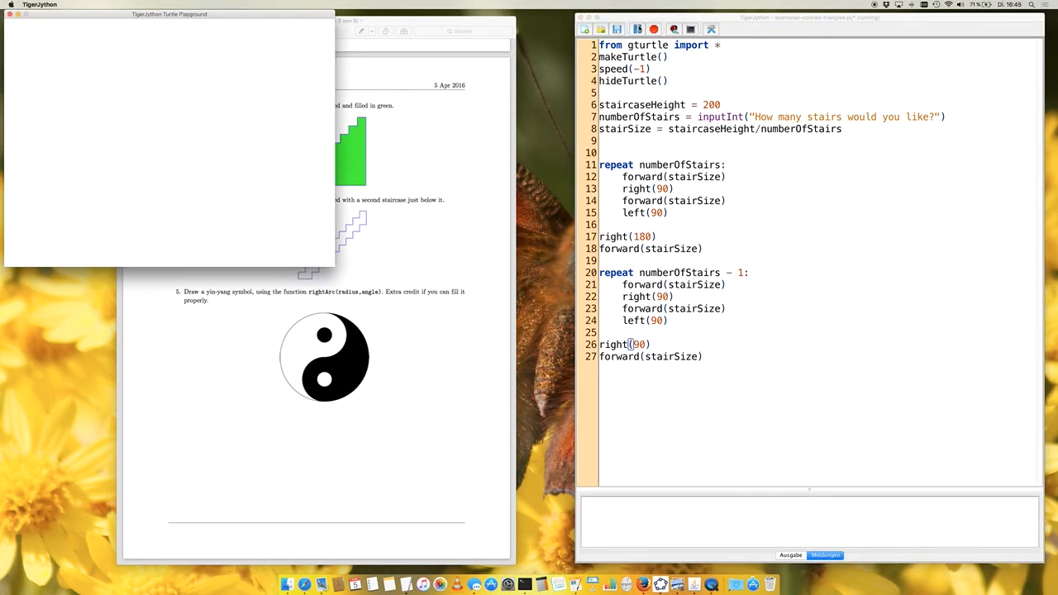
left_click(636, 29)
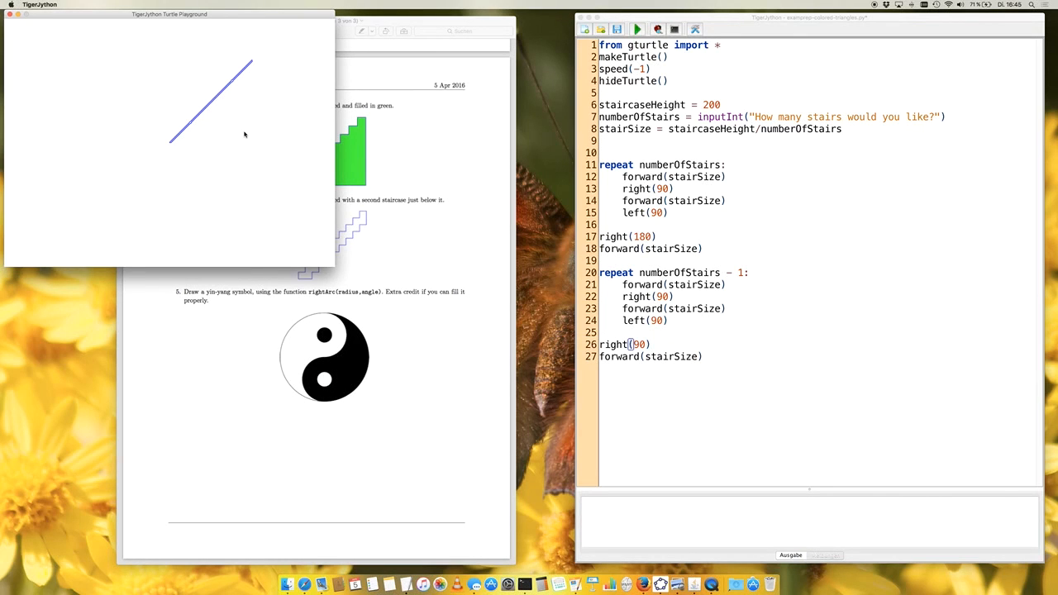
mouse_move(275, 123)
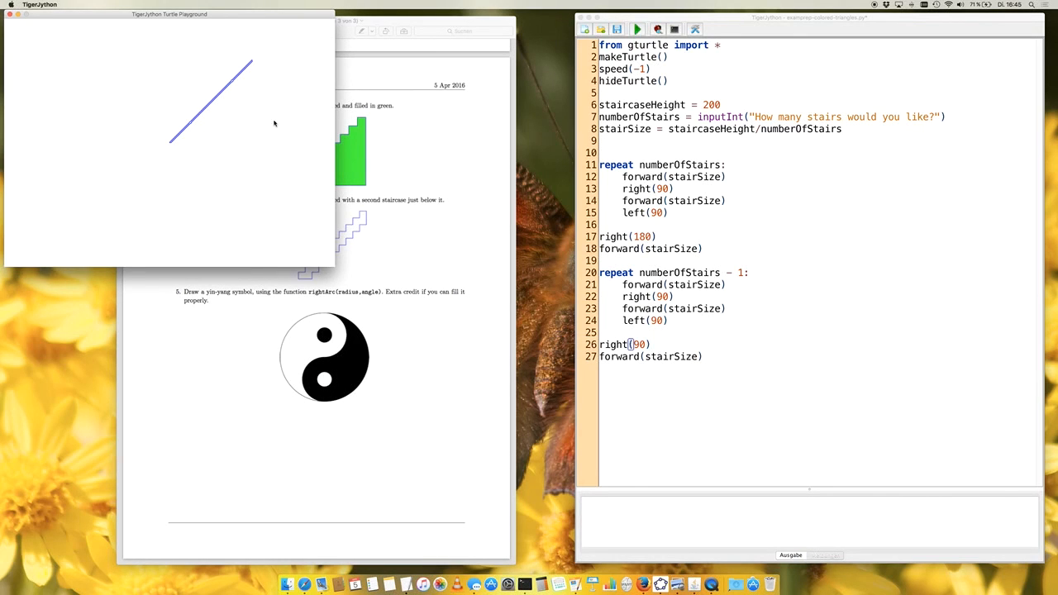
mouse_move(261, 112)
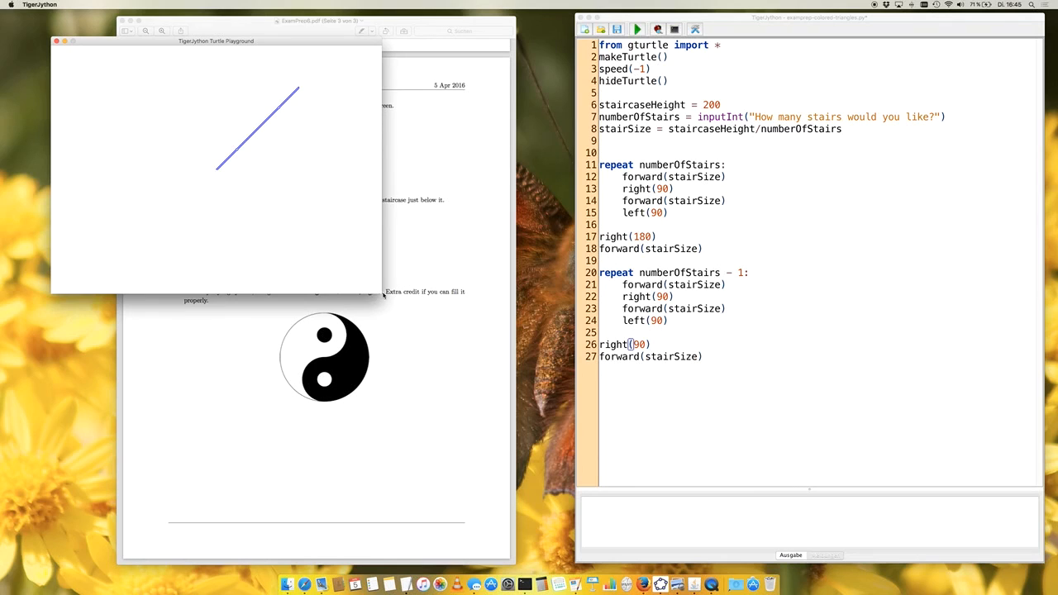
mouse_move(210, 154)
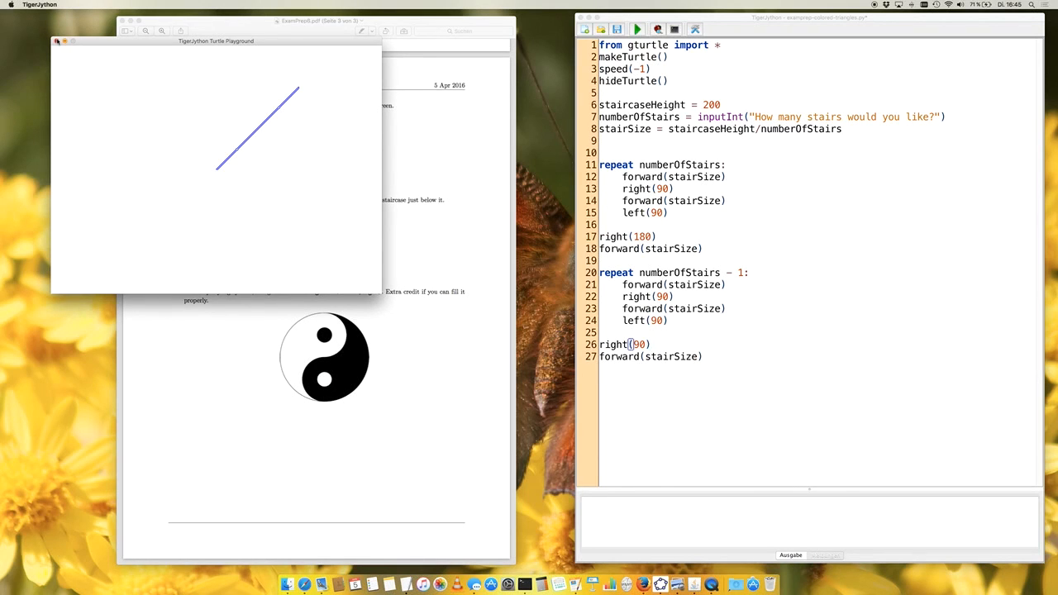
Step: Close the drawing and rerun once more to draw a dense diagonal staircase outline
left_click(56, 42)
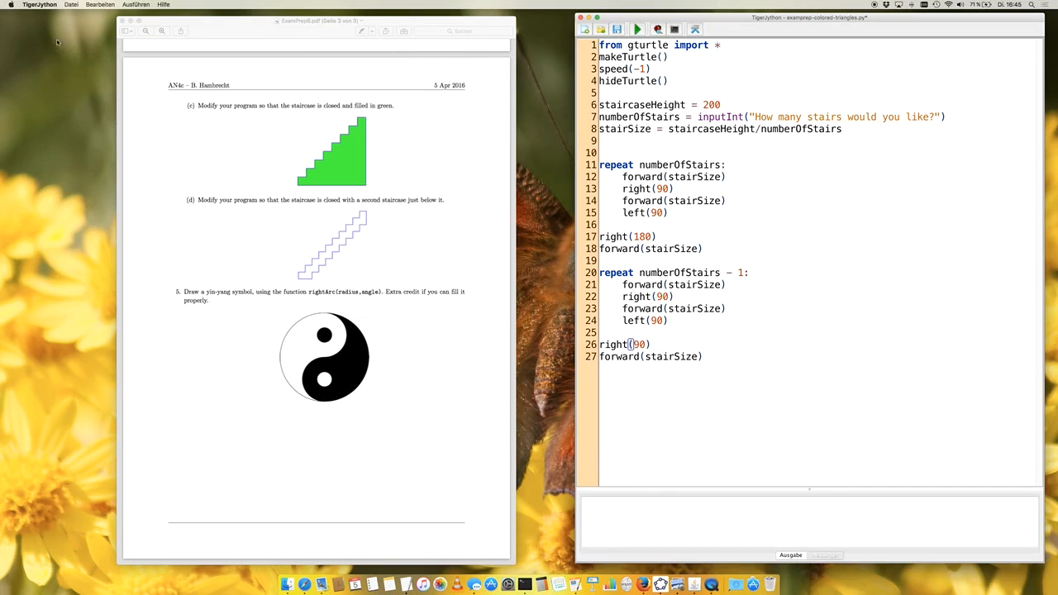
left_click(636, 30)
type("50")
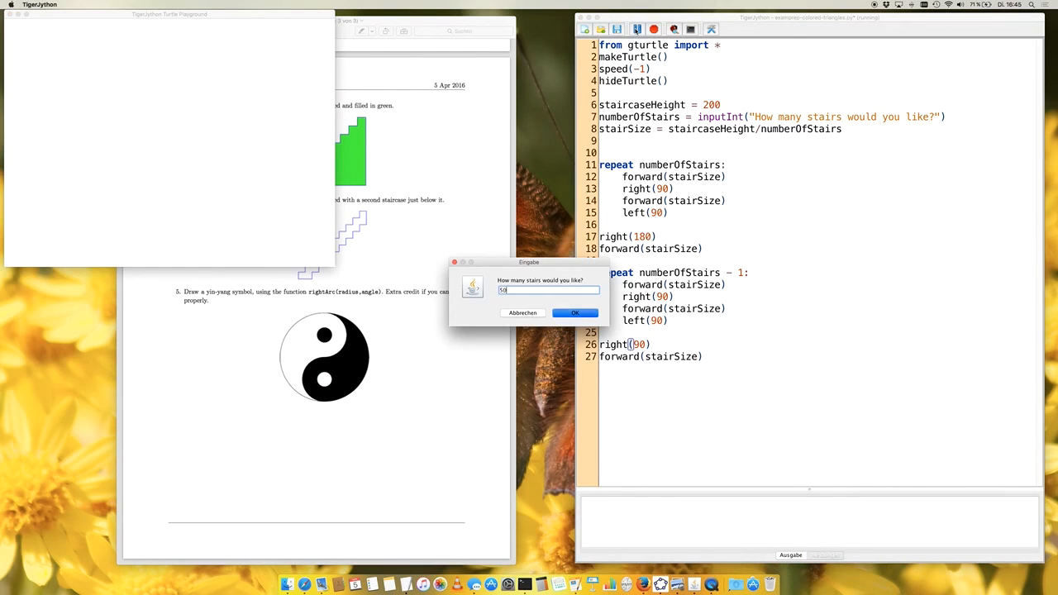
left_click(575, 313)
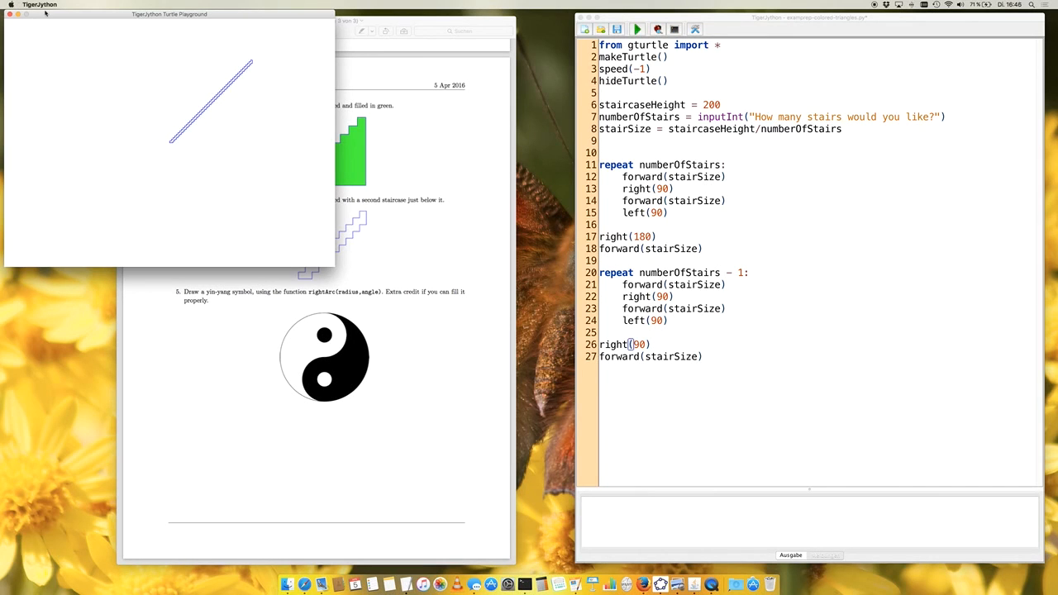